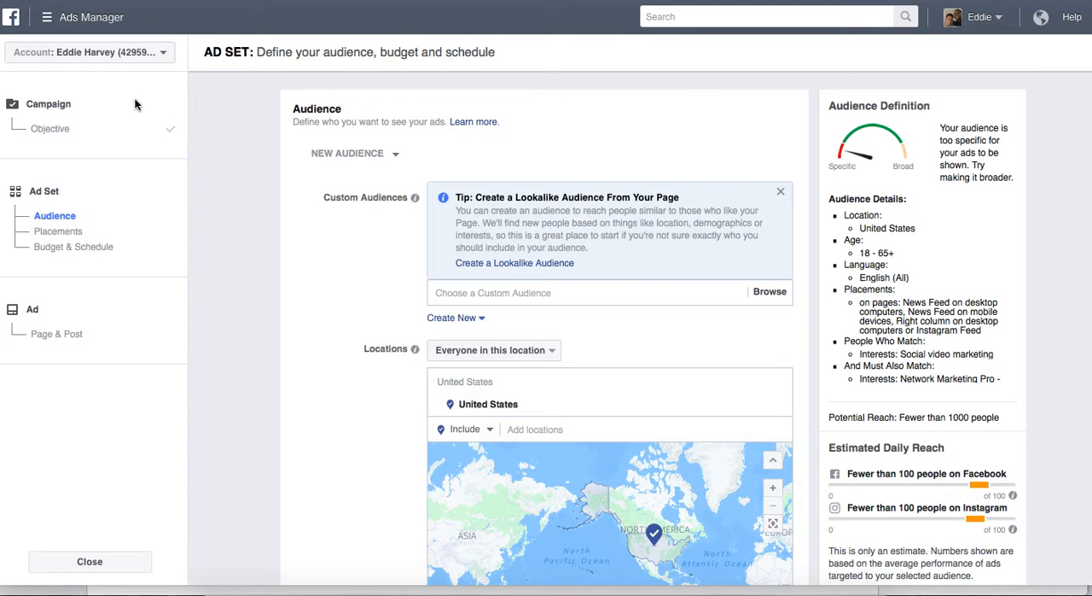
mouse_move(161, 93)
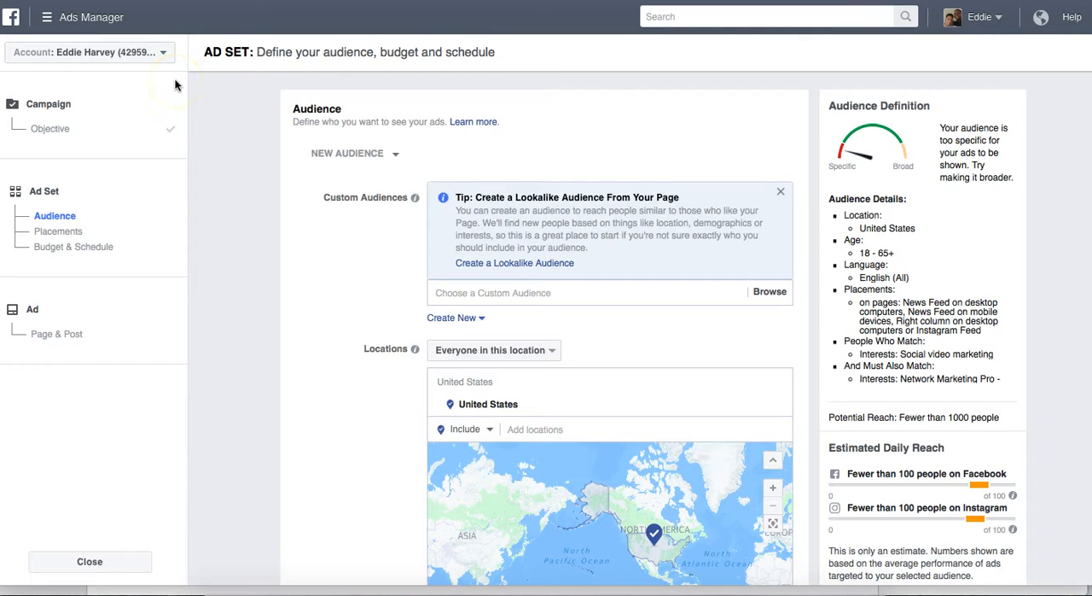
mouse_move(236, 130)
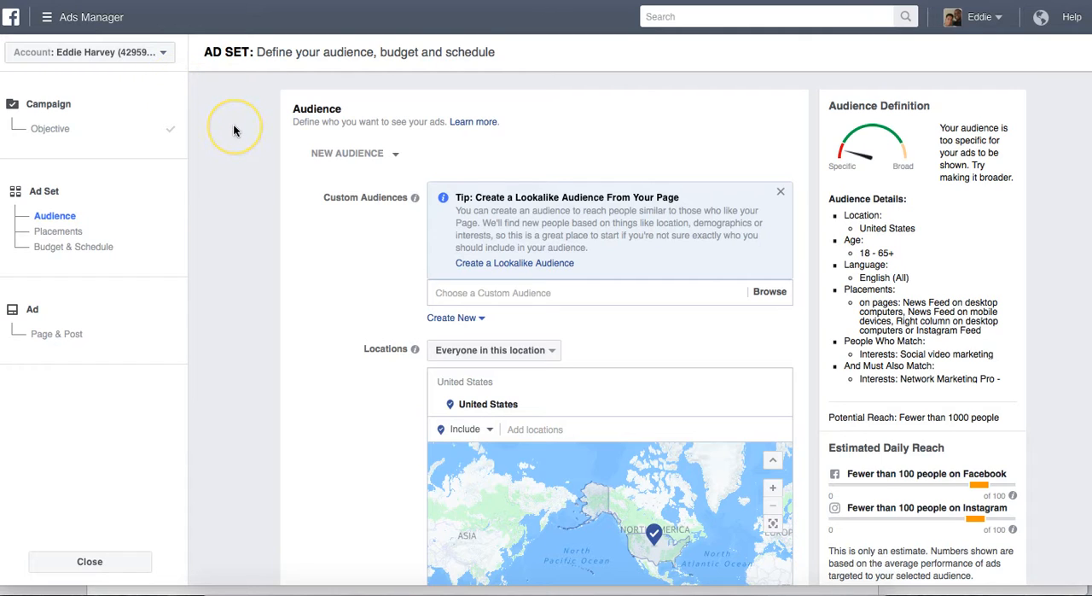
mouse_move(236, 130)
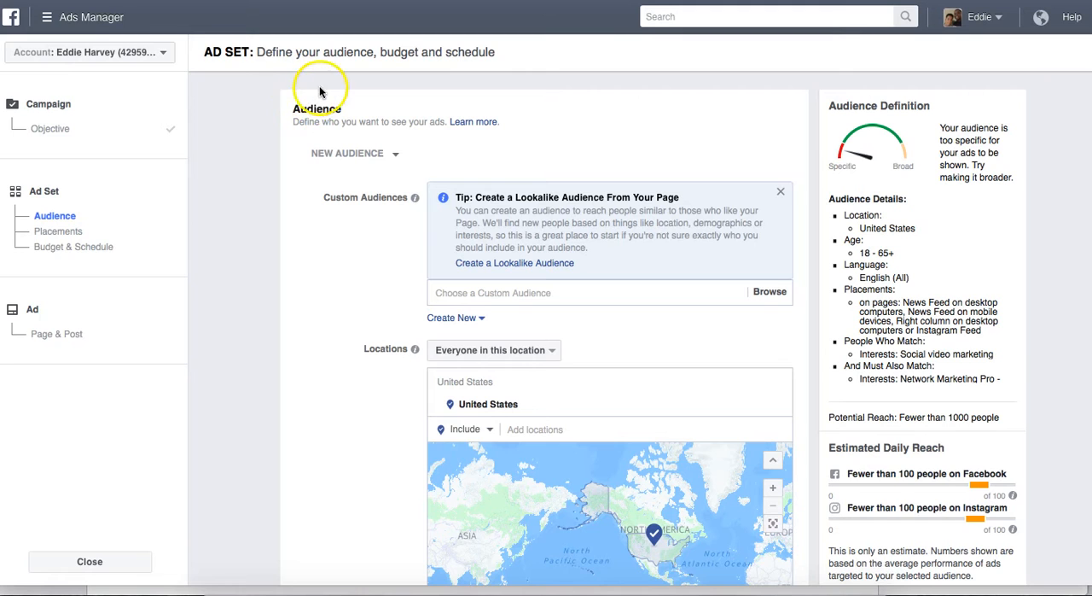
mouse_move(430, 155)
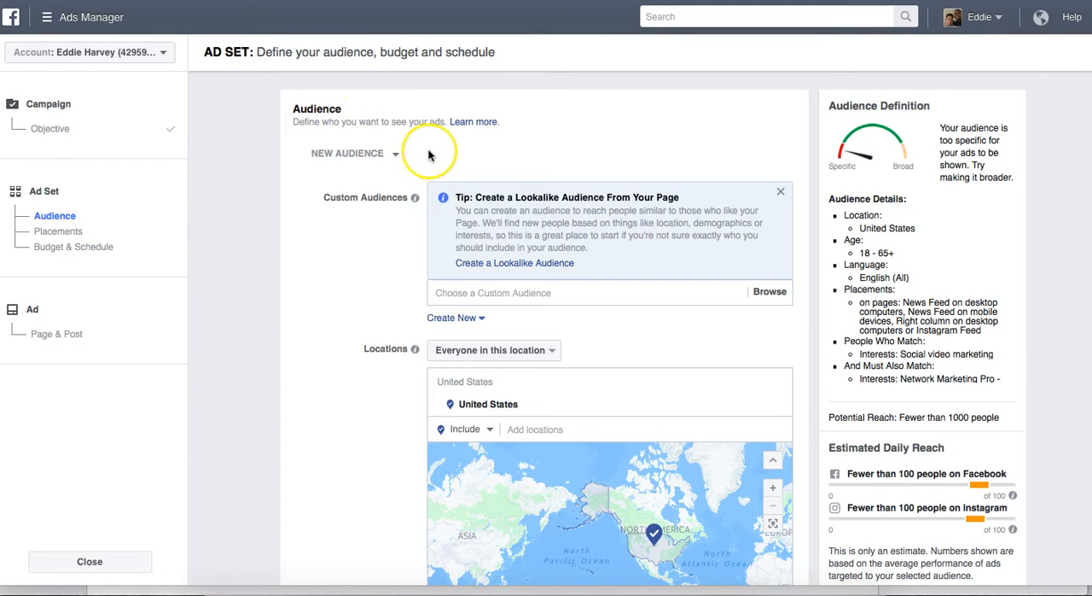
mouse_move(482, 152)
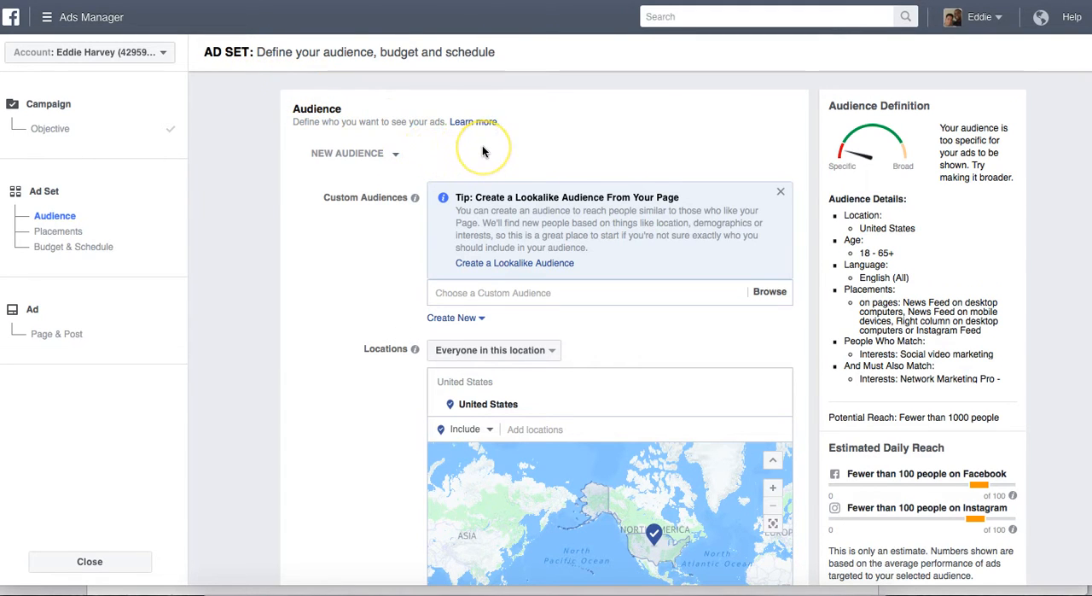
Replace the United States location with Illinois, then search for Chicago
scroll("down", 3)
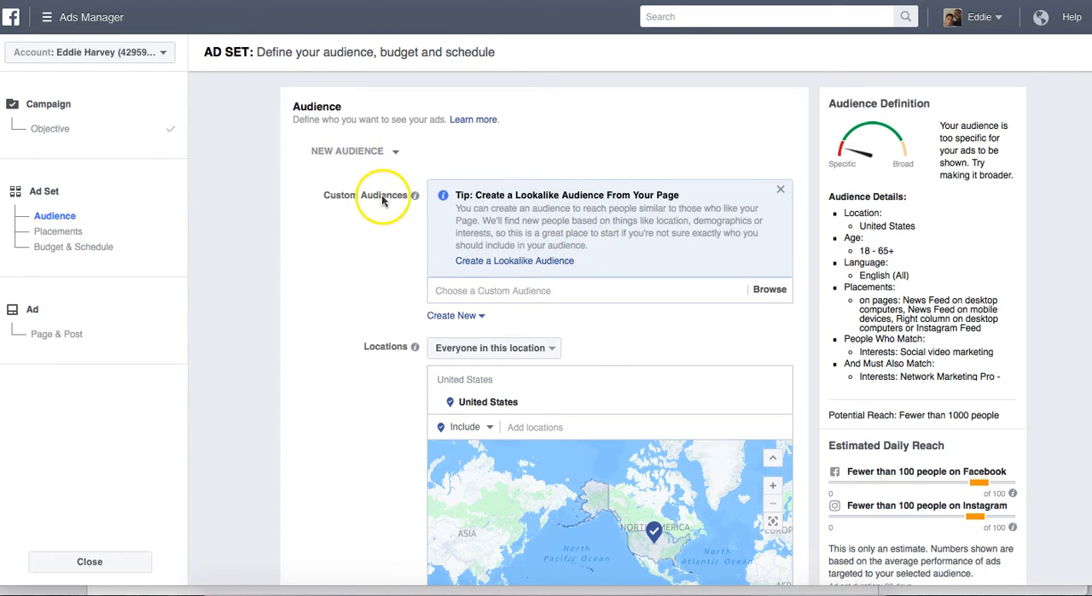
mouse_move(389, 236)
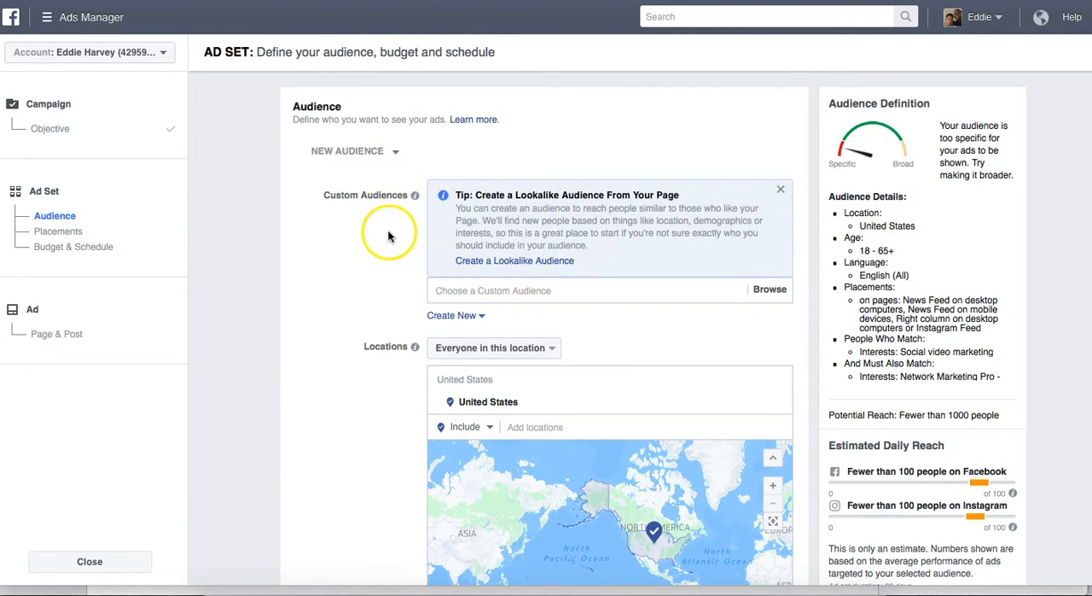
mouse_move(398, 154)
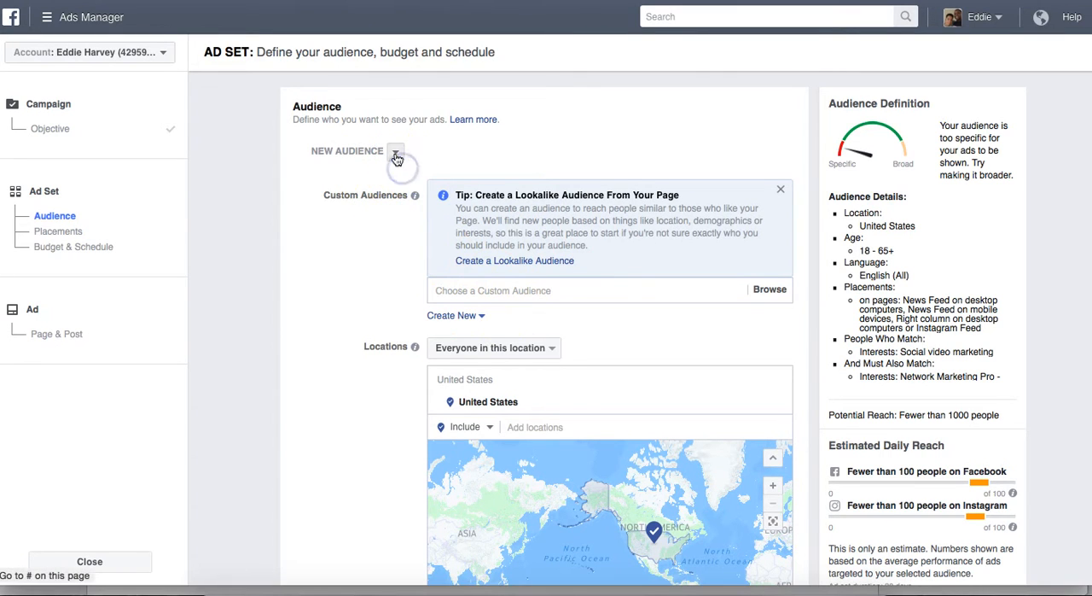
left_click(394, 151)
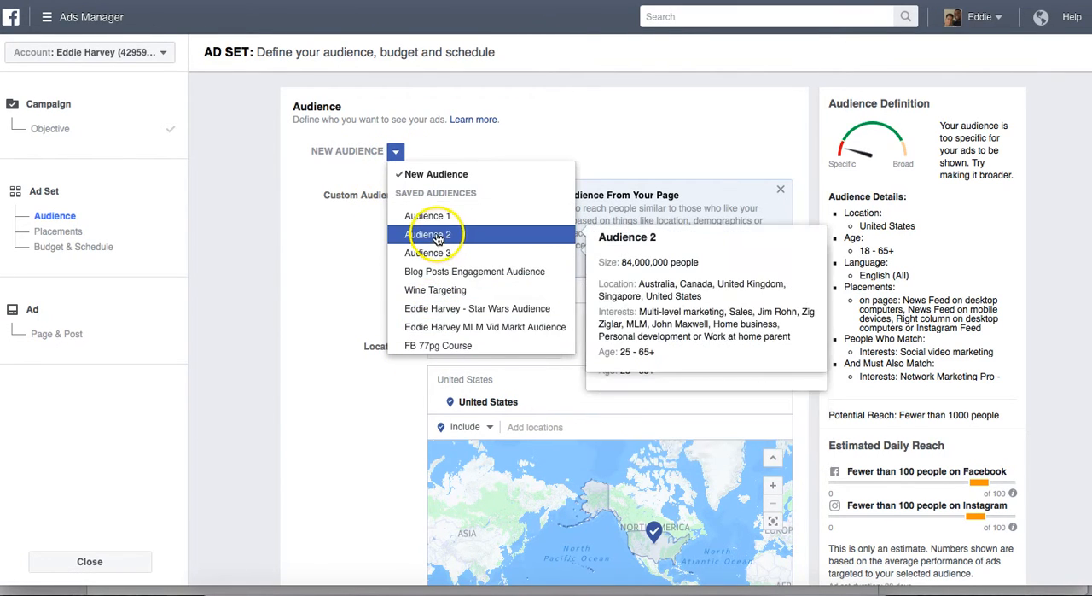
mouse_move(414, 205)
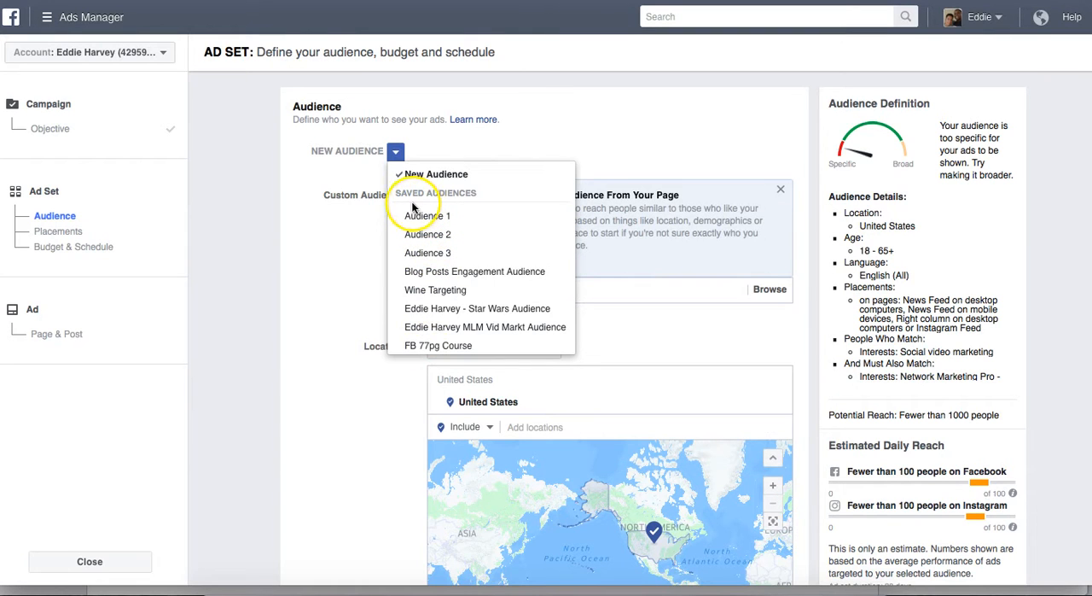
mouse_move(428, 253)
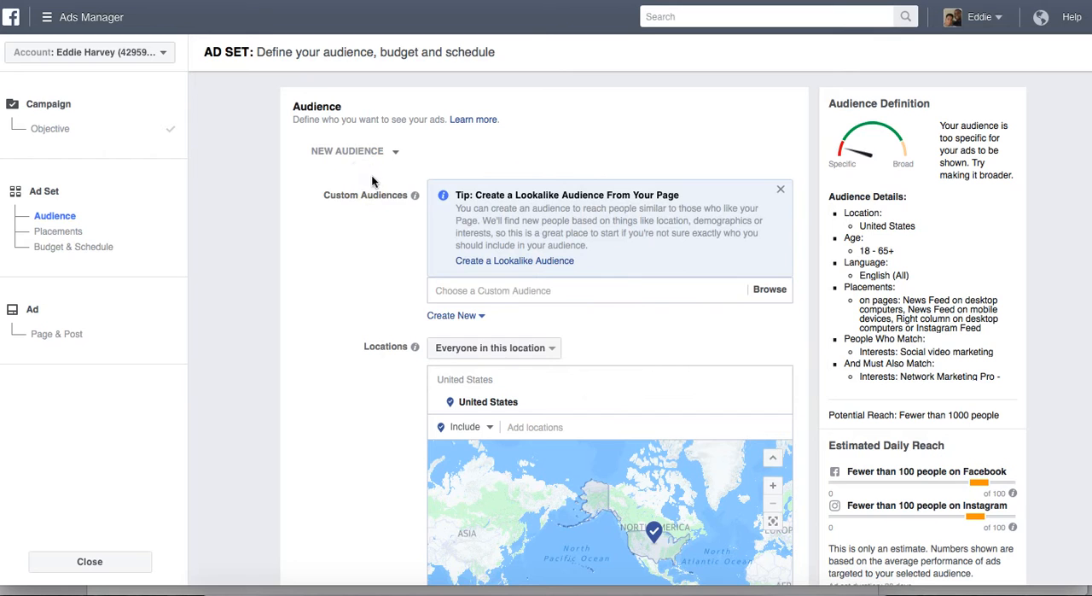
mouse_move(406, 189)
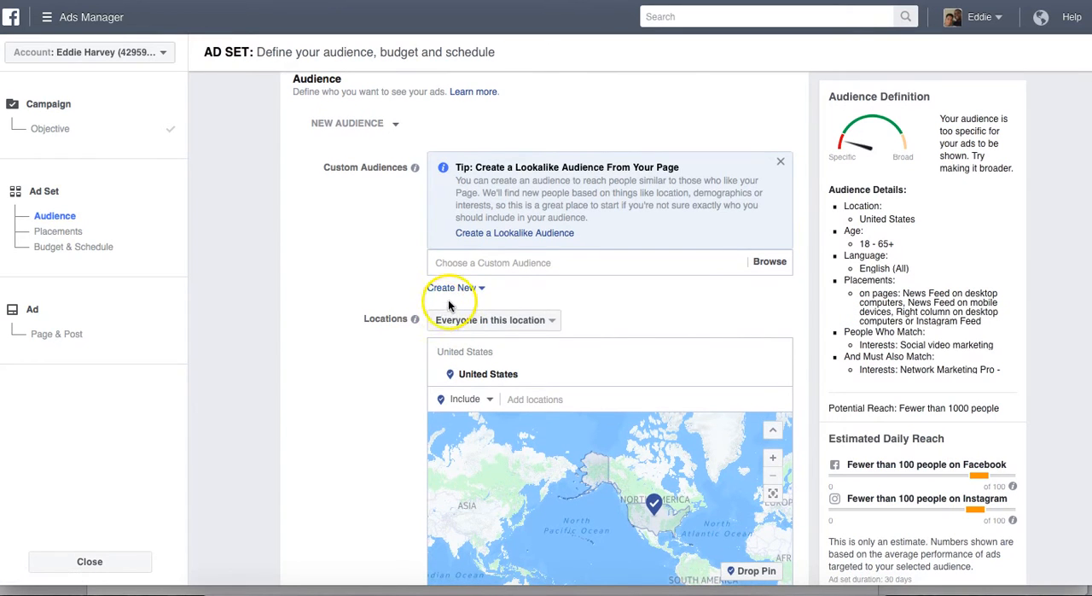
mouse_move(495, 305)
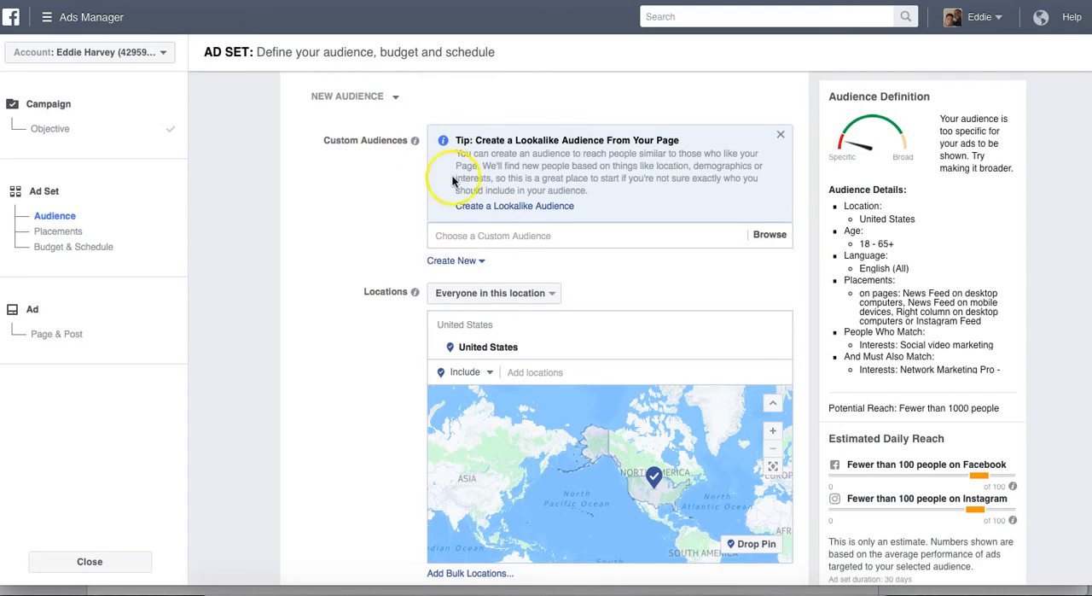
mouse_move(606, 335)
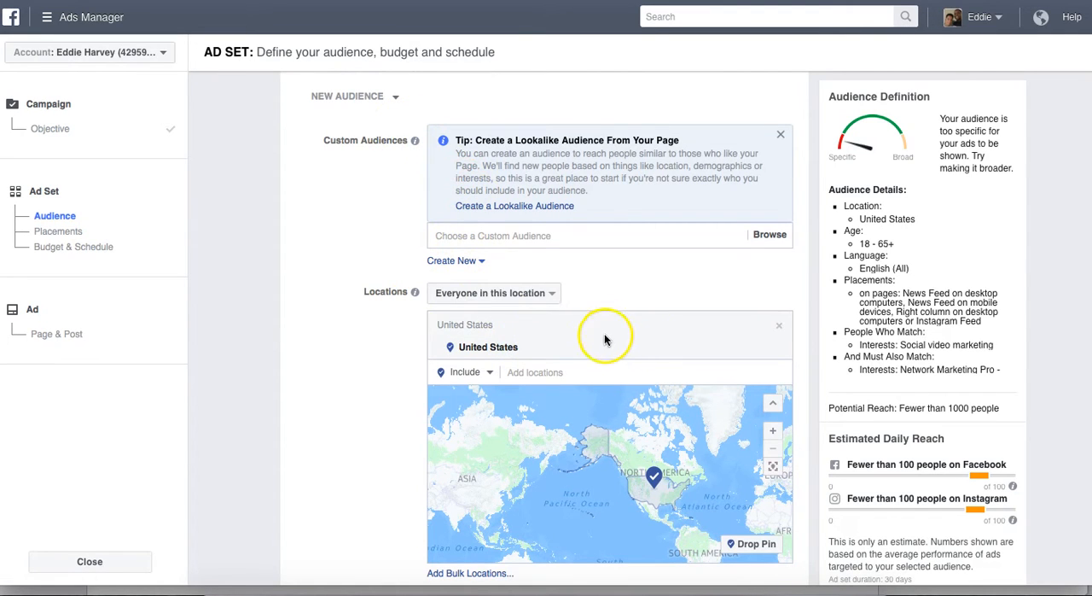
scroll("down", 3)
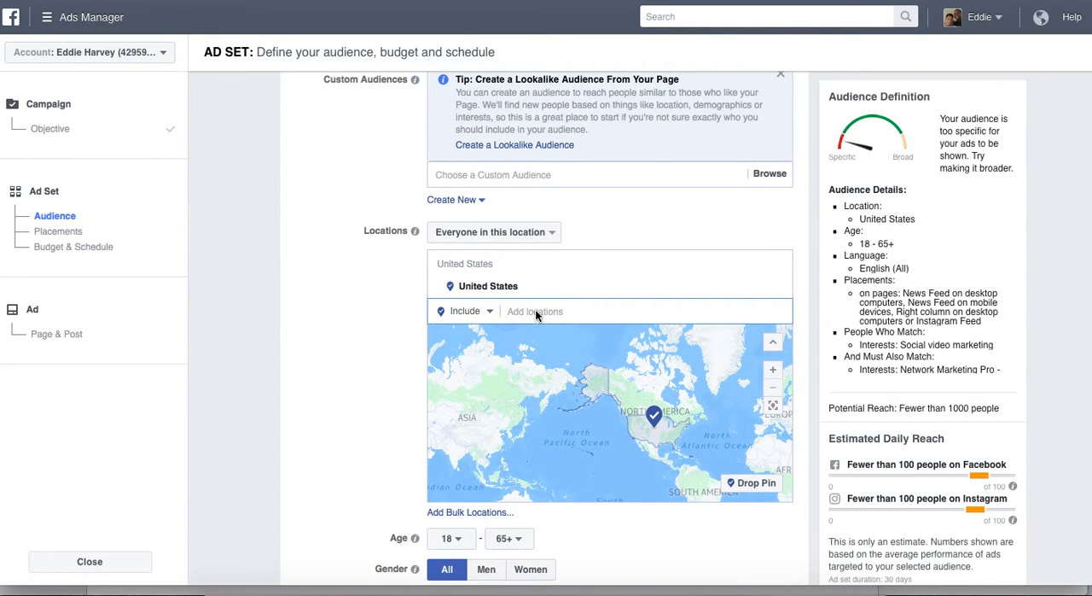
type("Illinoi")
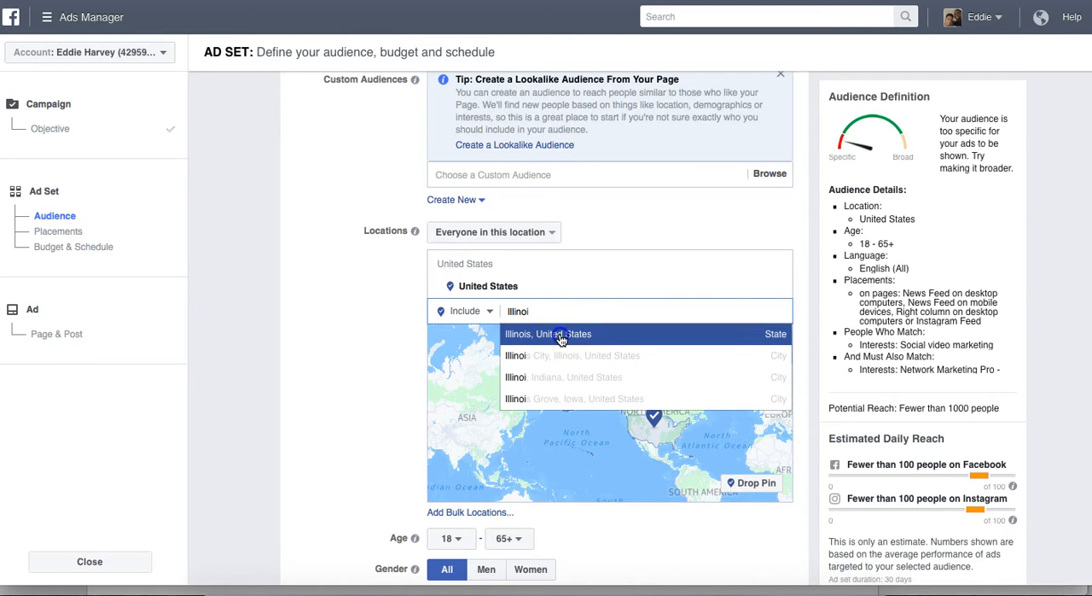
left_click(547, 333)
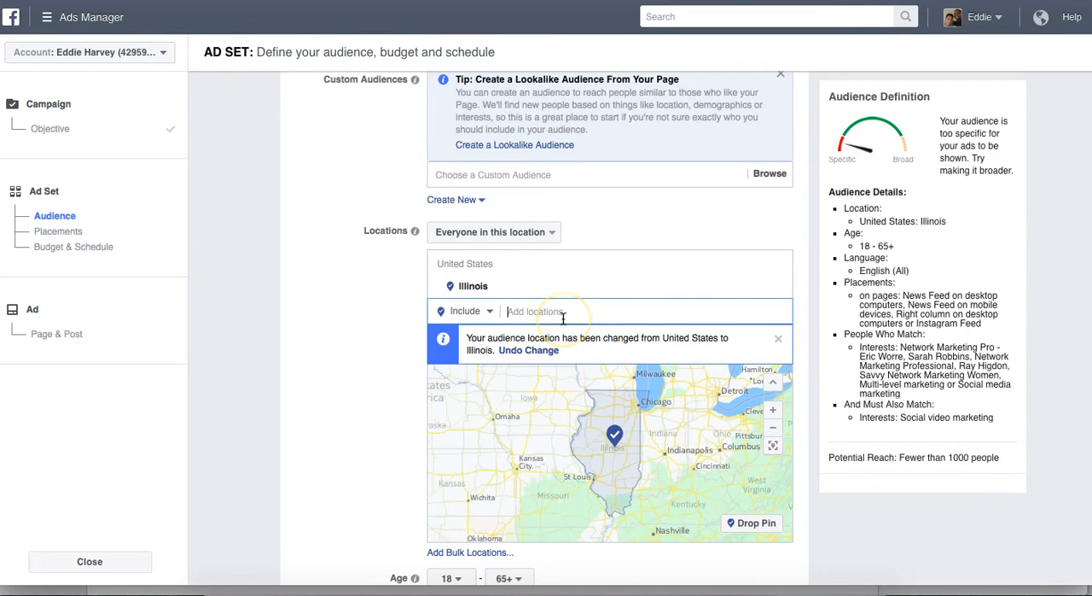
type("Chicago")
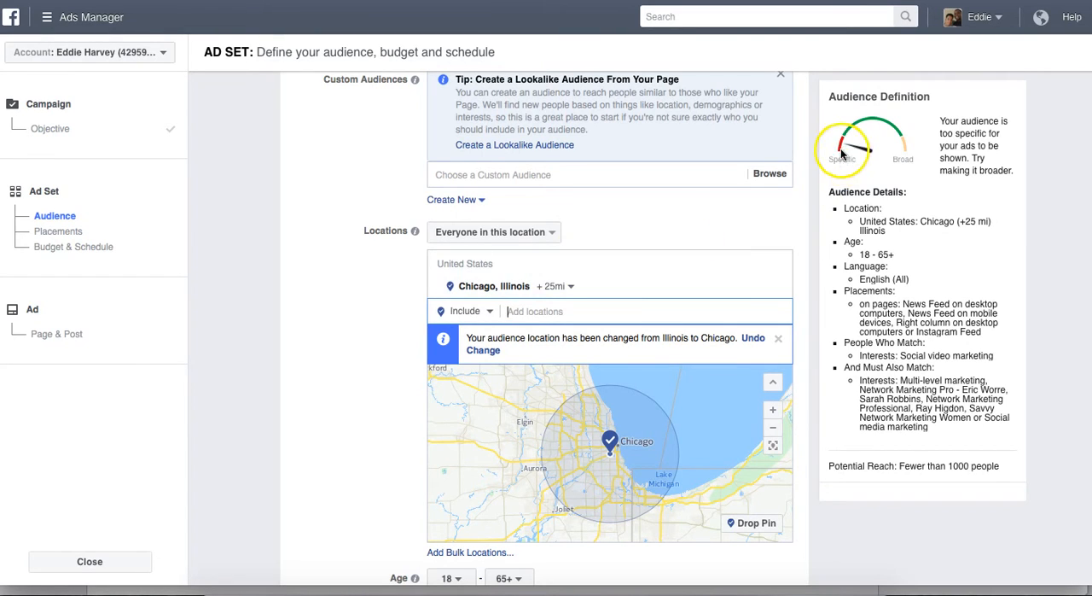
mouse_move(844, 163)
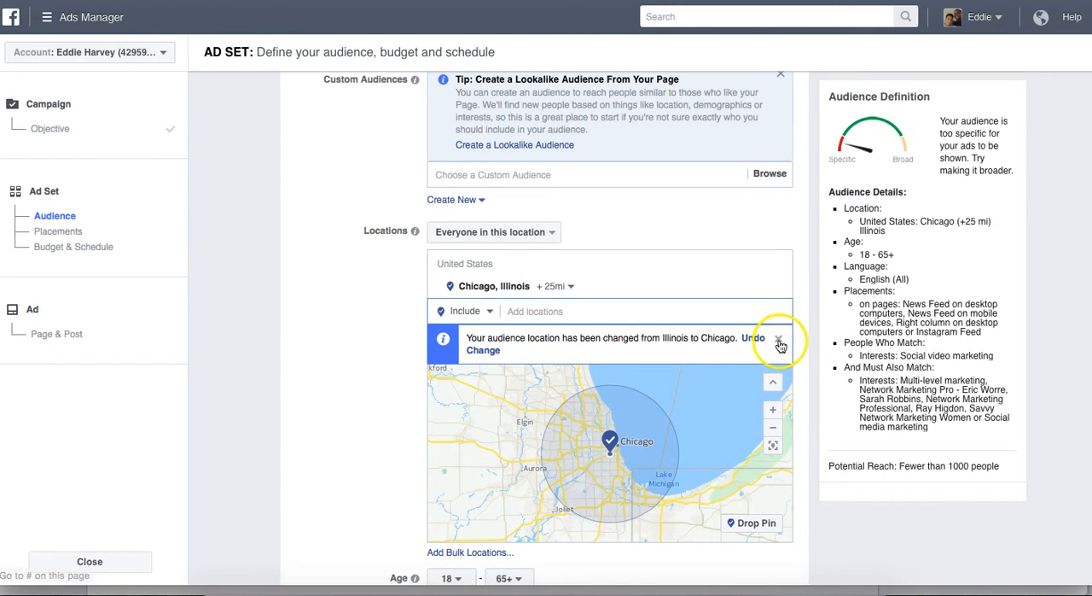
Remove Chicago and re-add the whole United States as the targeted location
left_click(778, 338)
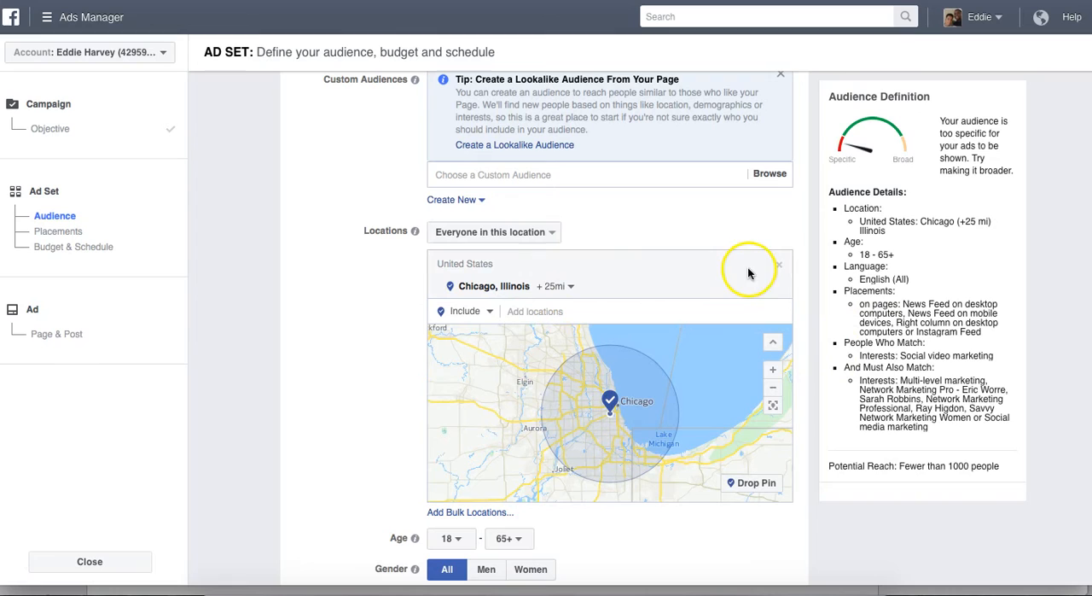
left_click(778, 264)
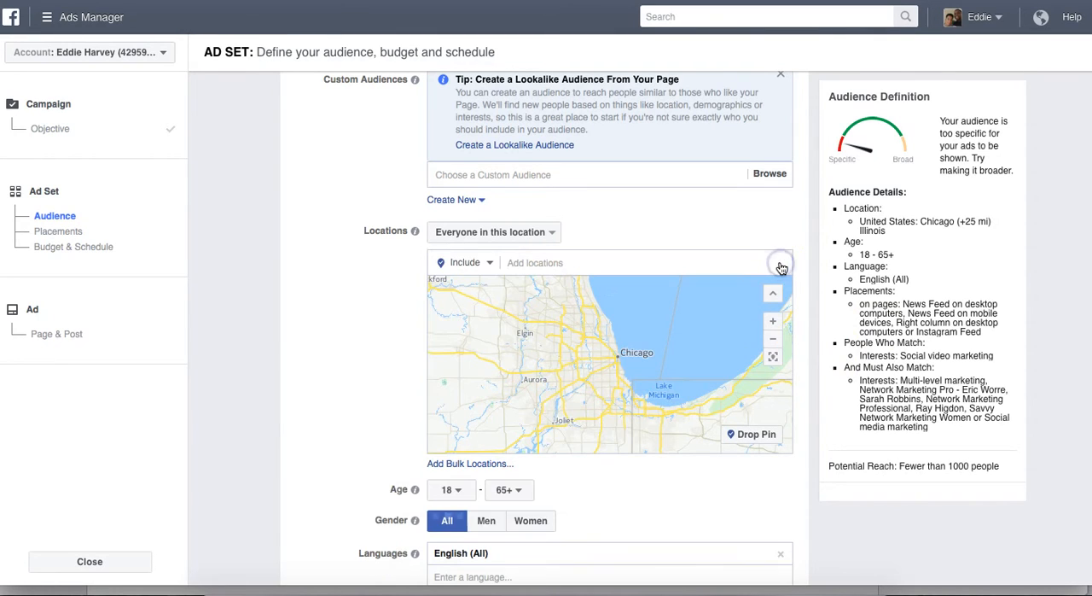
mouse_move(986, 446)
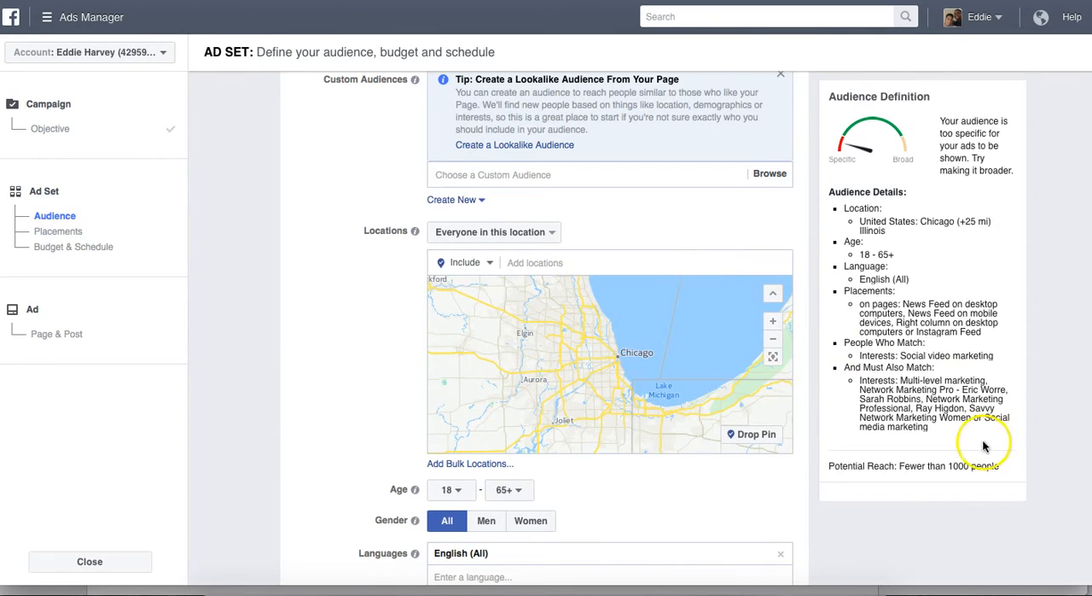
left_click(563, 261)
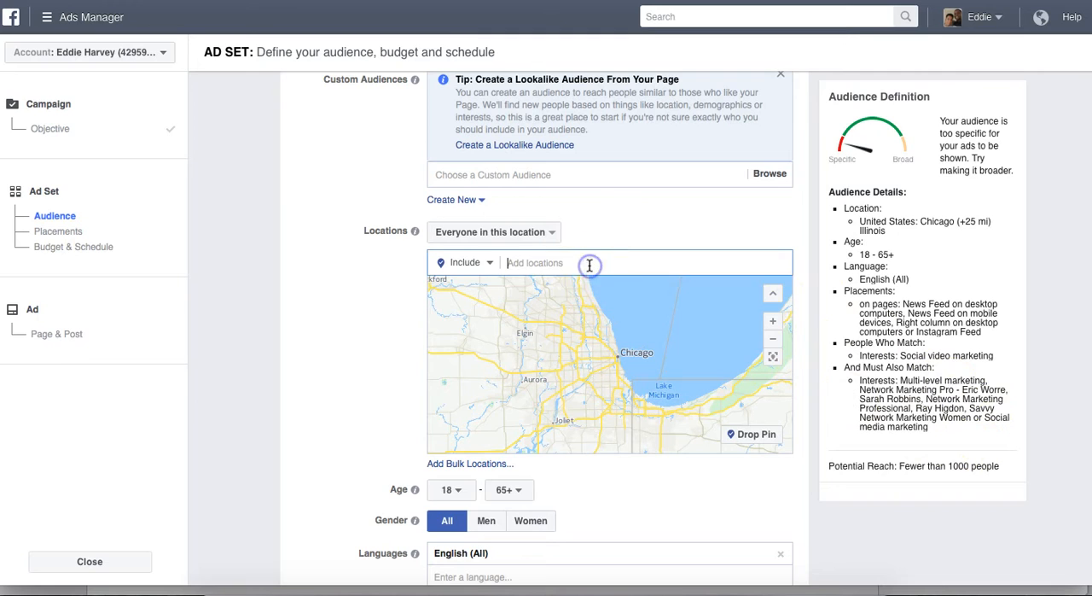
type("United S")
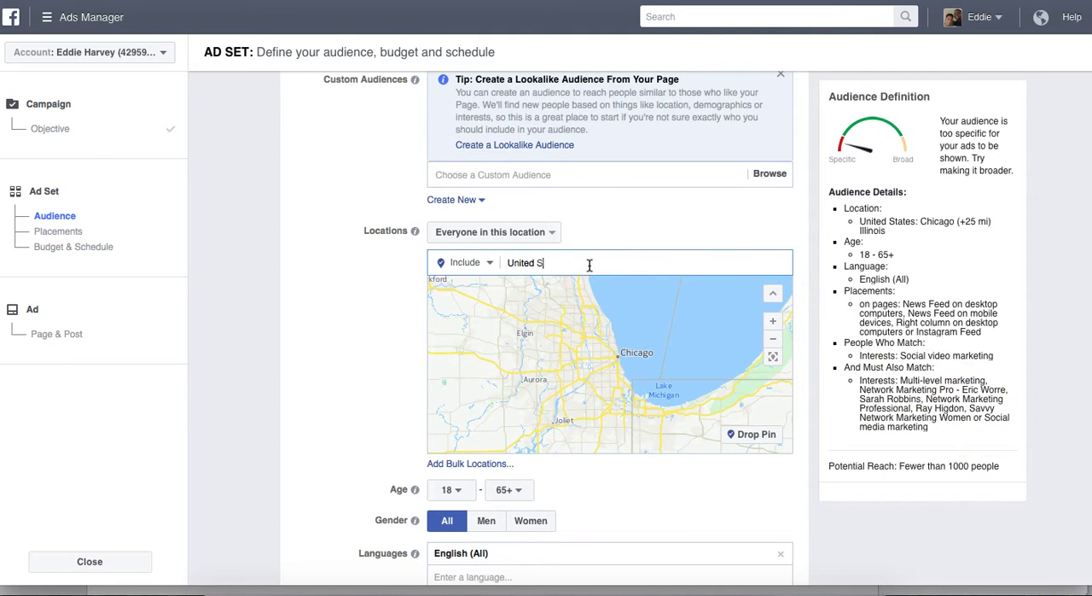
type("tates")
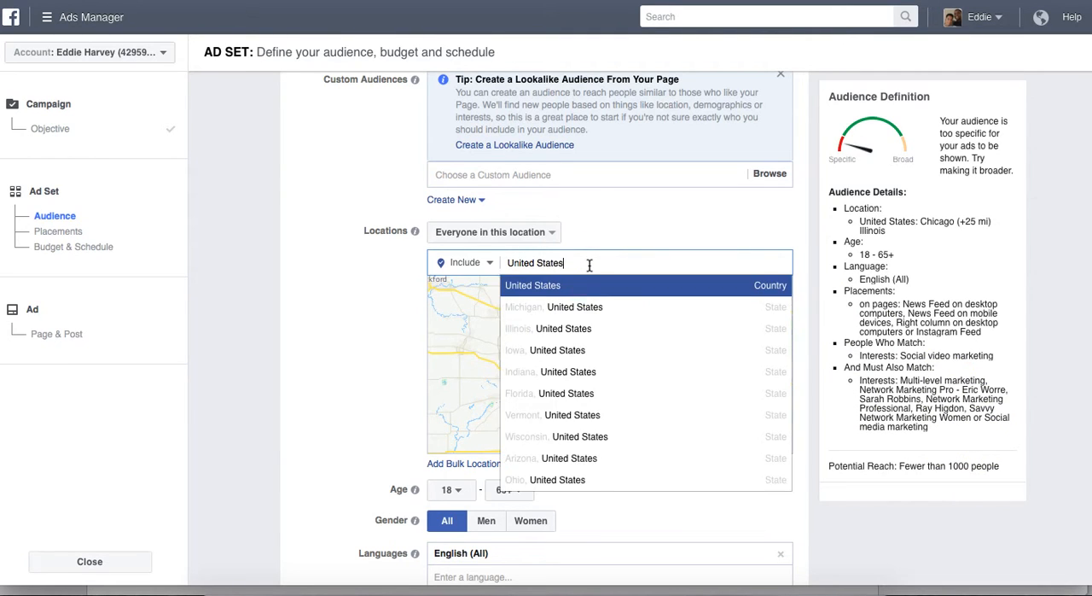
left_click(532, 285)
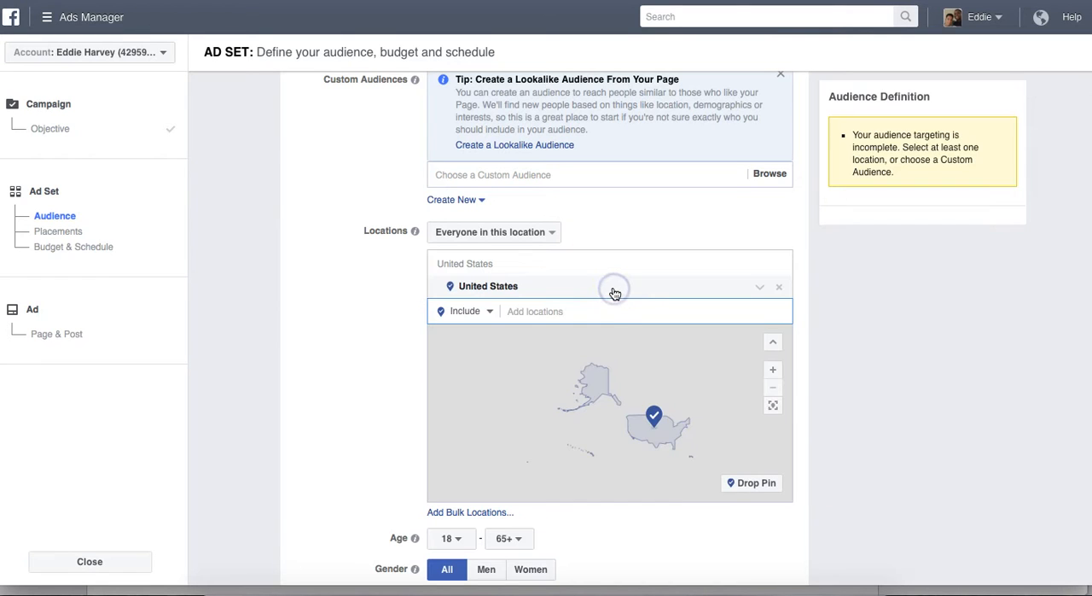
left_click(615, 286)
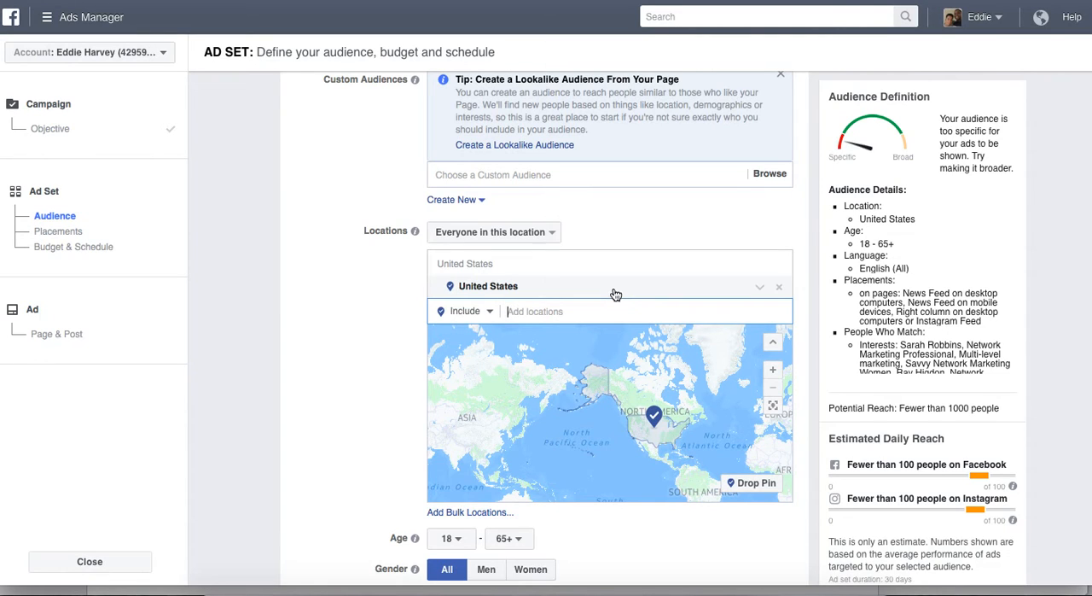
mouse_move(669, 296)
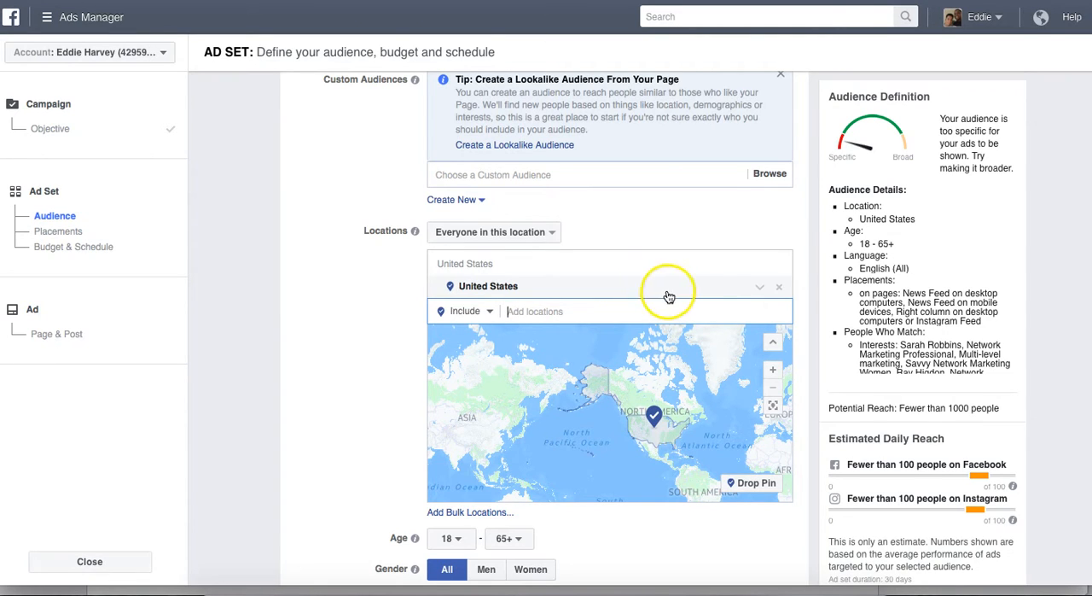
mouse_move(945, 403)
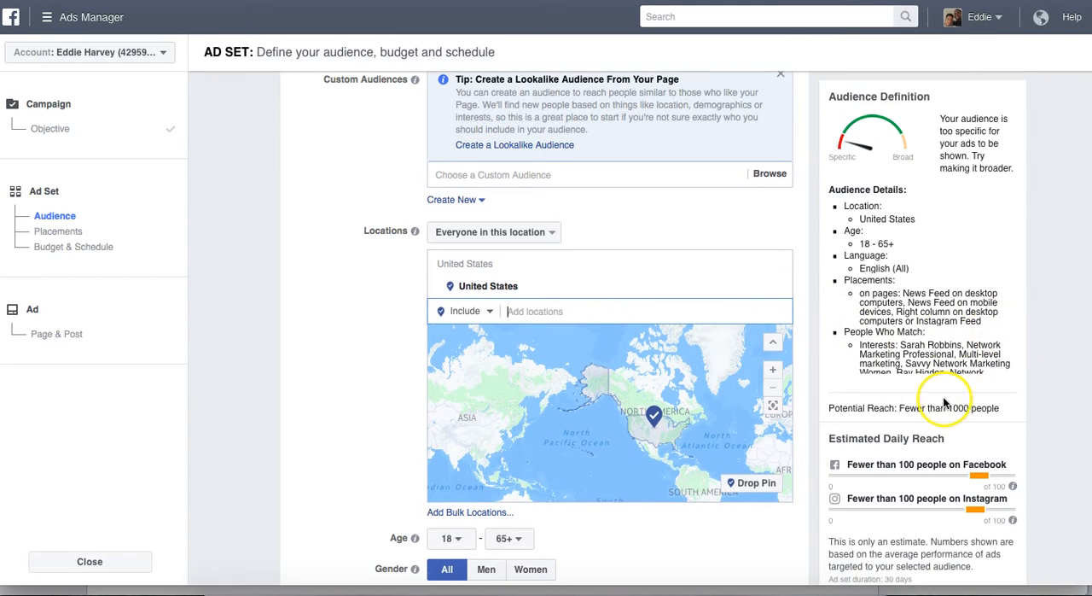
Scroll the reloaded draft showing the 'Here is where you left off' summary
scroll("down", 3)
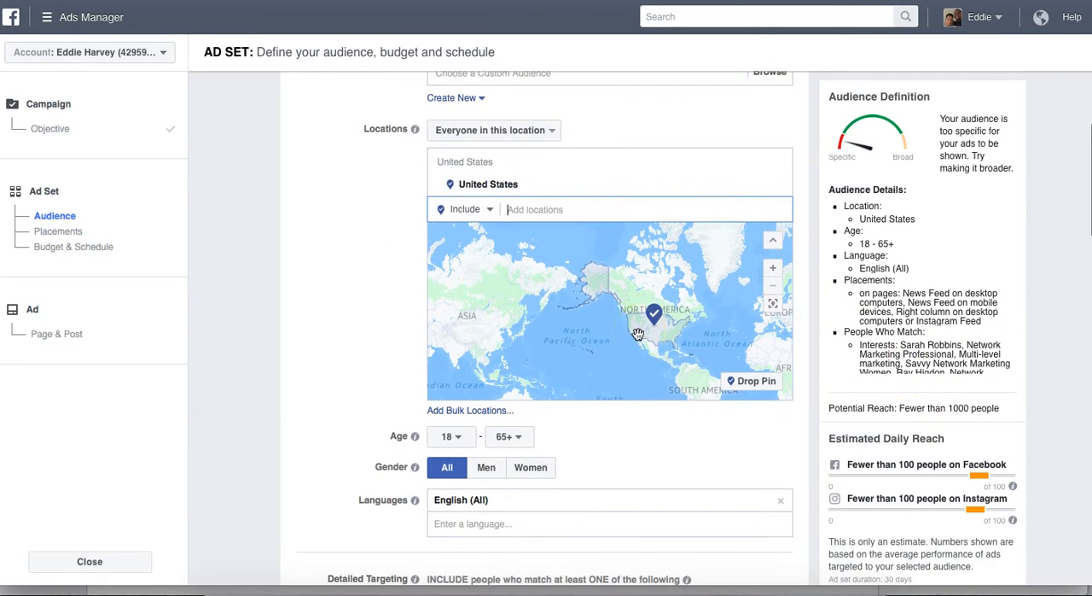
mouse_move(584, 200)
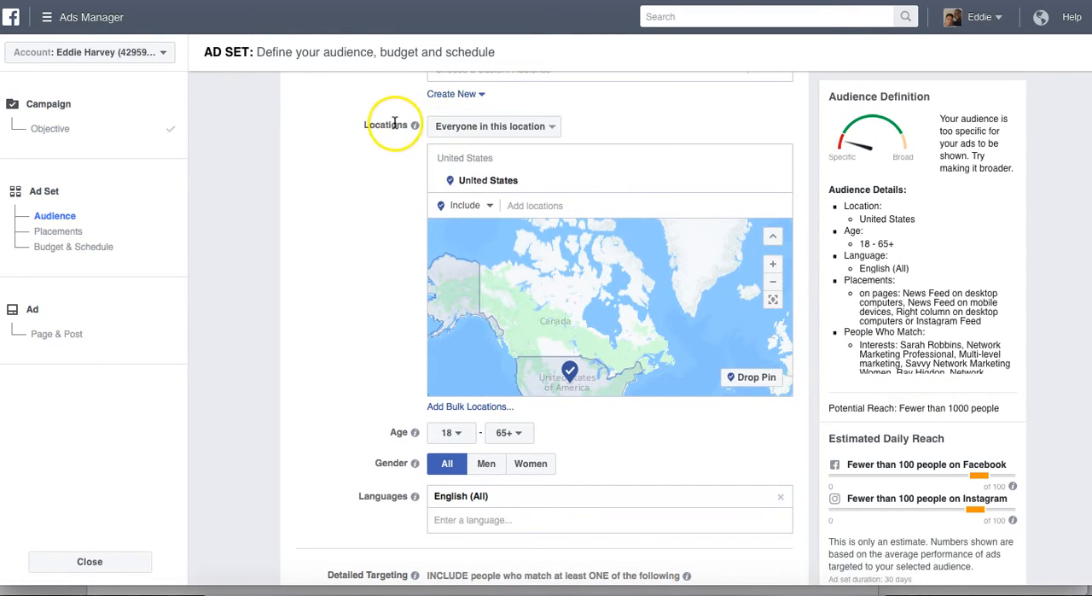
mouse_move(911, 389)
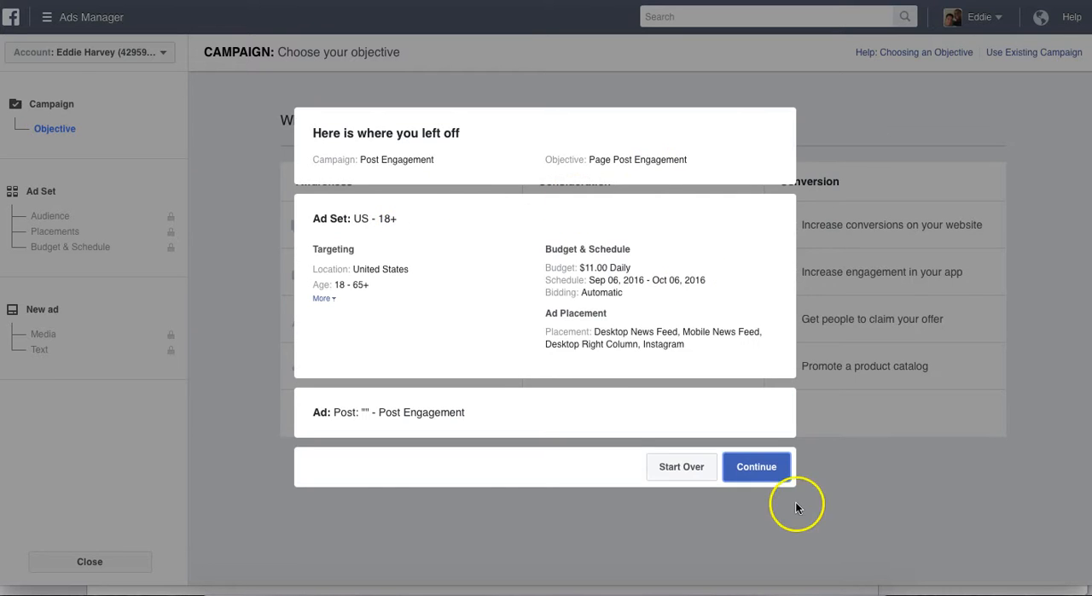
Continue the saved draft and add United States to Locations
left_click(755, 466)
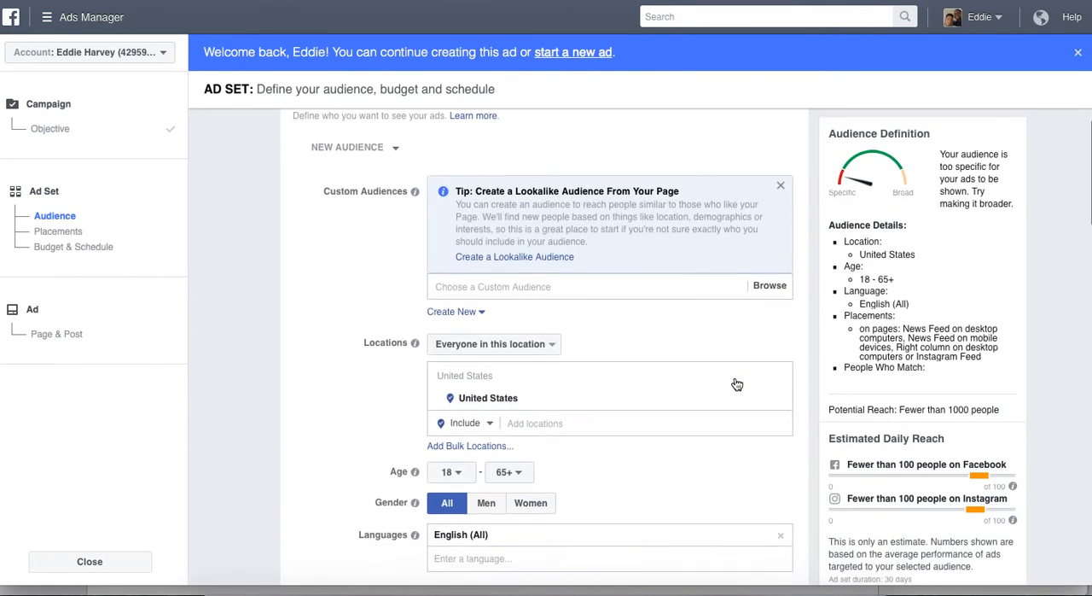
scroll("down", 3)
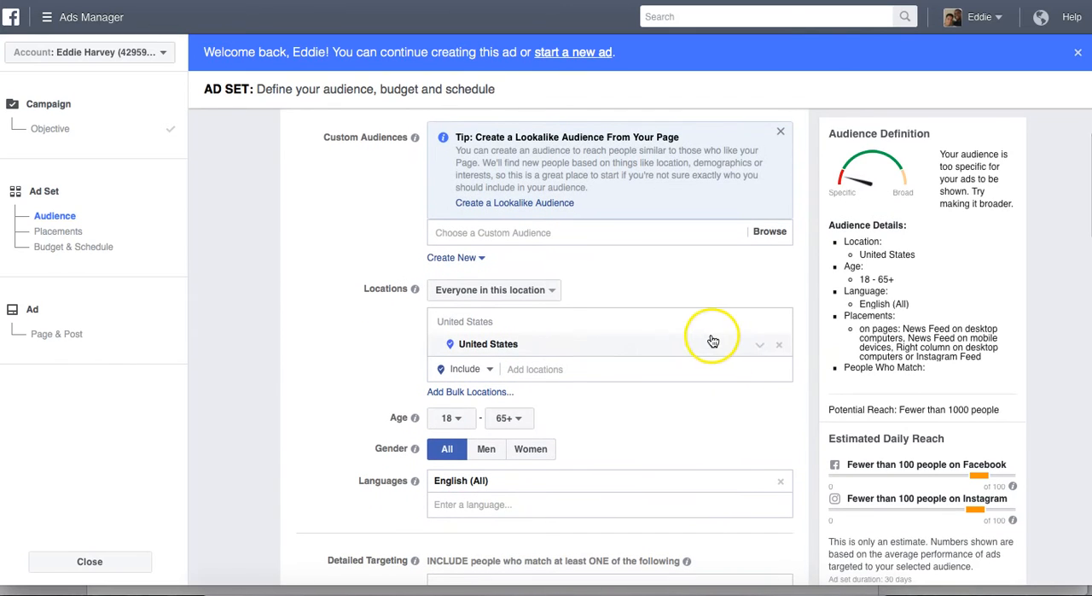
mouse_move(784, 350)
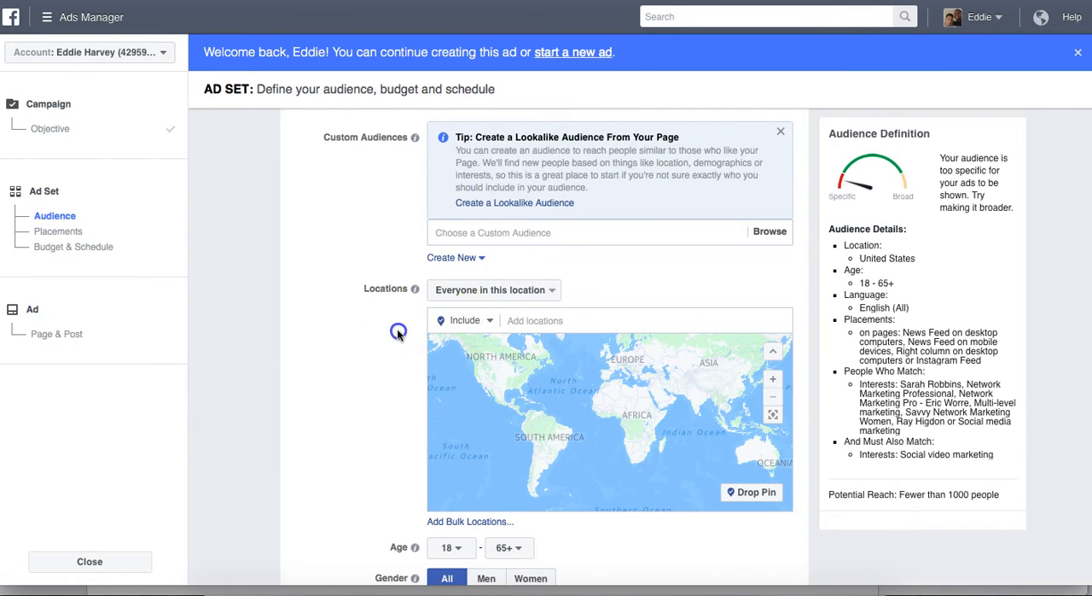
left_click(465, 320)
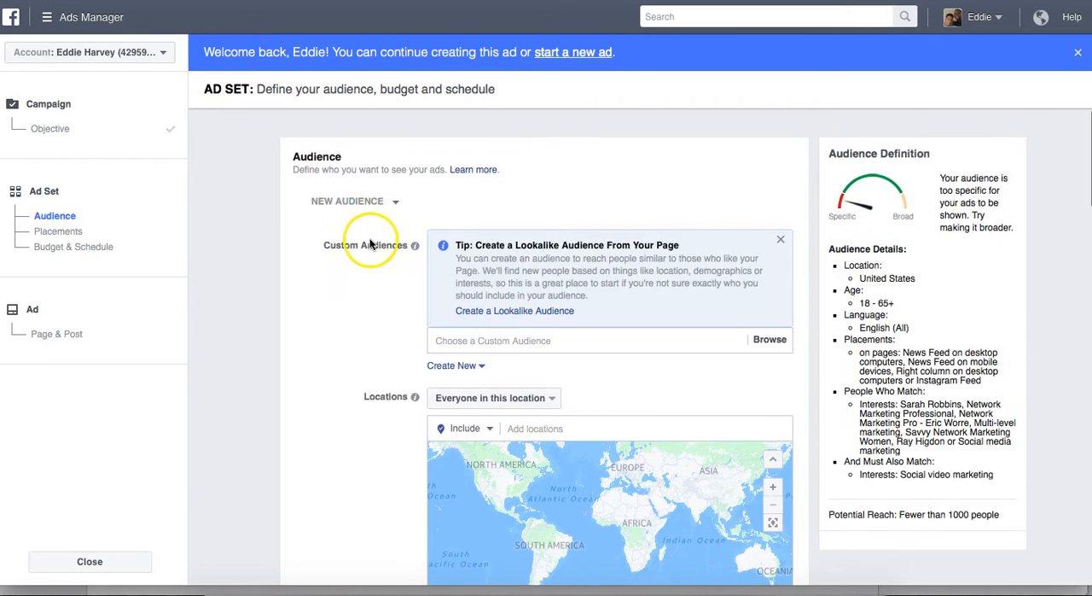
left_click(554, 417)
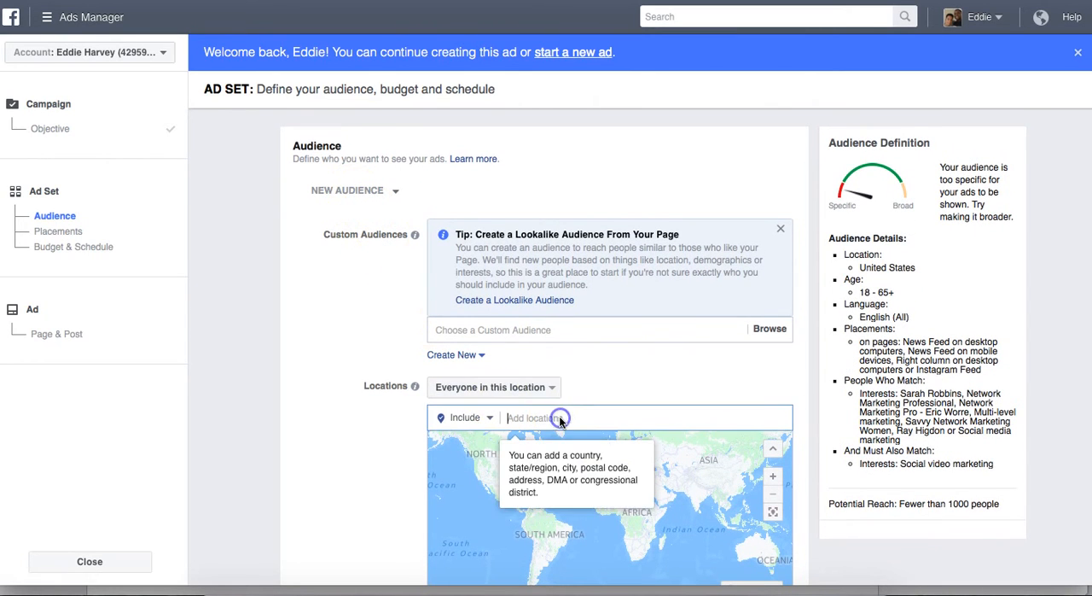
type("United States")
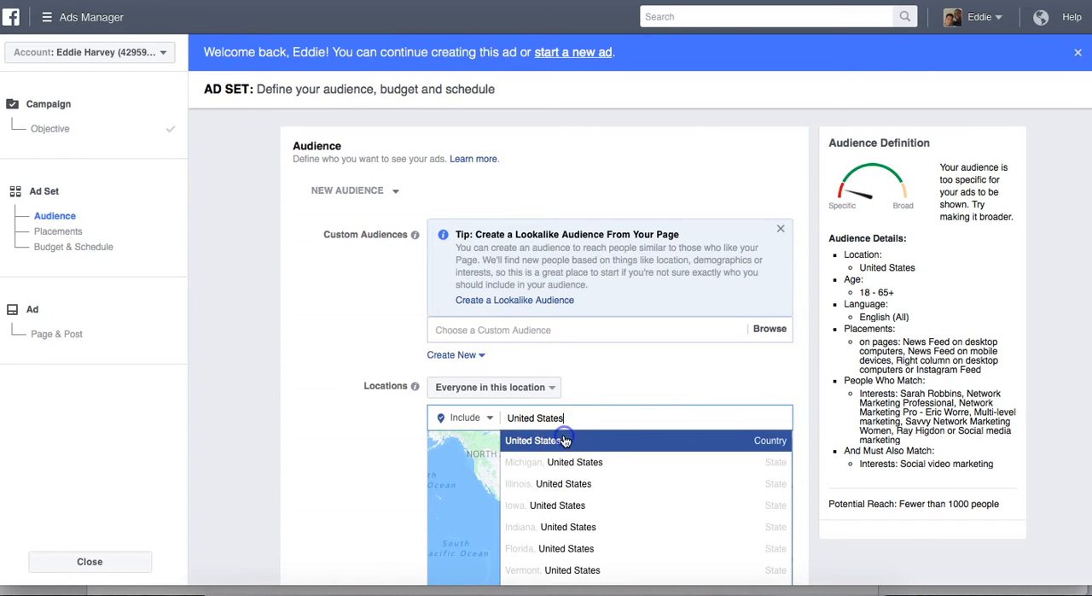
left_click(533, 440)
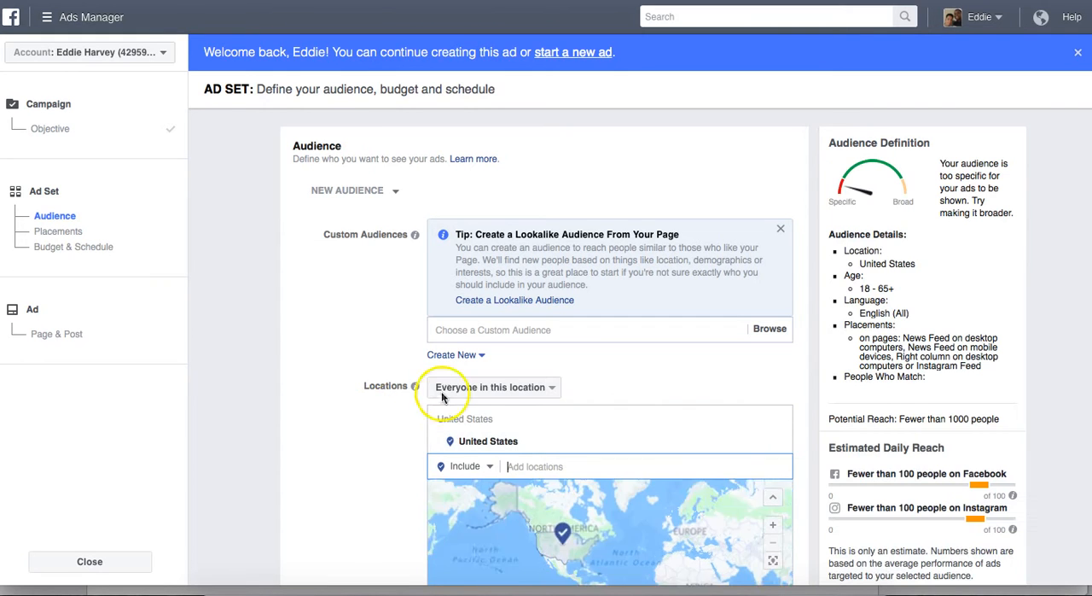
Scroll to Detailed Targeting and remove the Social video marketing 'MUST ALSO match' box
scroll("down", 3)
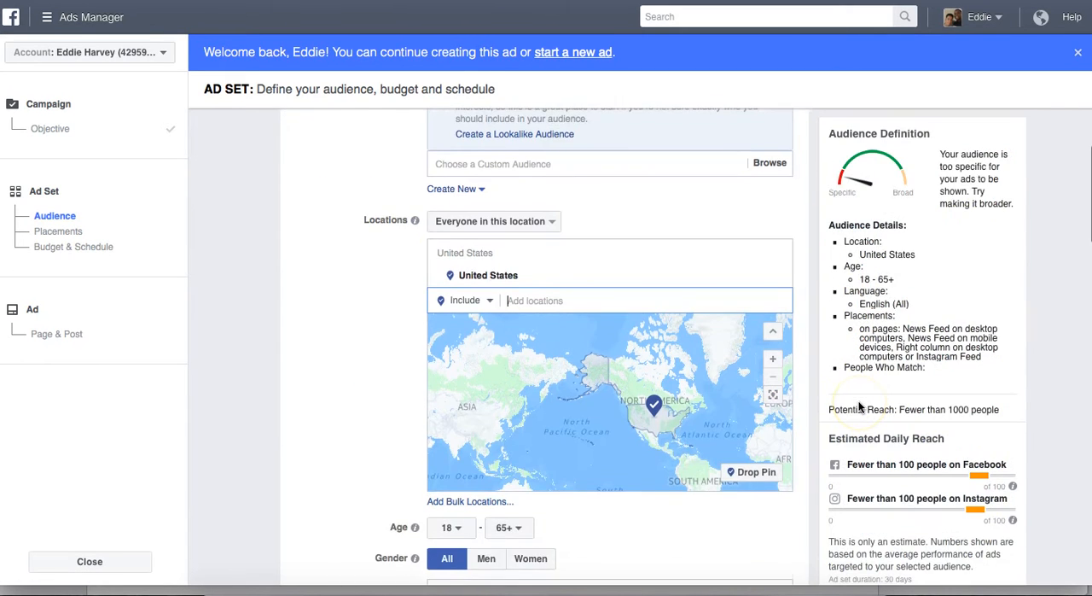
scroll("down", 3)
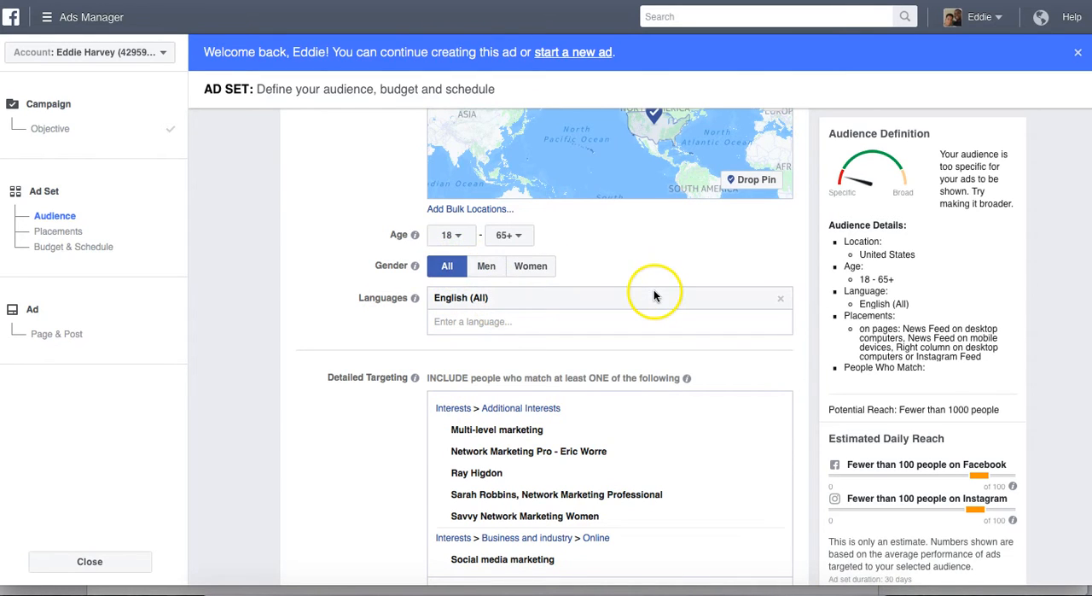
scroll("down", 3)
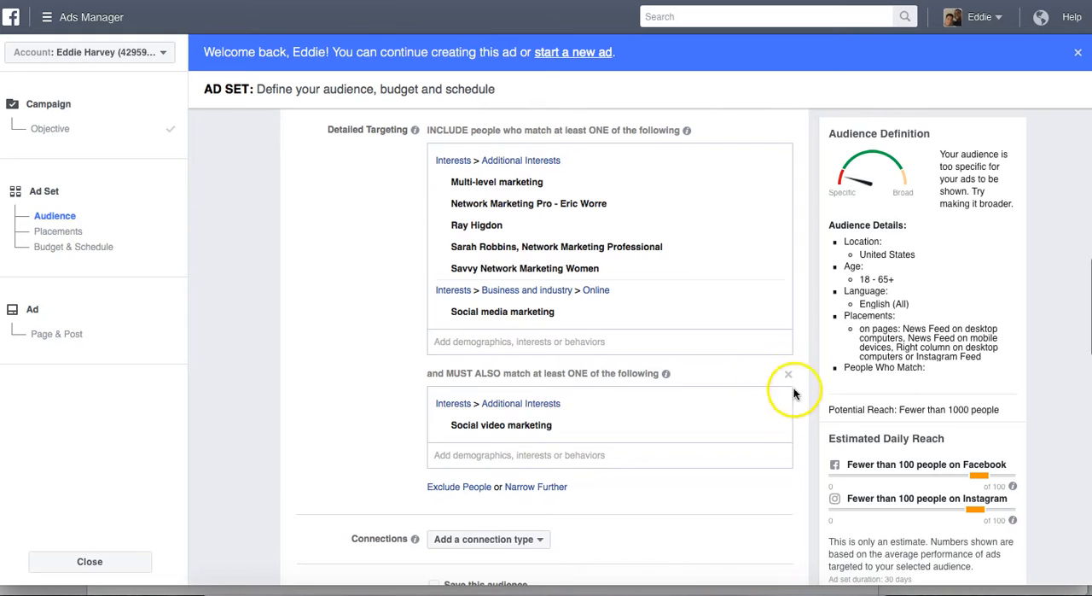
left_click(788, 374)
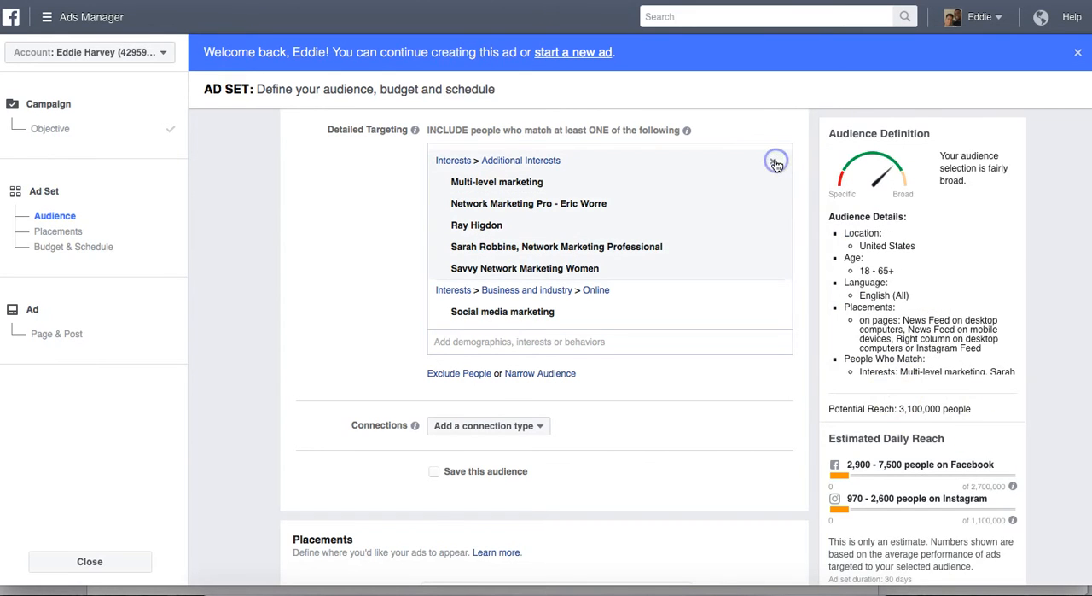
Remove the Additional Interests group and the Social media marketing interest
left_click(775, 162)
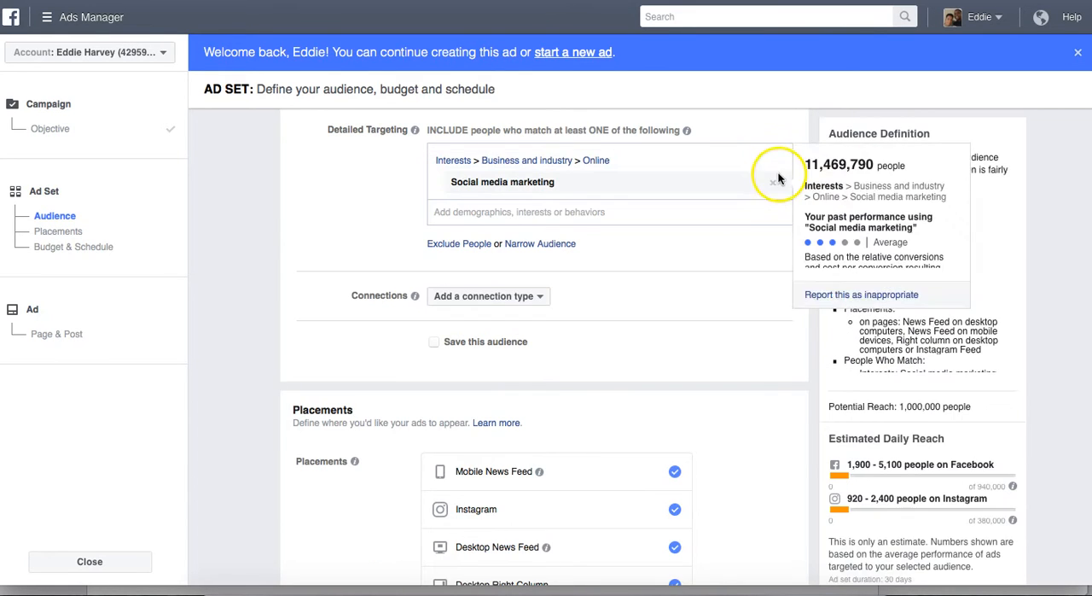
left_click(773, 182)
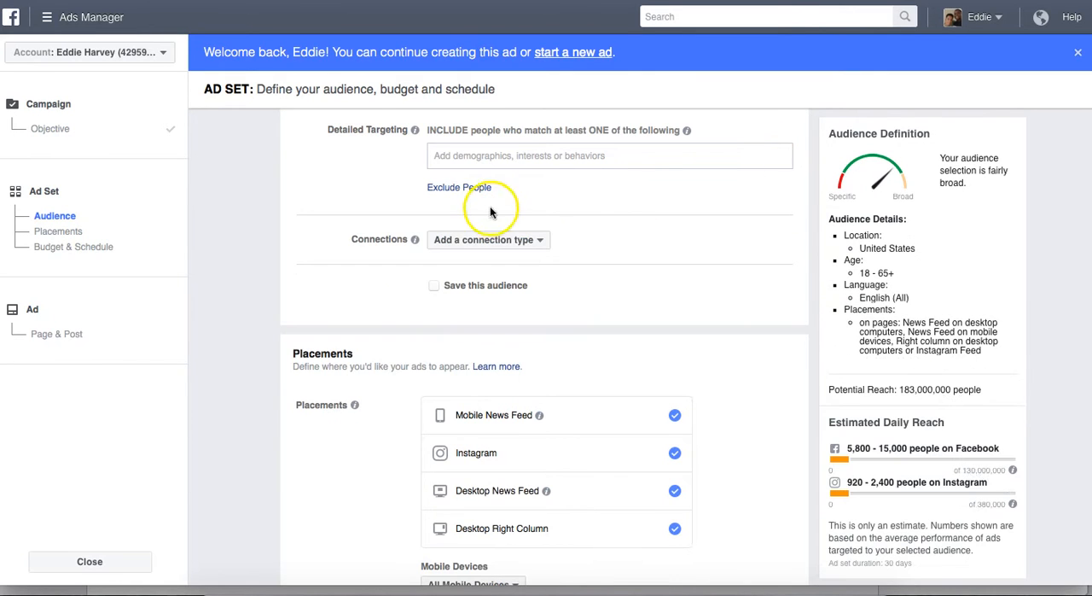
scroll("up", 3)
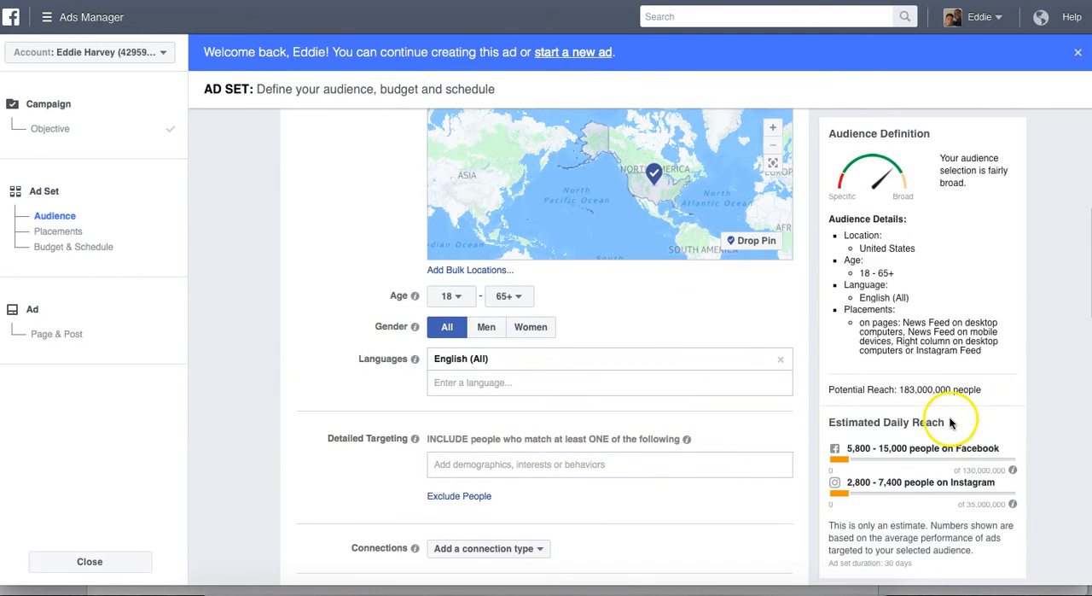
mouse_move(866, 393)
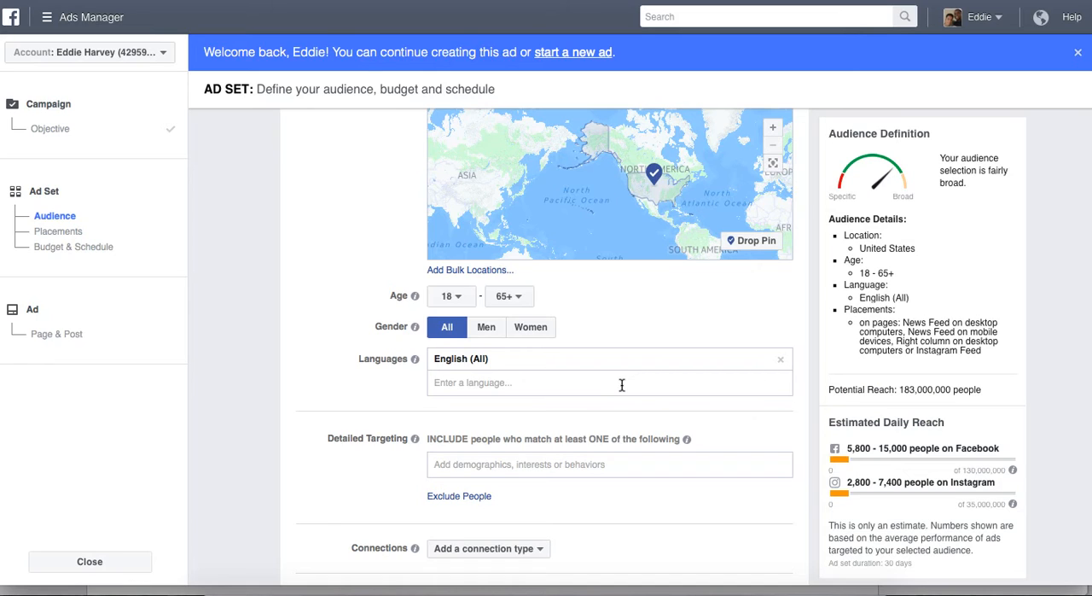
mouse_move(676, 375)
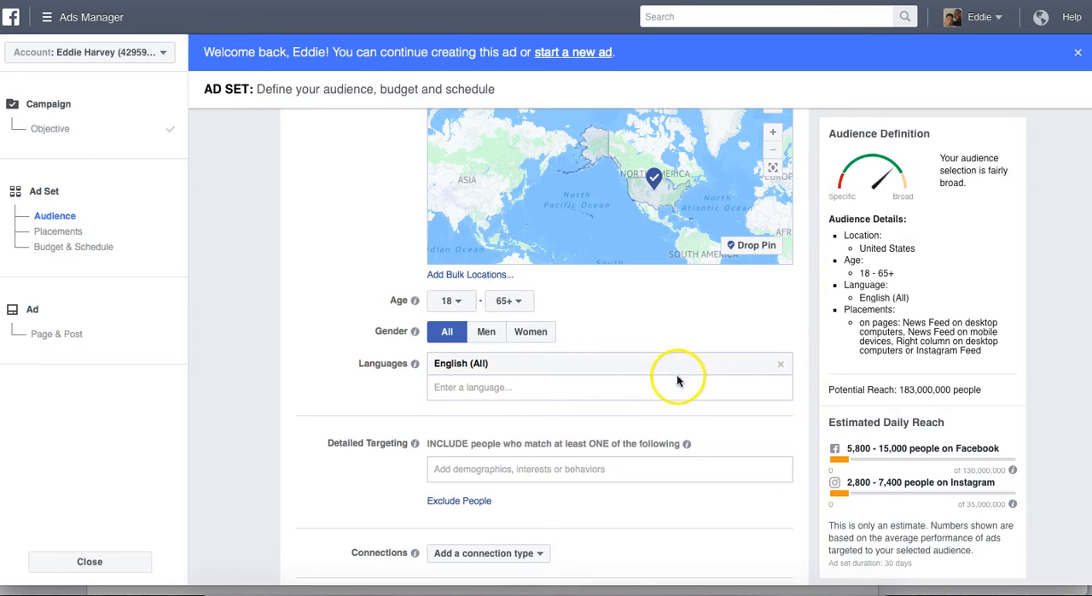
scroll("down", 3)
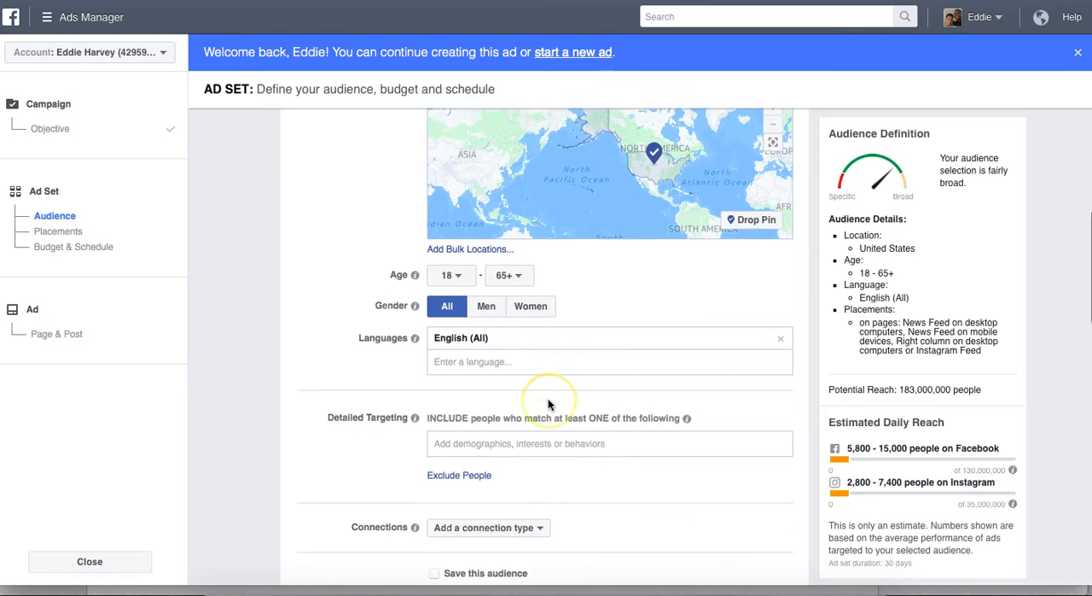
scroll("down", 3)
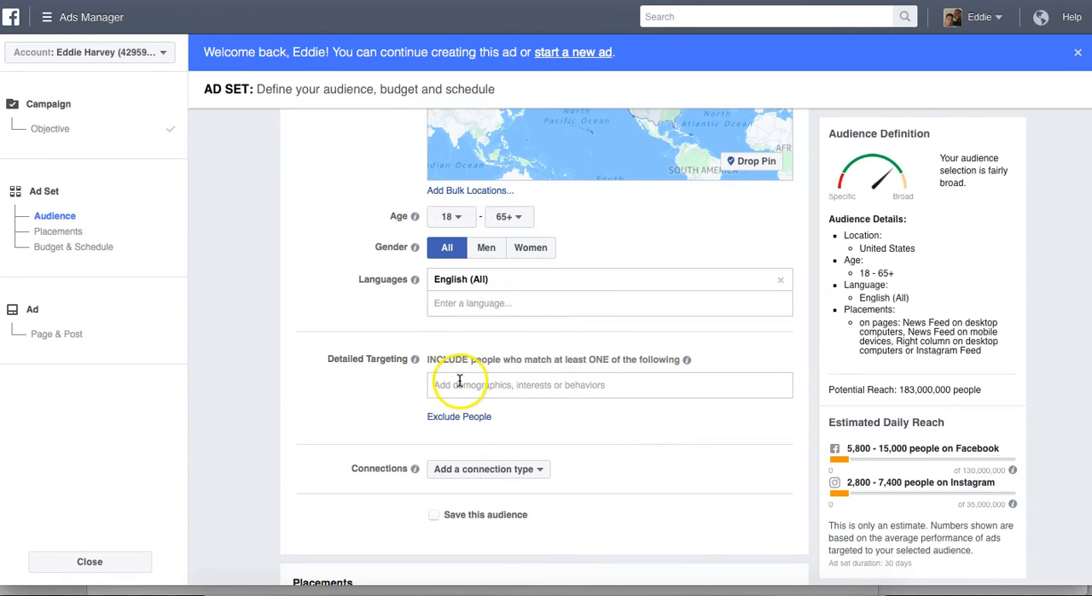
Focus the Detailed Targeting interests field and show the Recently Used tab
left_click(610, 384)
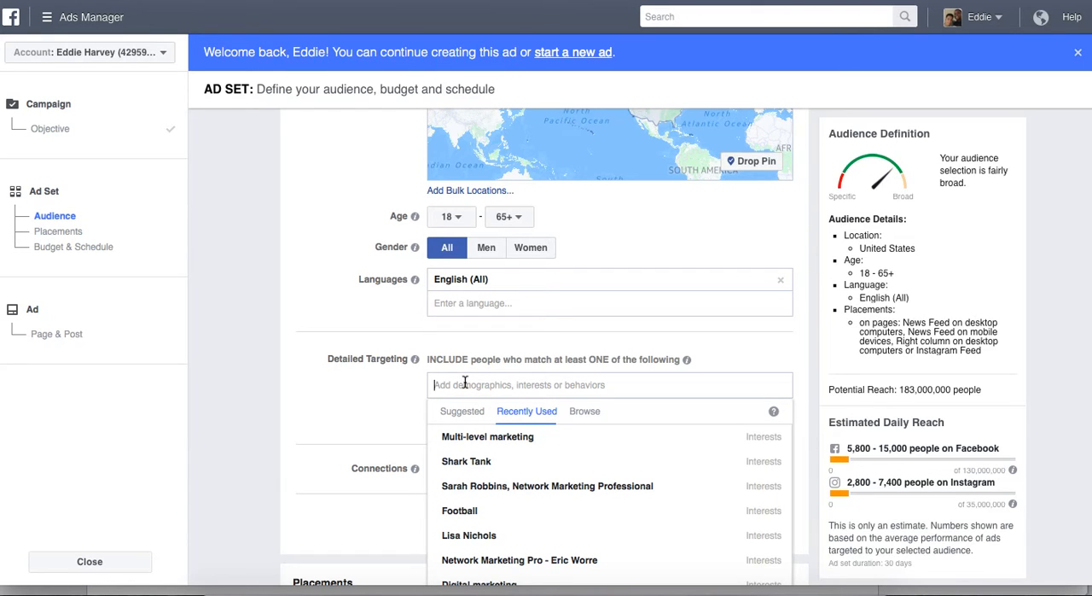
mouse_move(490, 383)
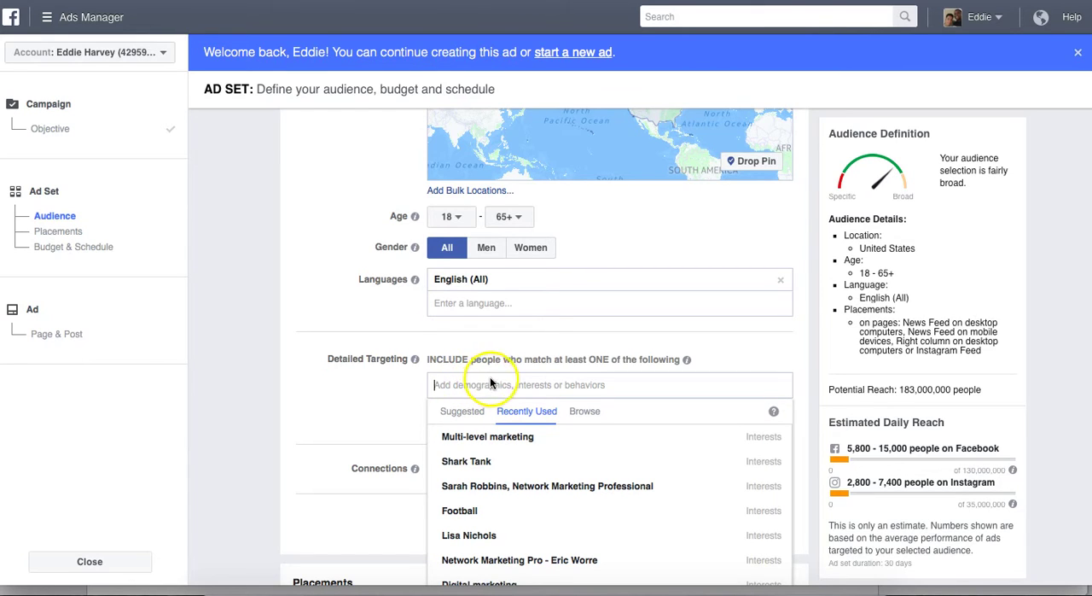
mouse_move(505, 384)
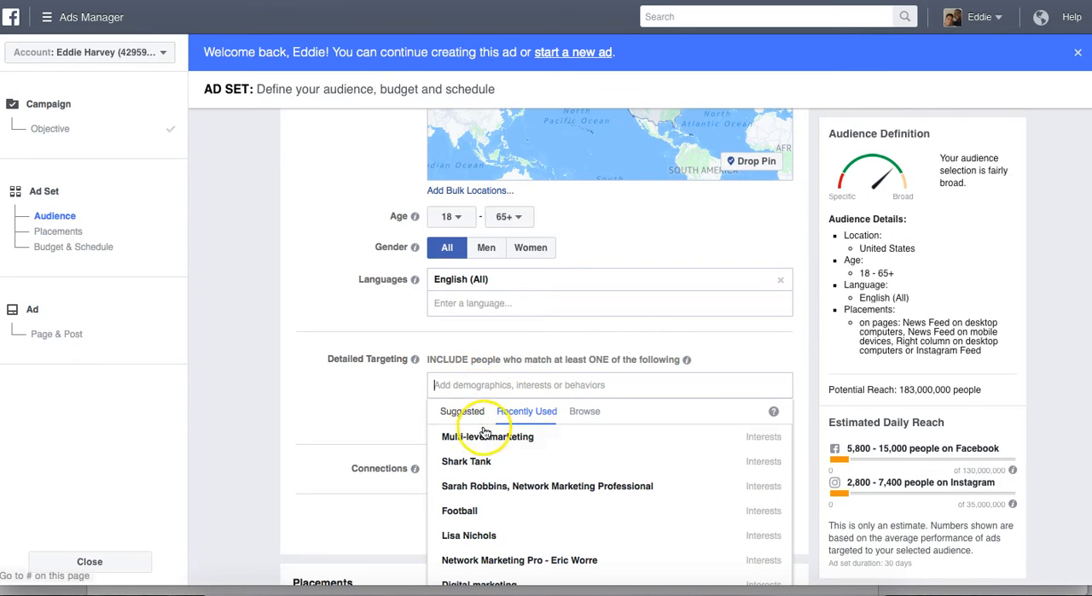
left_click(527, 411)
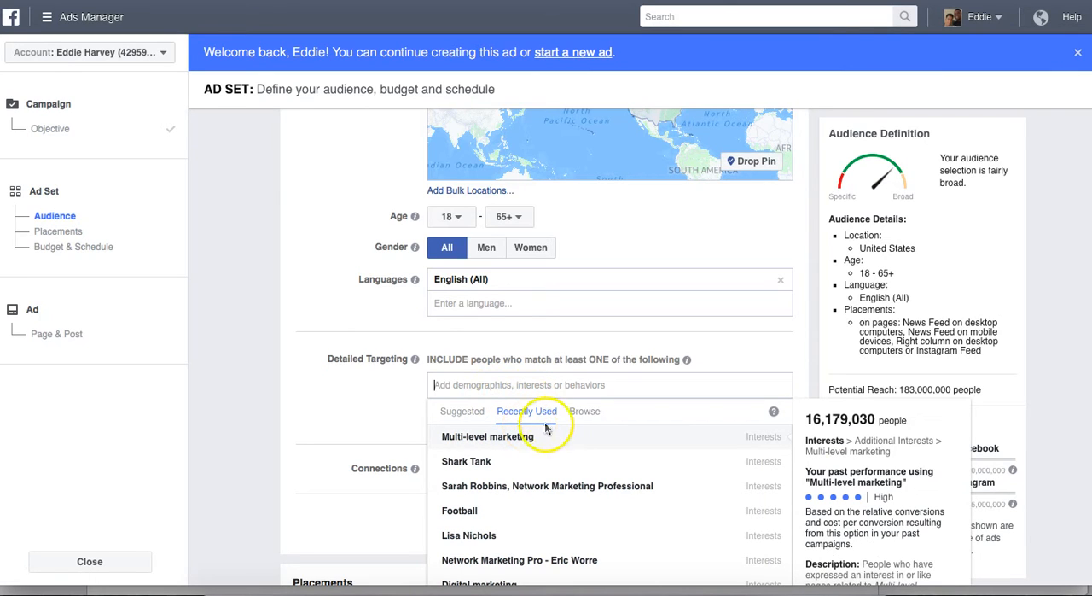
mouse_move(482, 445)
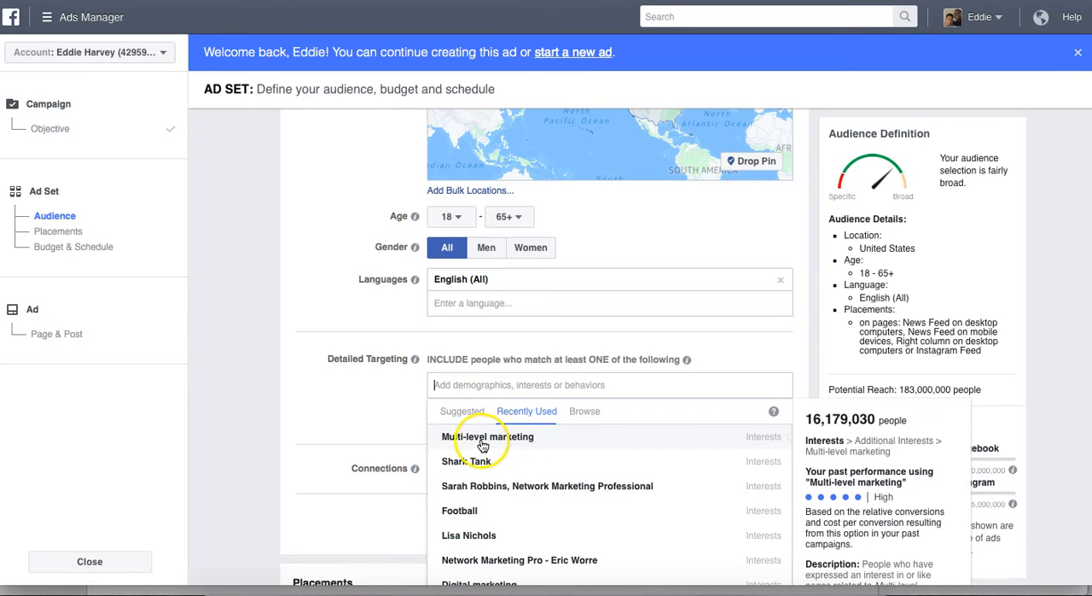
mouse_move(482, 439)
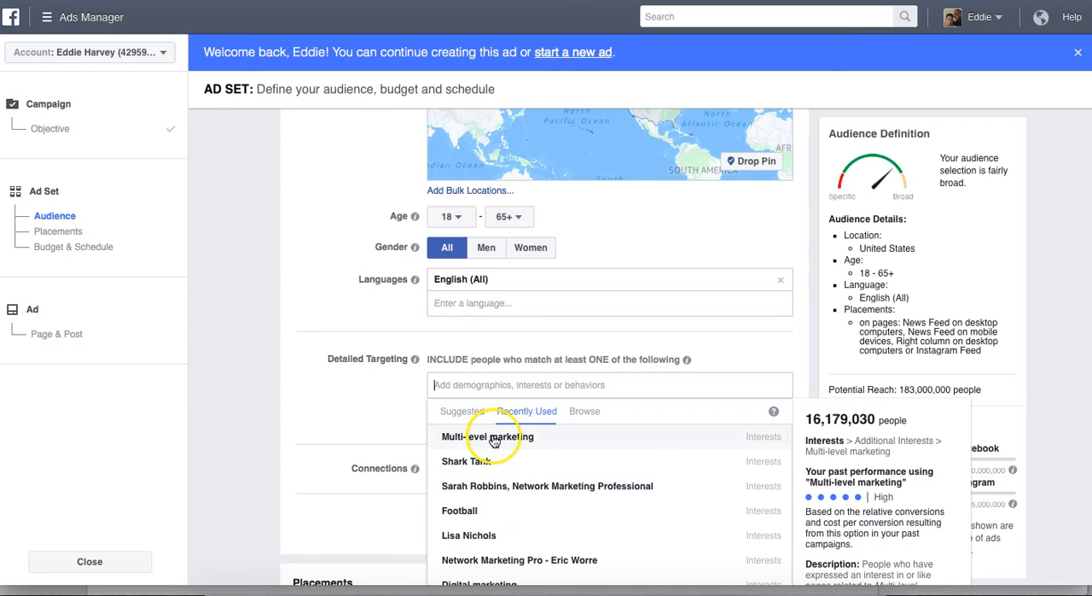
Add Multi-level marketing, Network Marketing Professional, Network Marketing Pro and Savvy Network Marketing Women
left_click(488, 436)
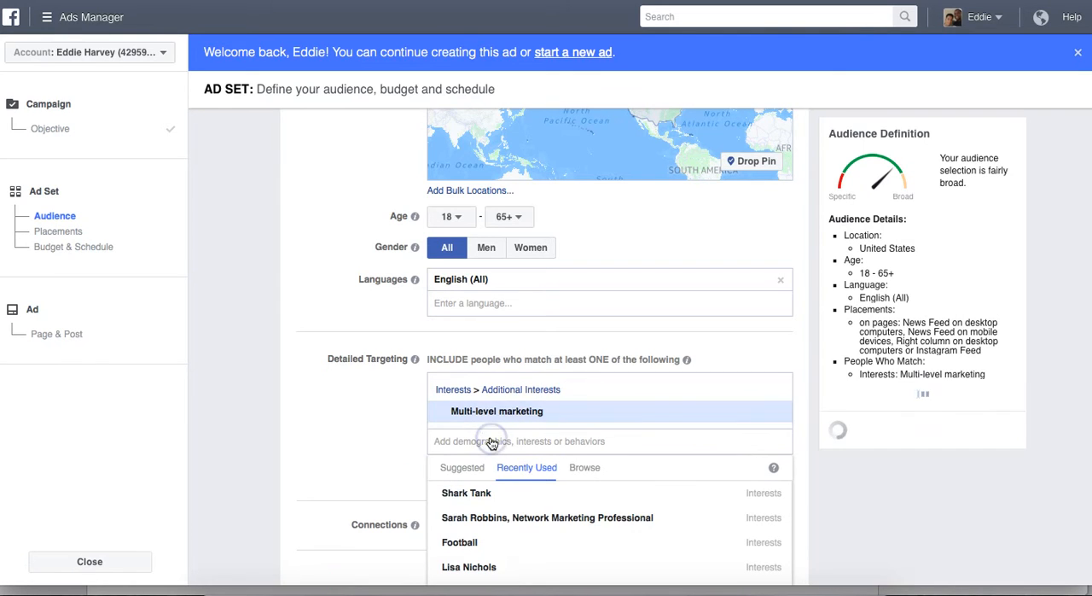
mouse_move(513, 524)
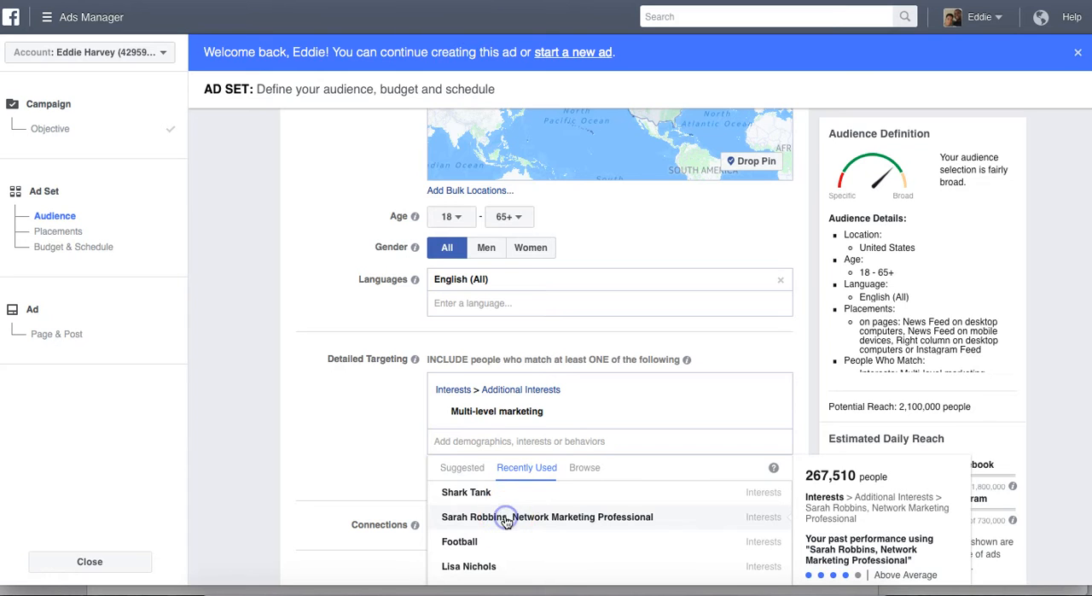
left_click(548, 516)
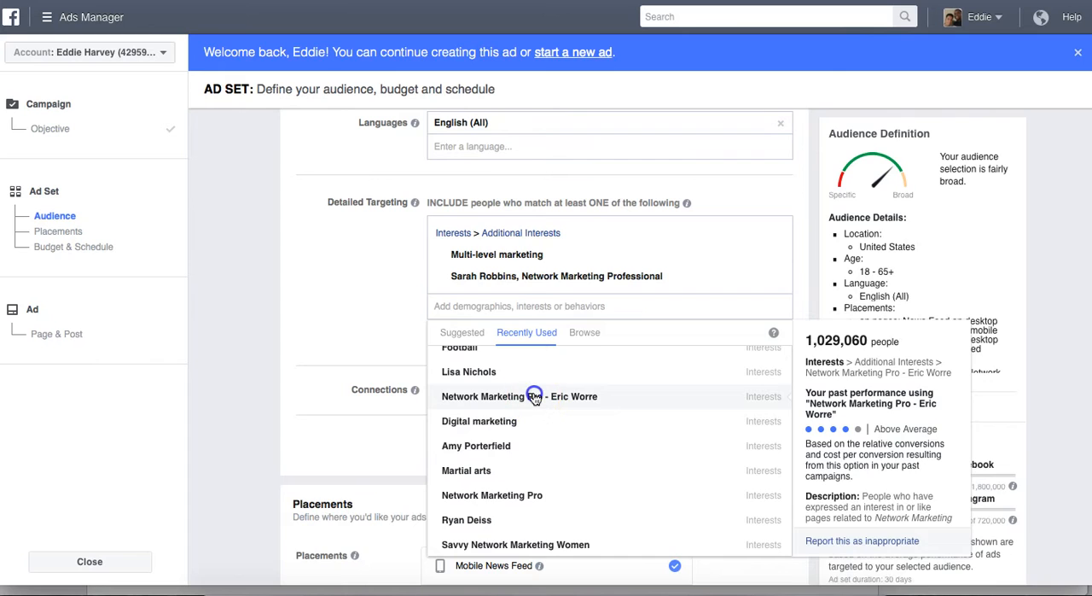
left_click(476, 445)
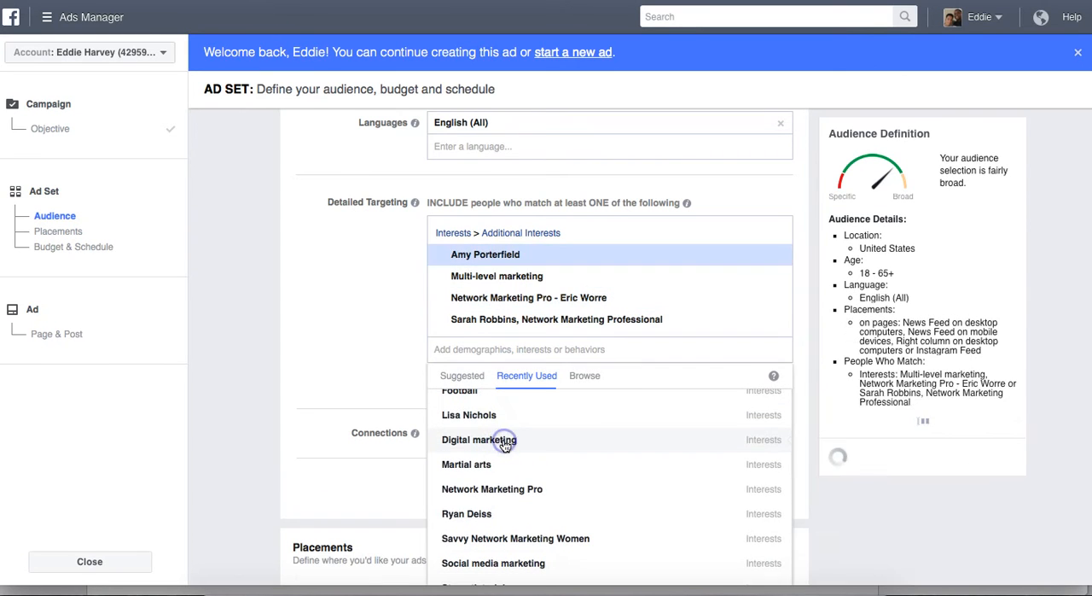
mouse_move(493, 489)
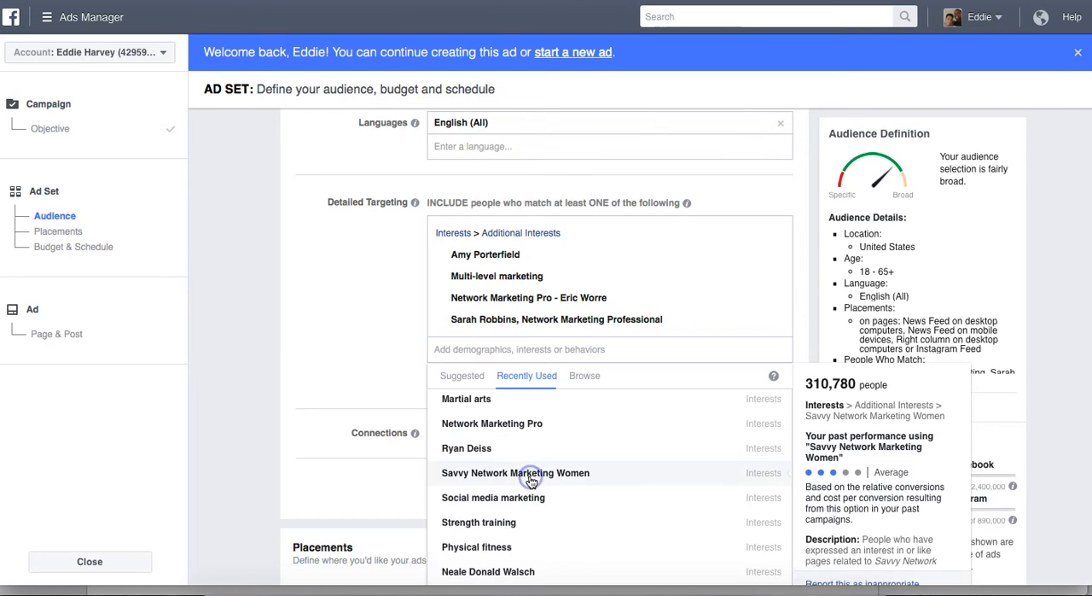
left_click(515, 472)
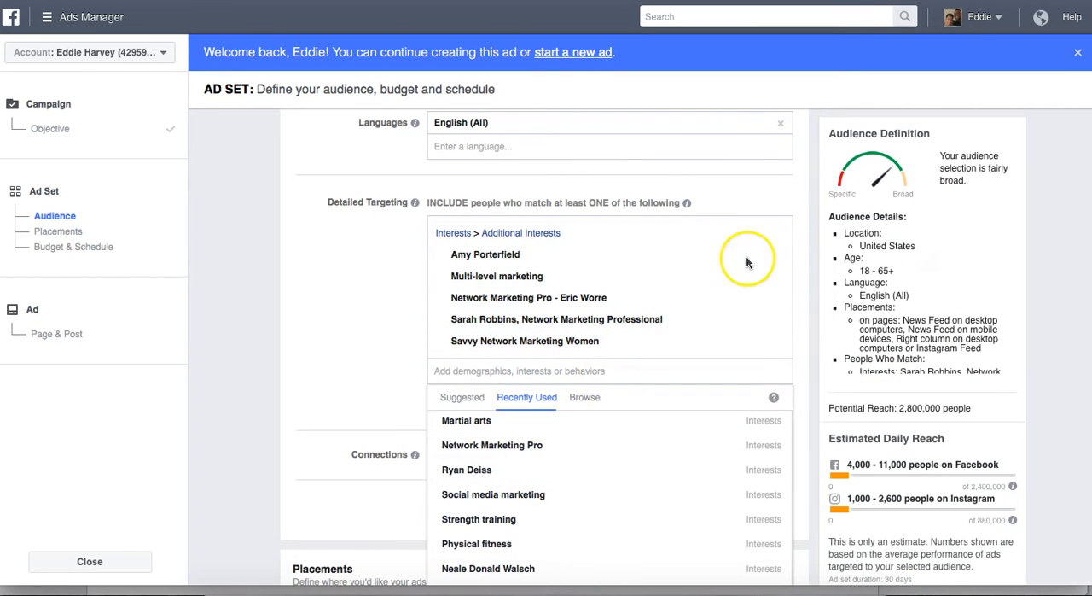
mouse_move(669, 347)
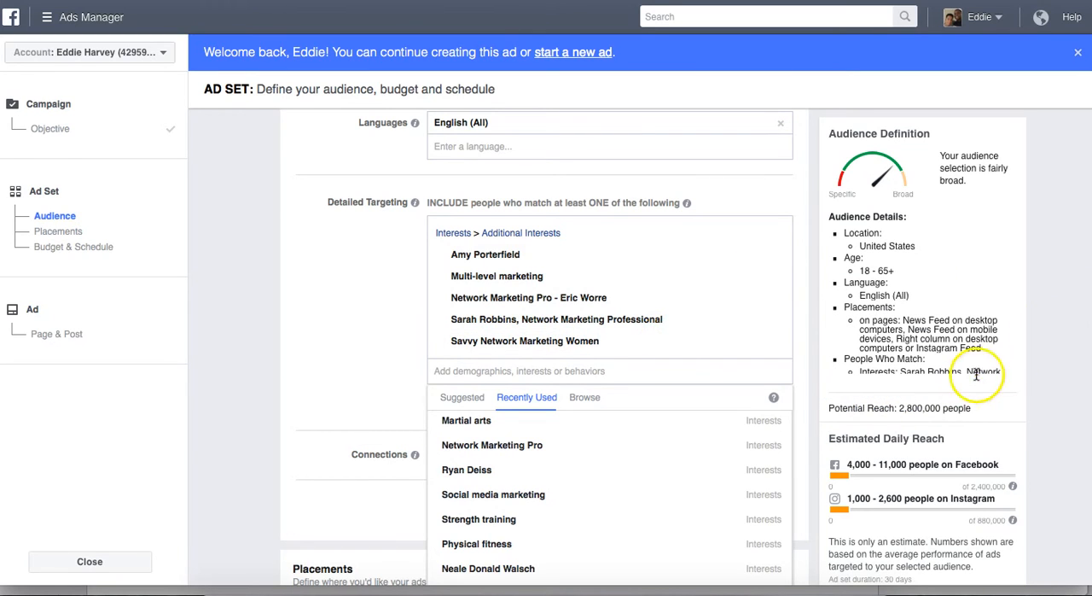
mouse_move(860, 391)
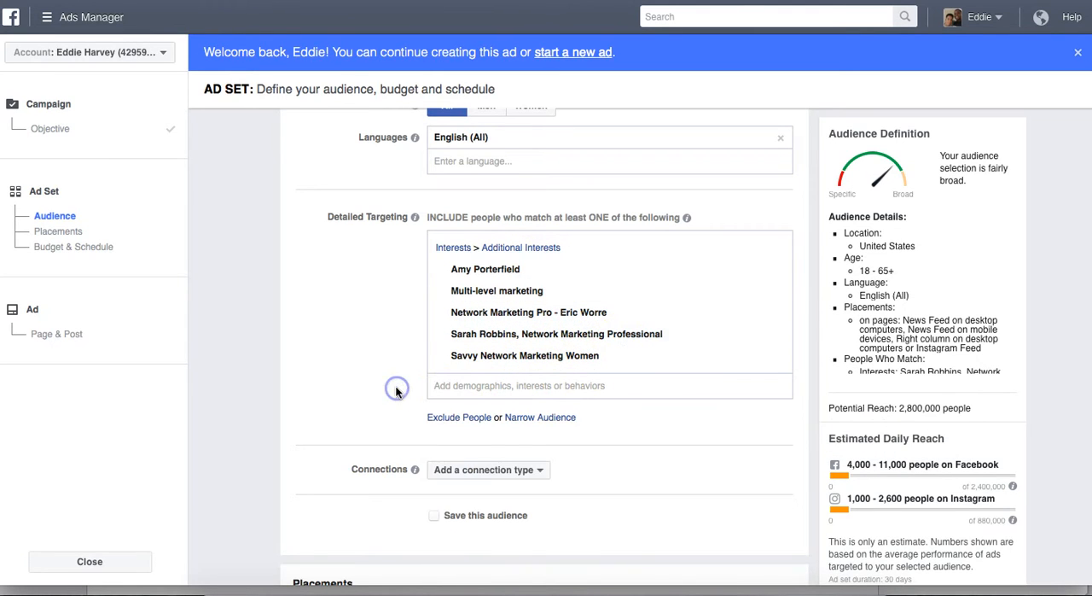
mouse_move(539, 417)
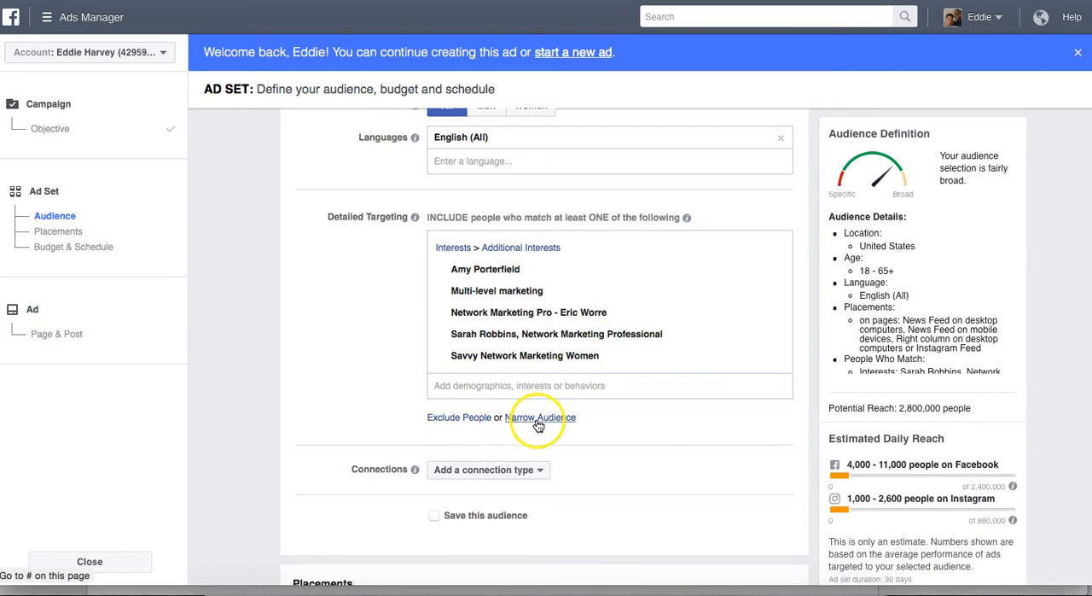
Use the Narrow Audience link to add an empty 'MUST ALSO match' box
left_click(540, 417)
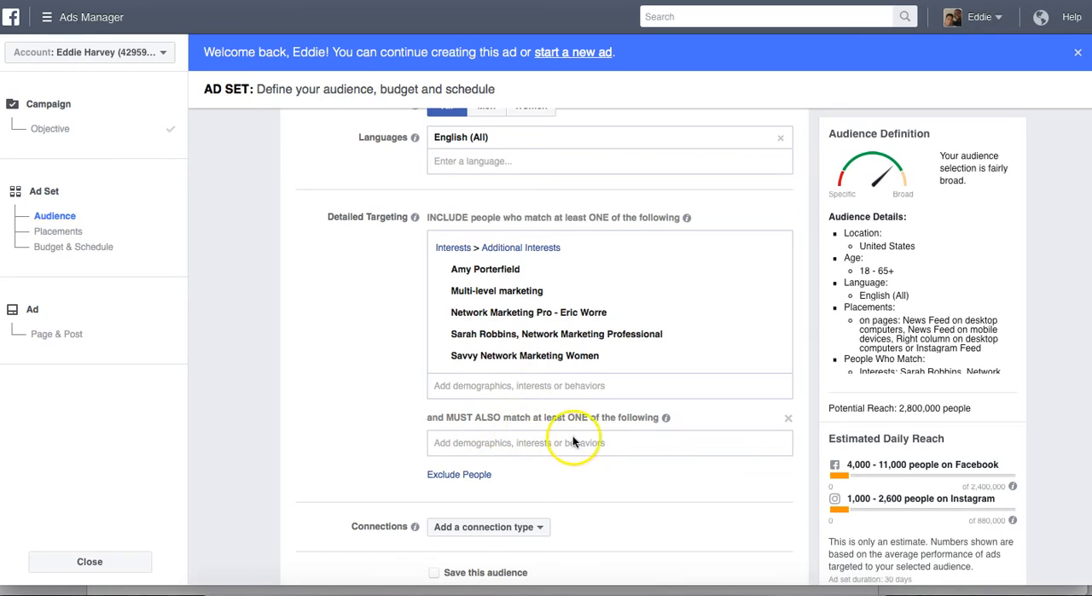
Add Basketball, Football and Baseball to the 'MUST ALSO match' group
left_click(597, 442)
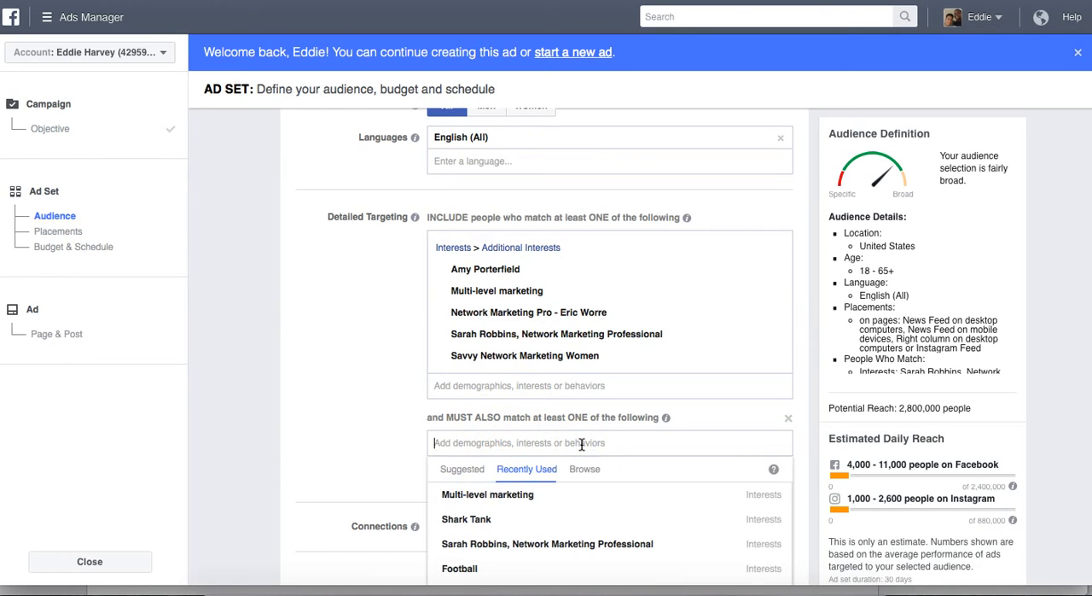
type("Basketball")
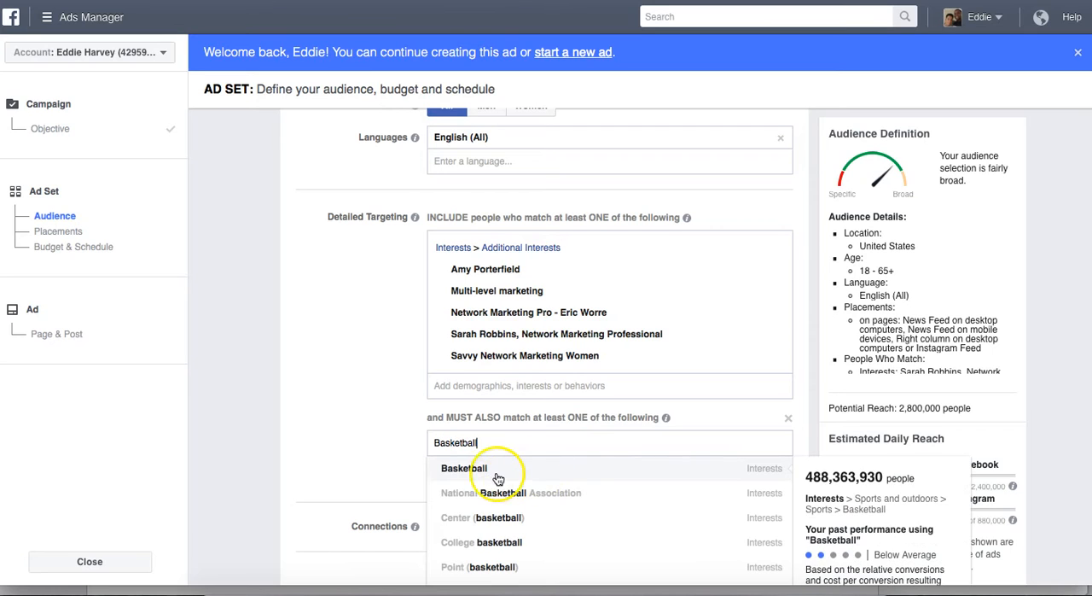
left_click(463, 468)
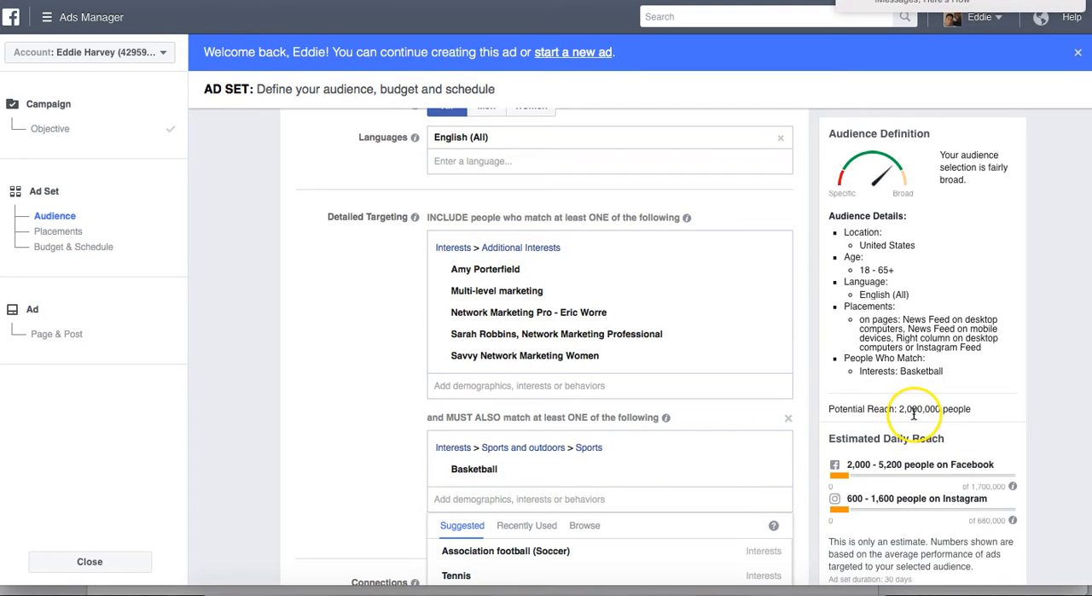
mouse_move(913, 424)
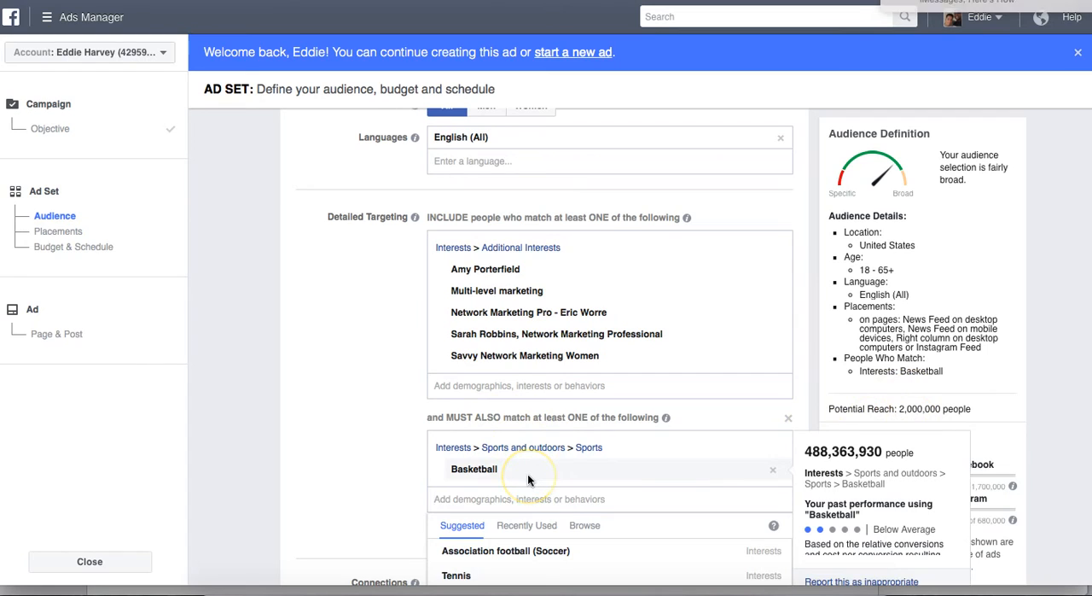
type("Football")
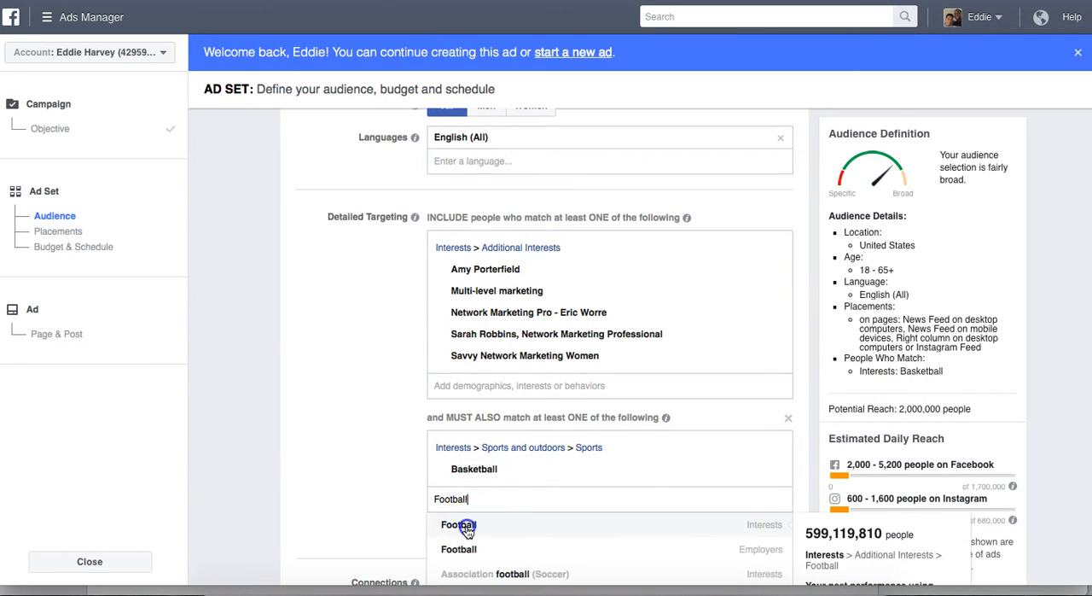
left_click(458, 524)
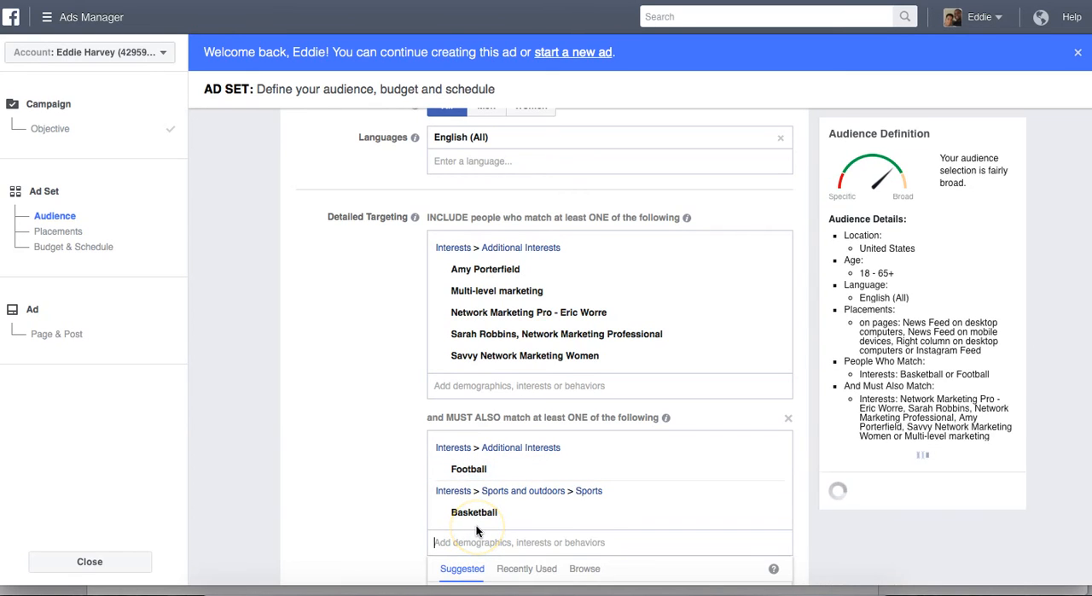
type("Baseba")
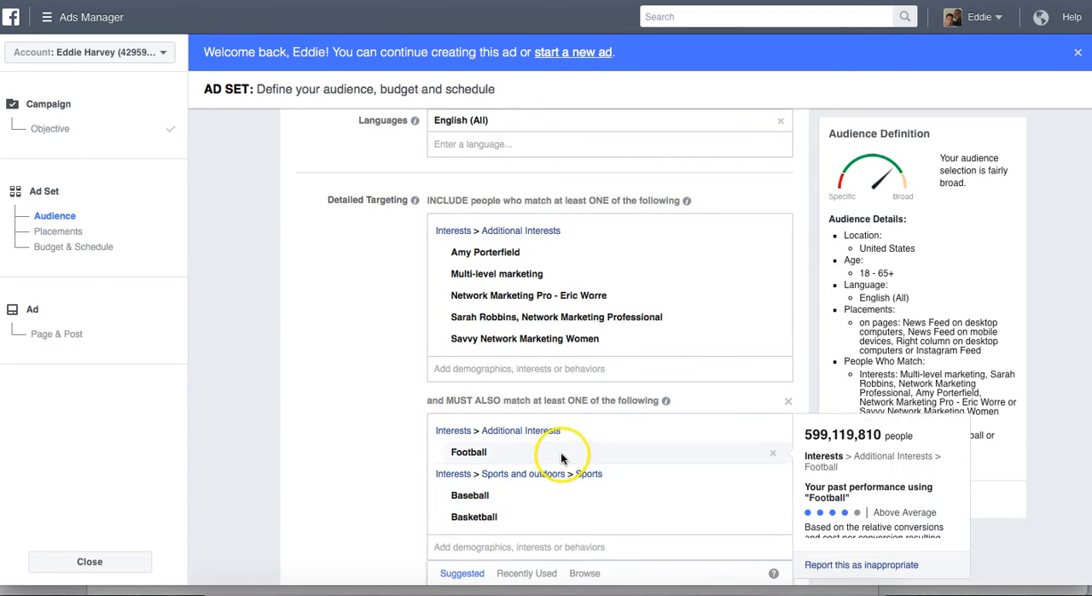
scroll("down", 3)
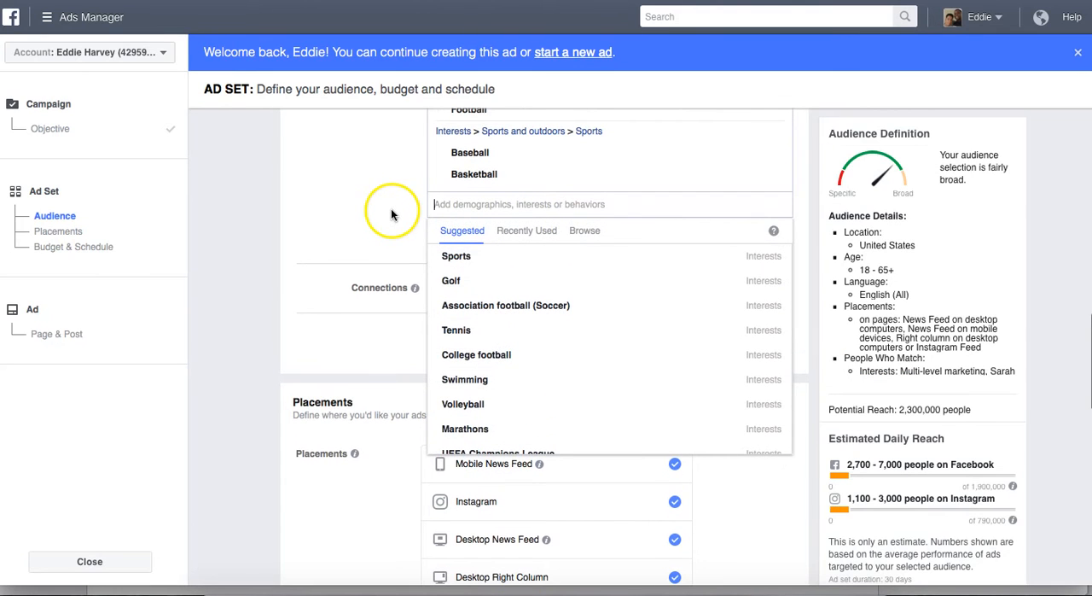
left_click(468, 110)
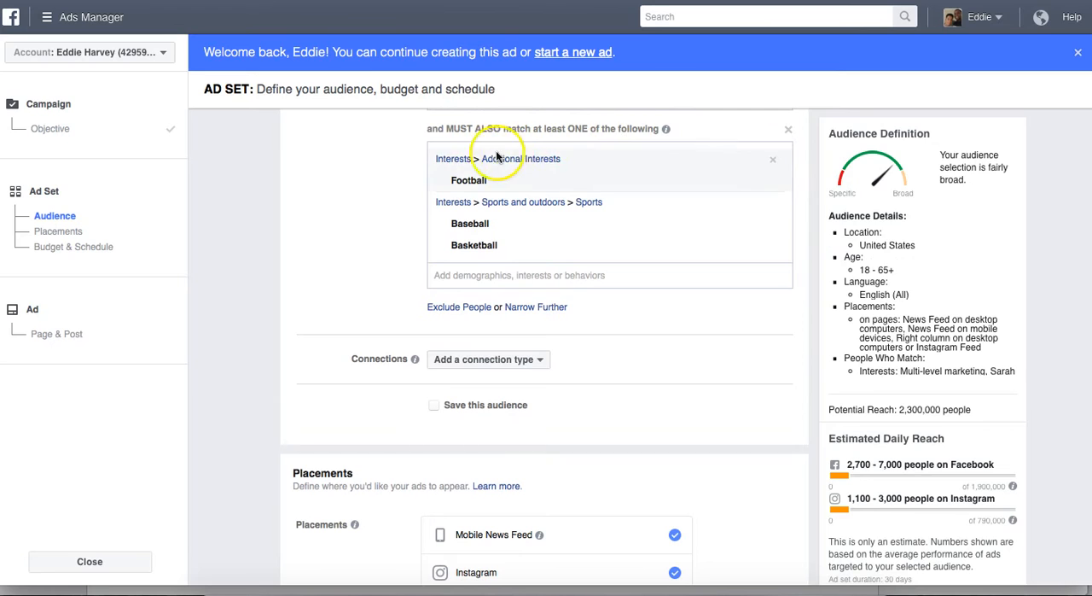
mouse_move(478, 274)
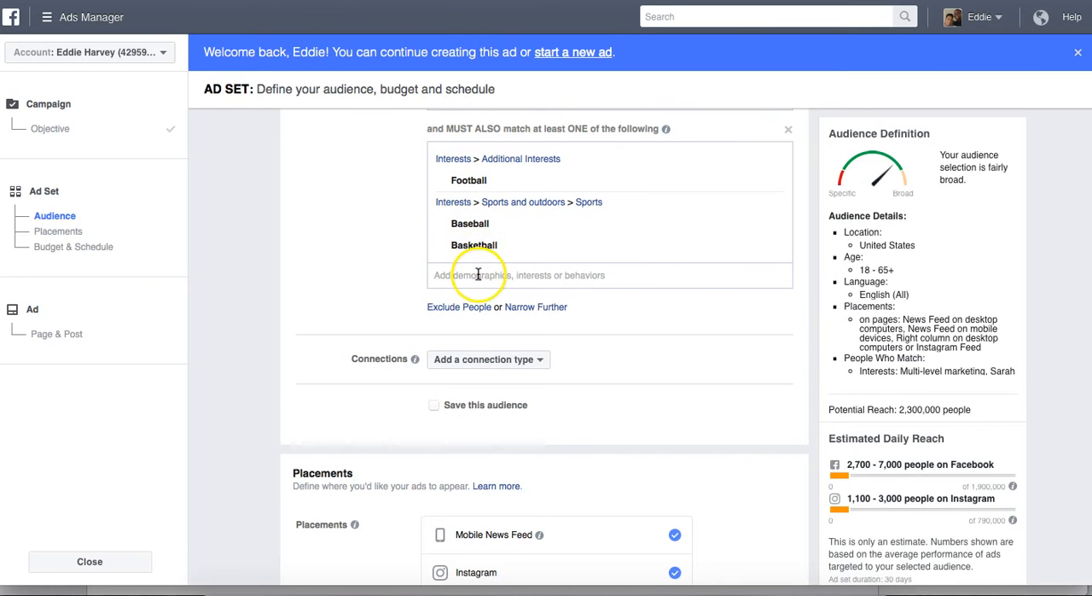
Add a new narrowing group requiring Martial arts, abandoning a started 'Stre' search
left_click(536, 306)
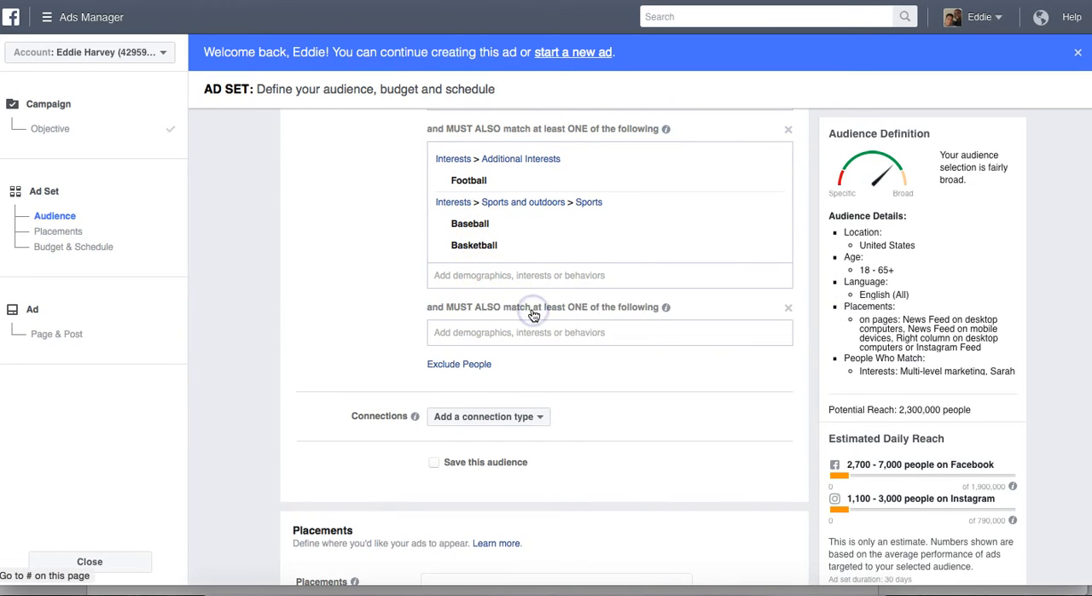
left_click(609, 332)
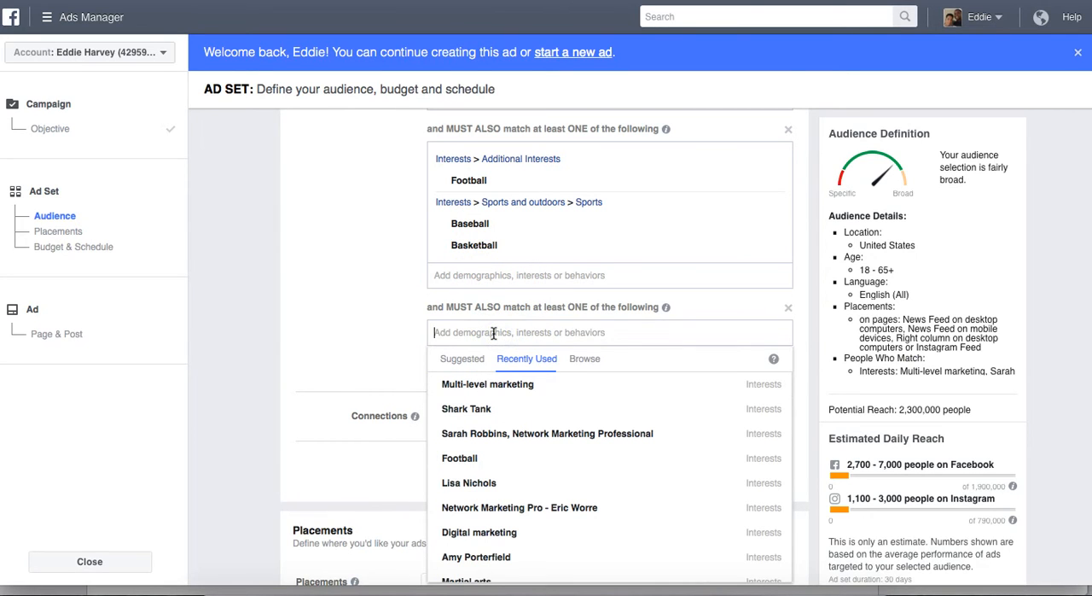
type("Martial")
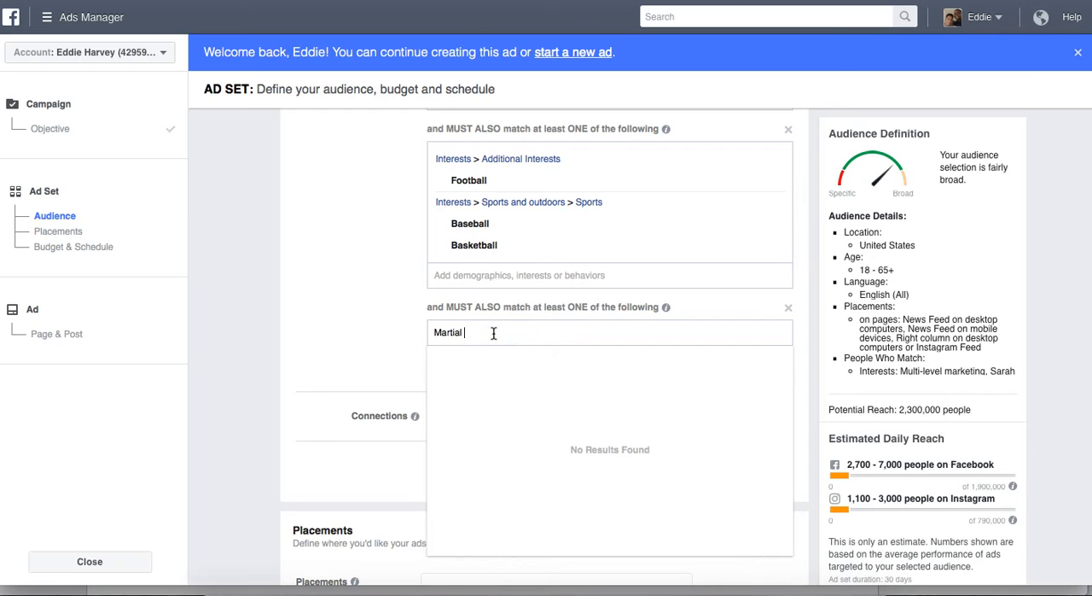
type("A")
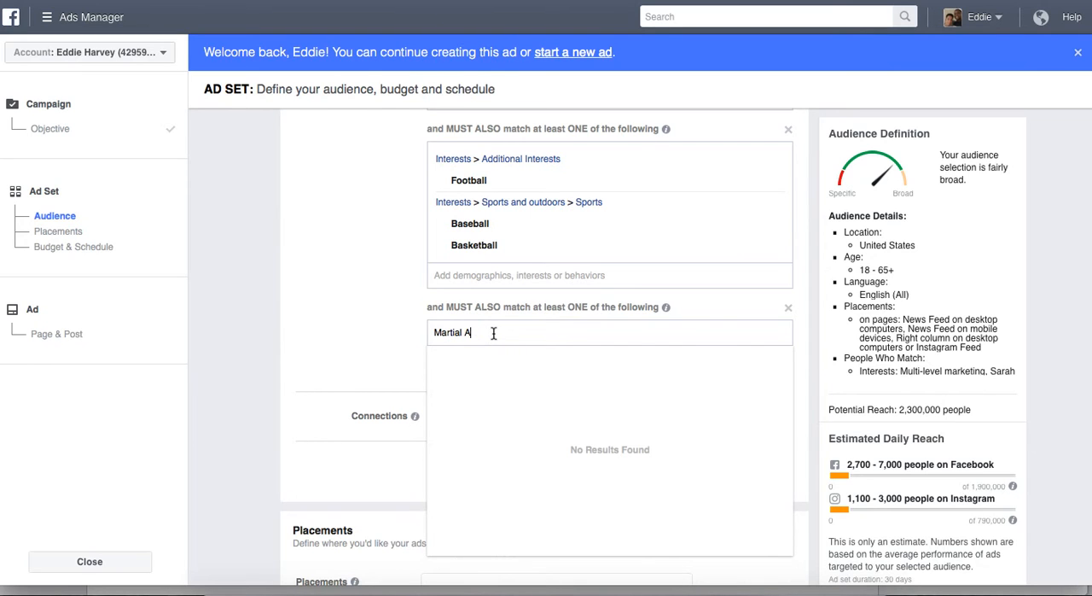
type("rts")
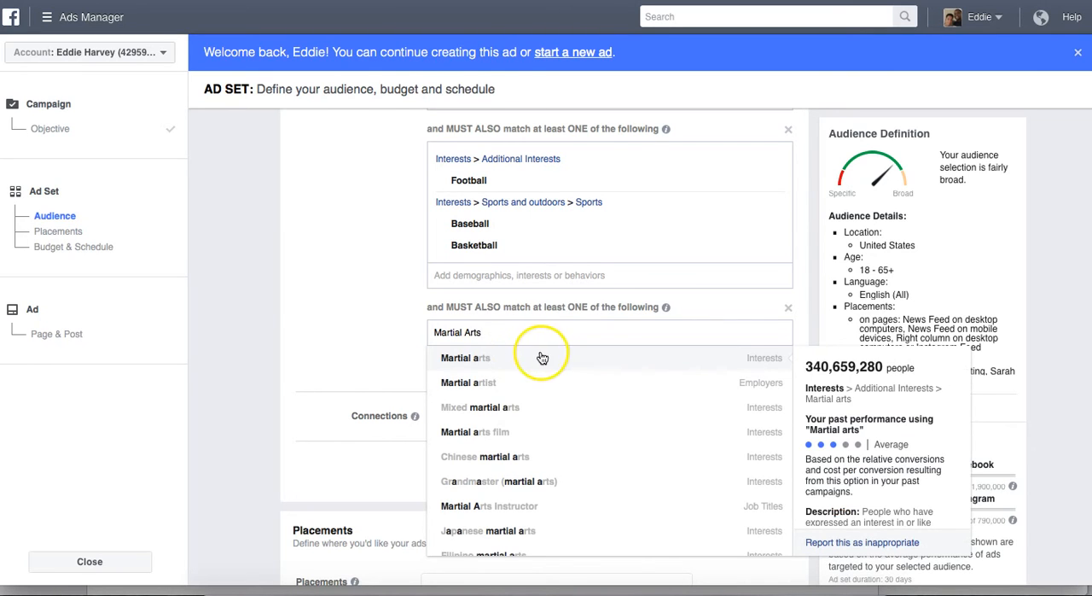
left_click(465, 357)
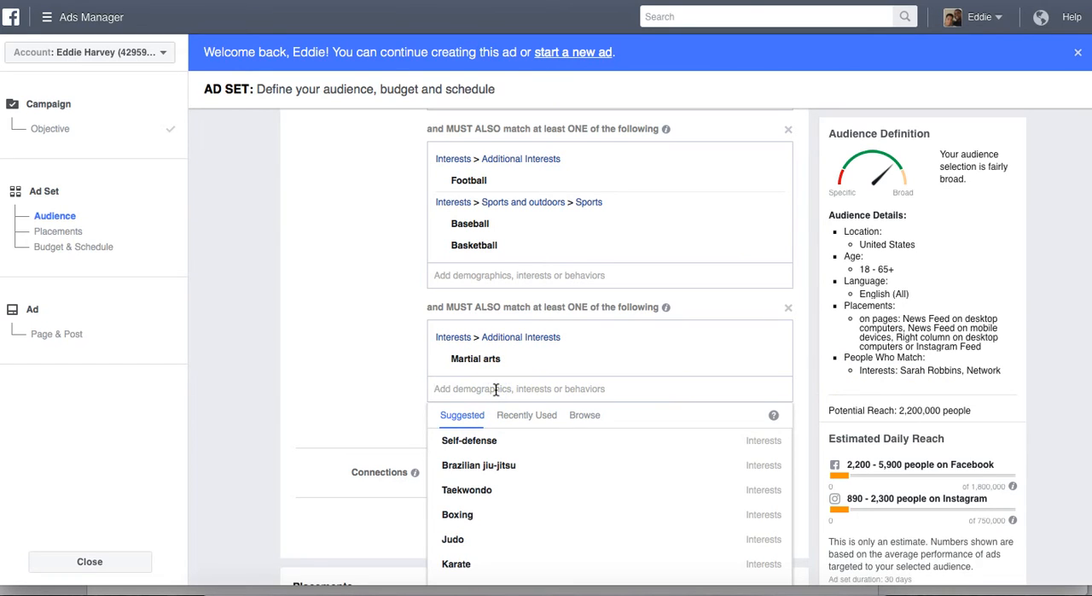
type("Stre")
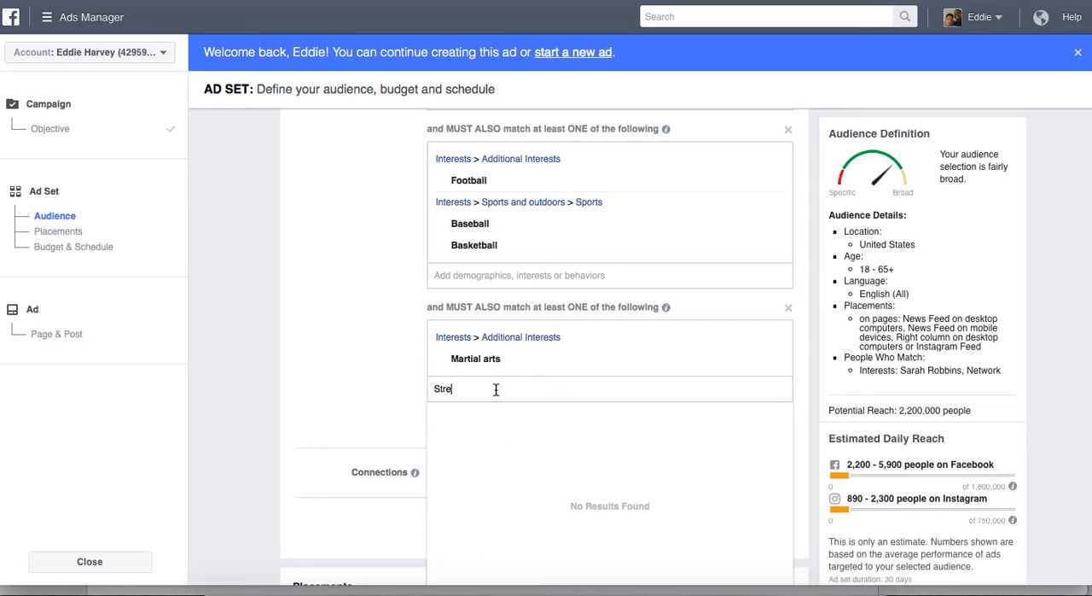
key("ctrl+a")
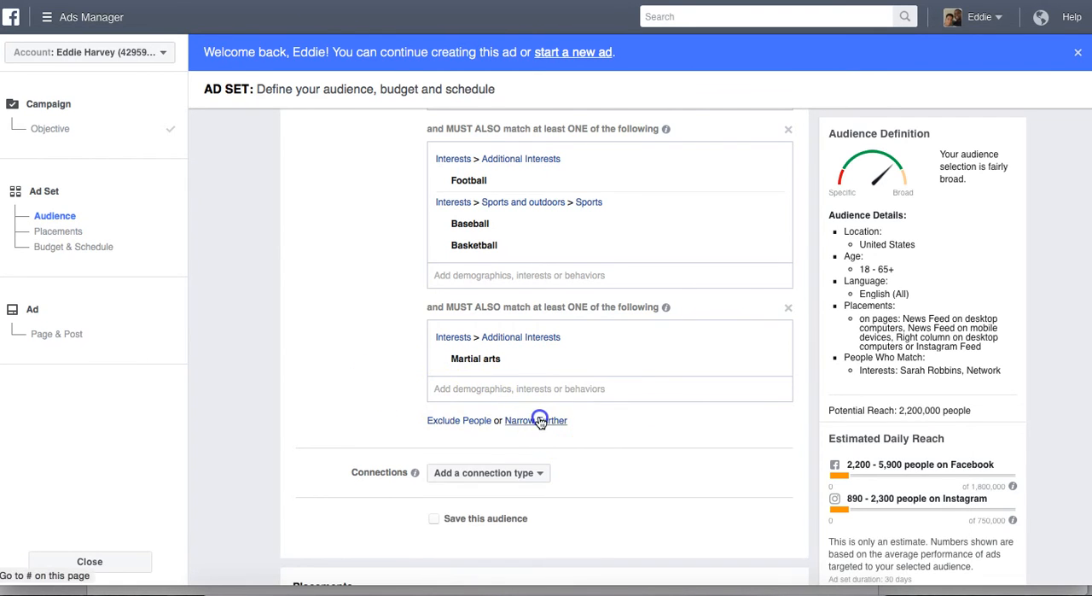
Add another must-also-match group and pick Strength training from the 'Strength' suggestions
left_click(535, 420)
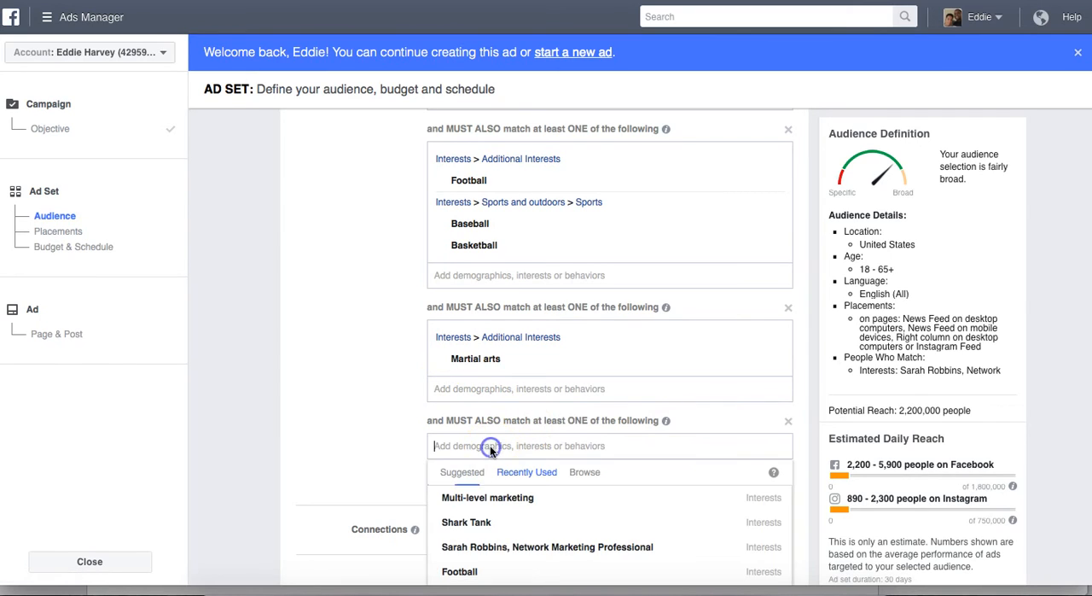
type("Strent")
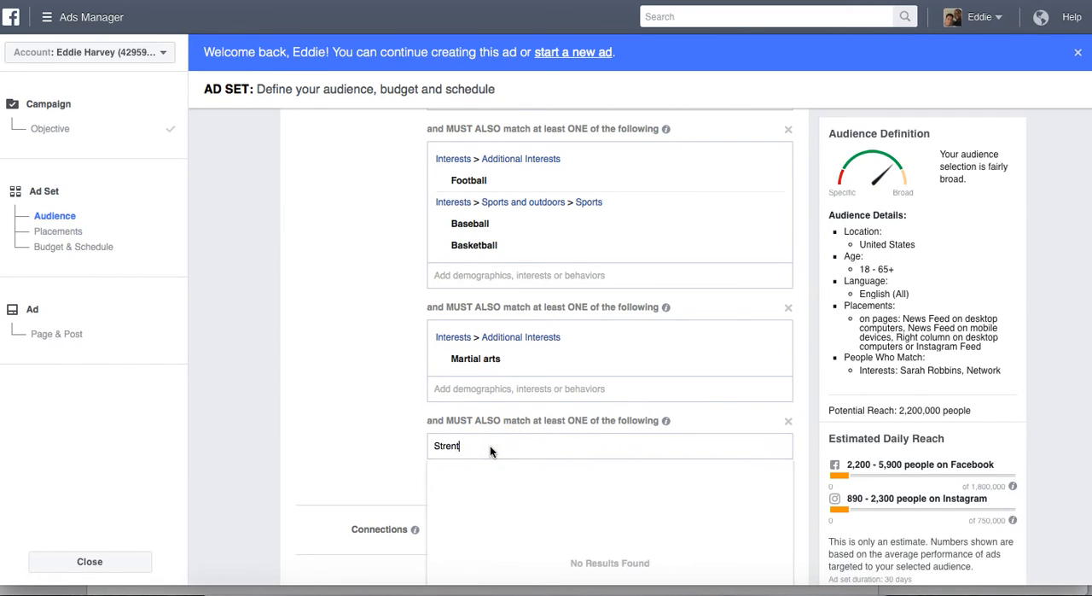
type("gh")
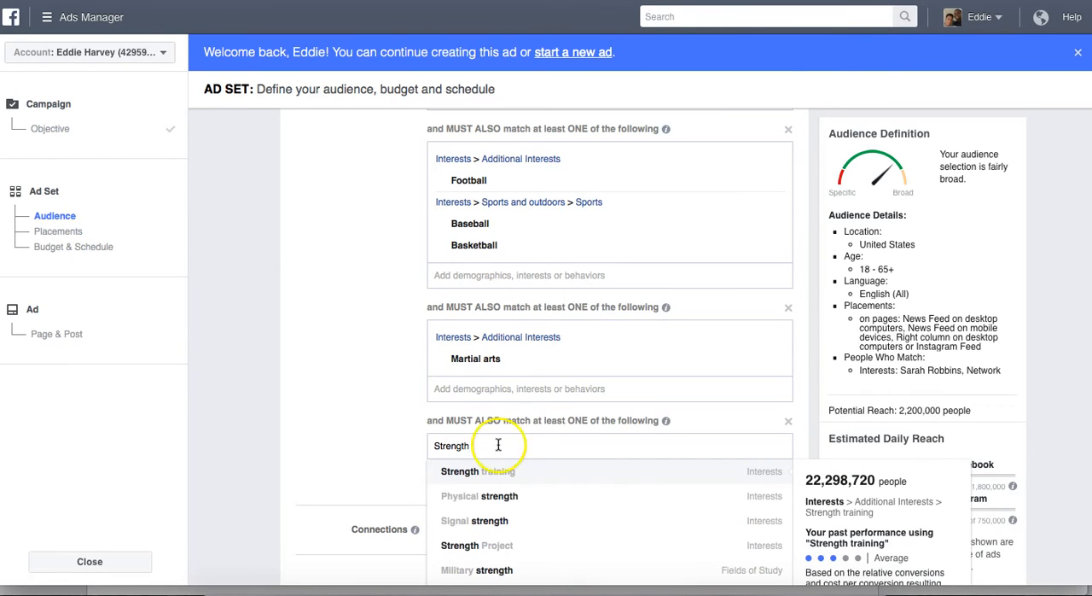
left_click(478, 470)
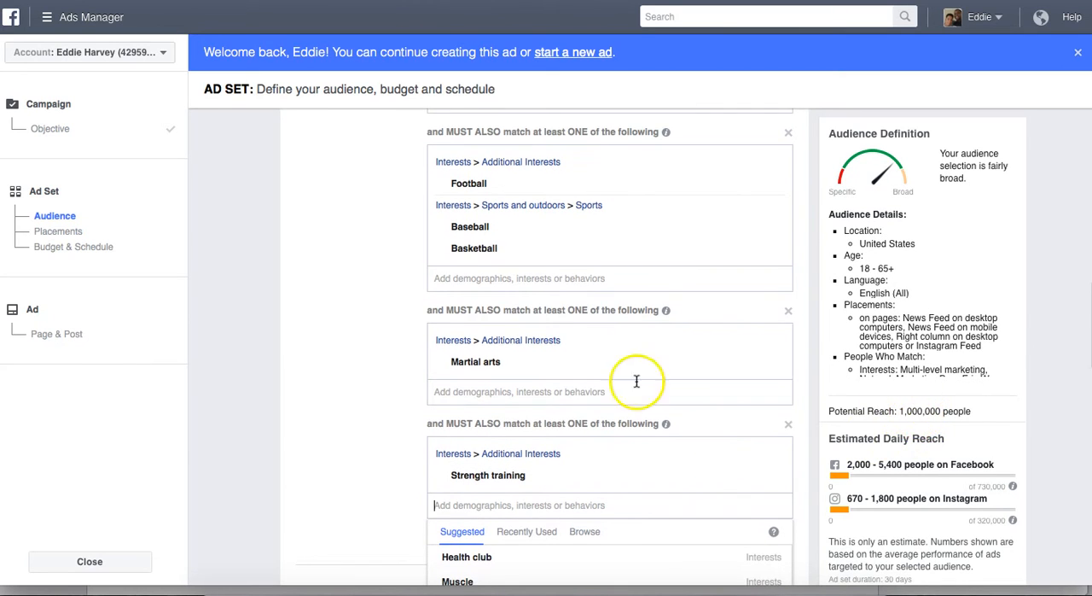
Scroll through the targeting and search 'The Walking' in the last narrowing box
scroll("up", 3)
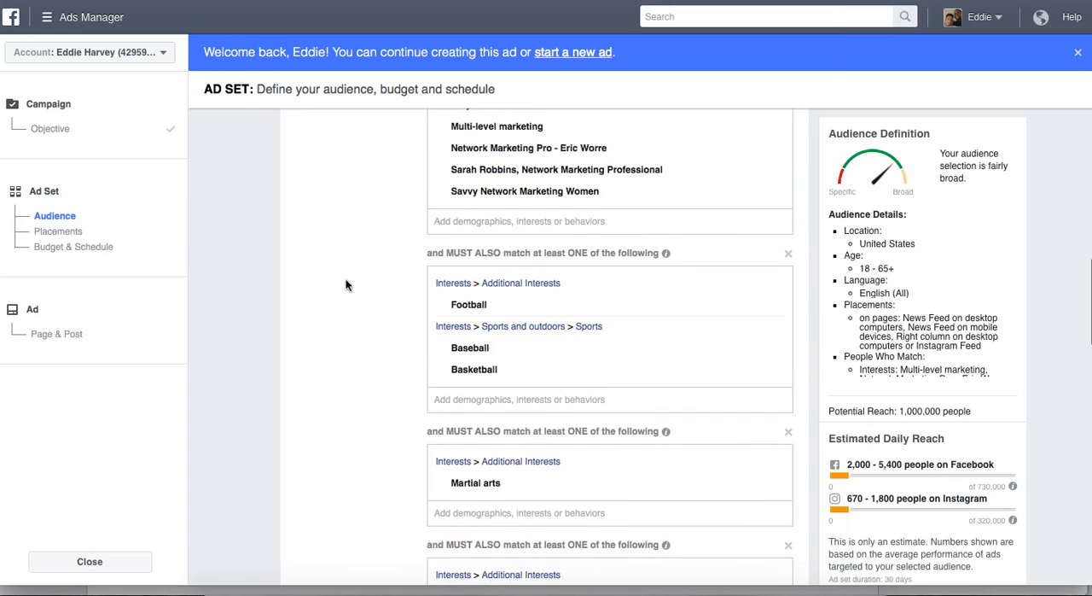
scroll("up", 3)
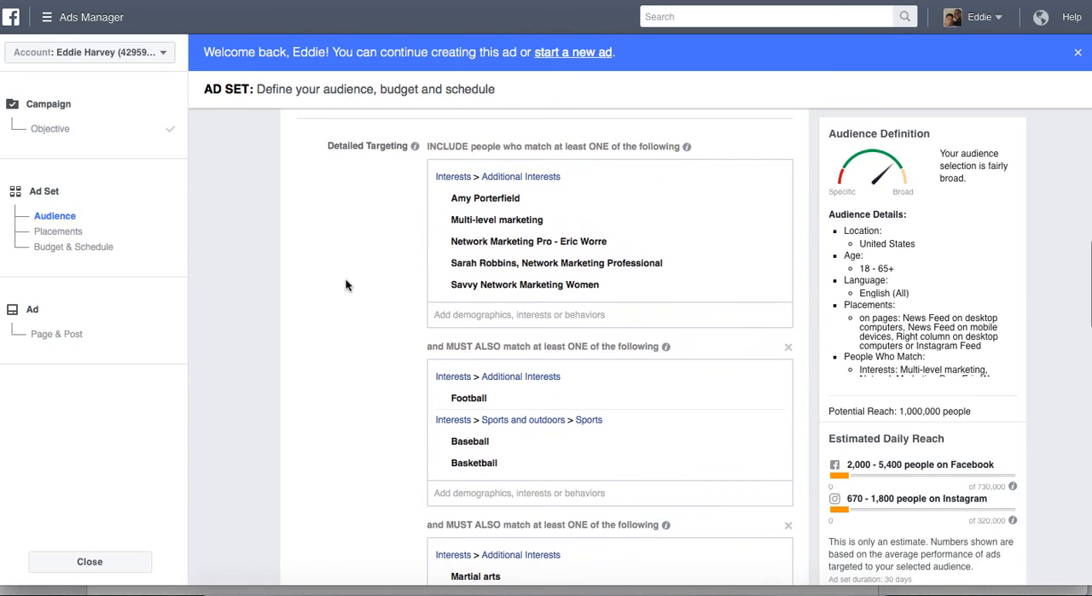
scroll("up", 3)
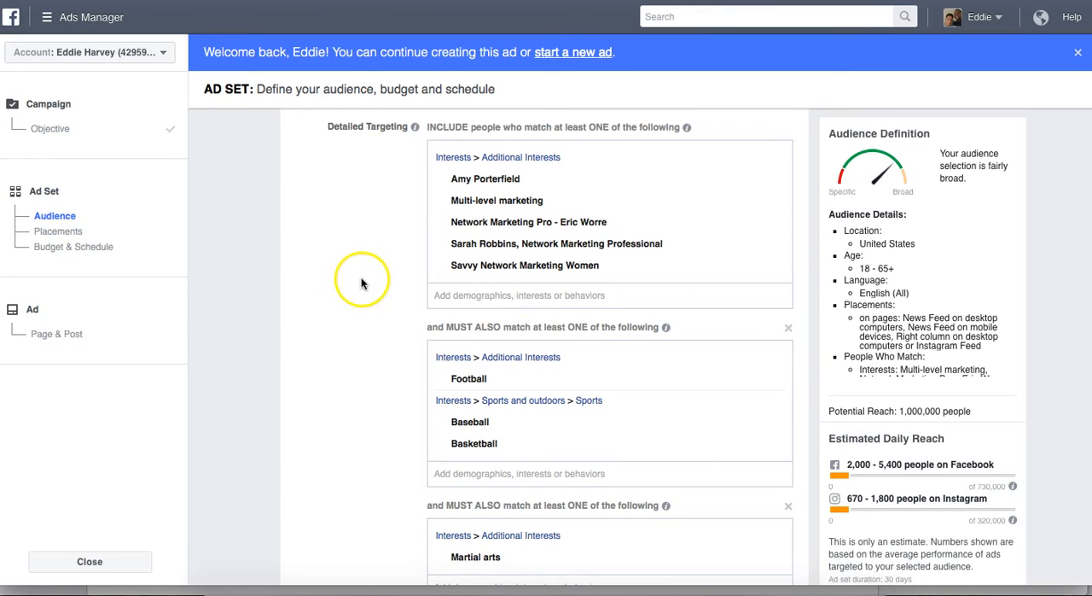
scroll("down", 3)
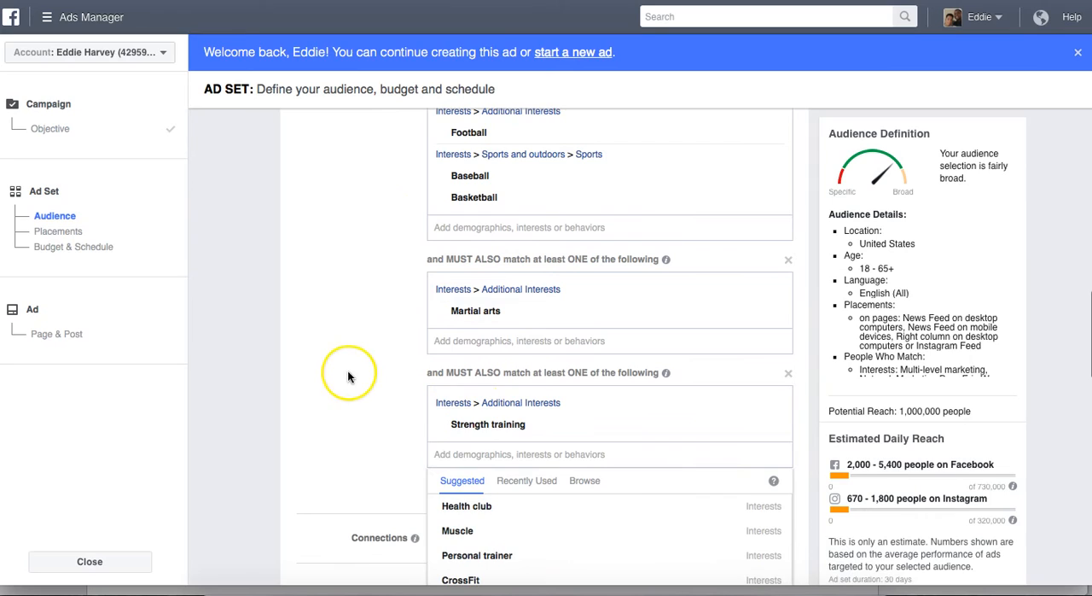
mouse_move(349, 377)
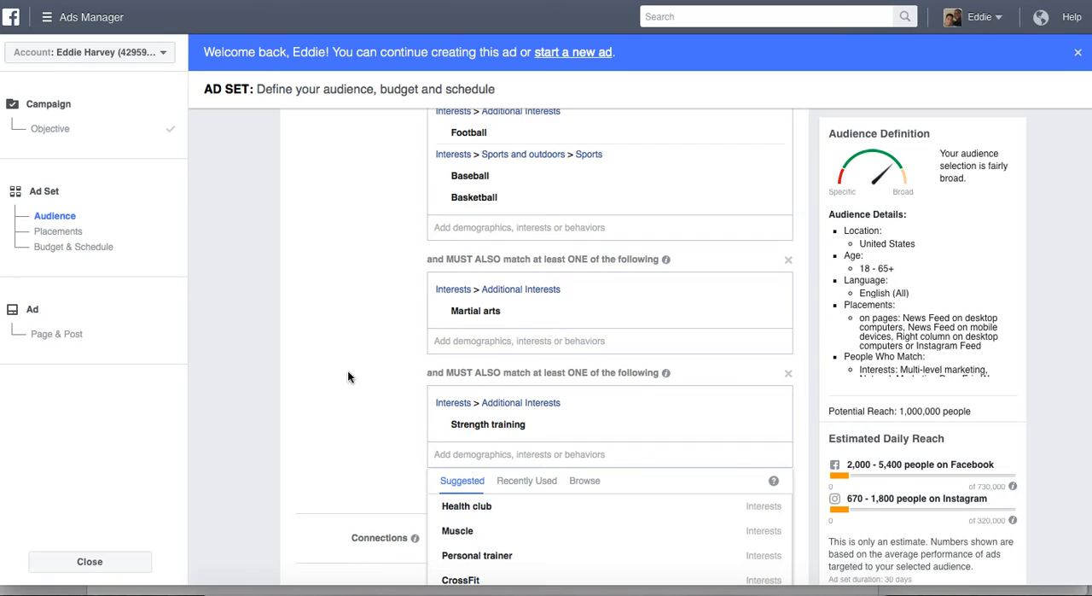
mouse_move(411, 362)
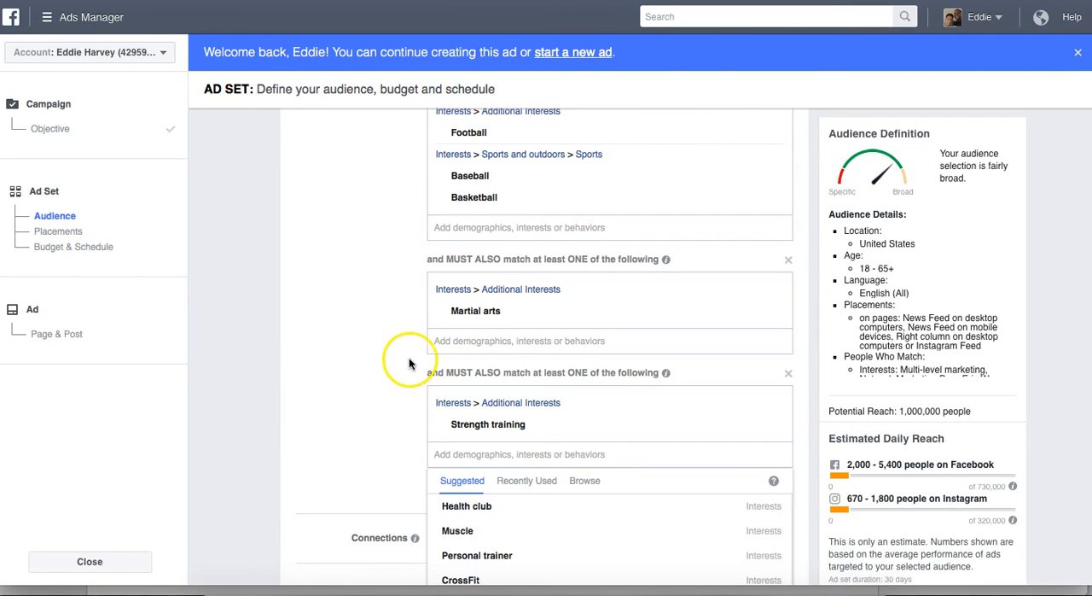
mouse_move(387, 358)
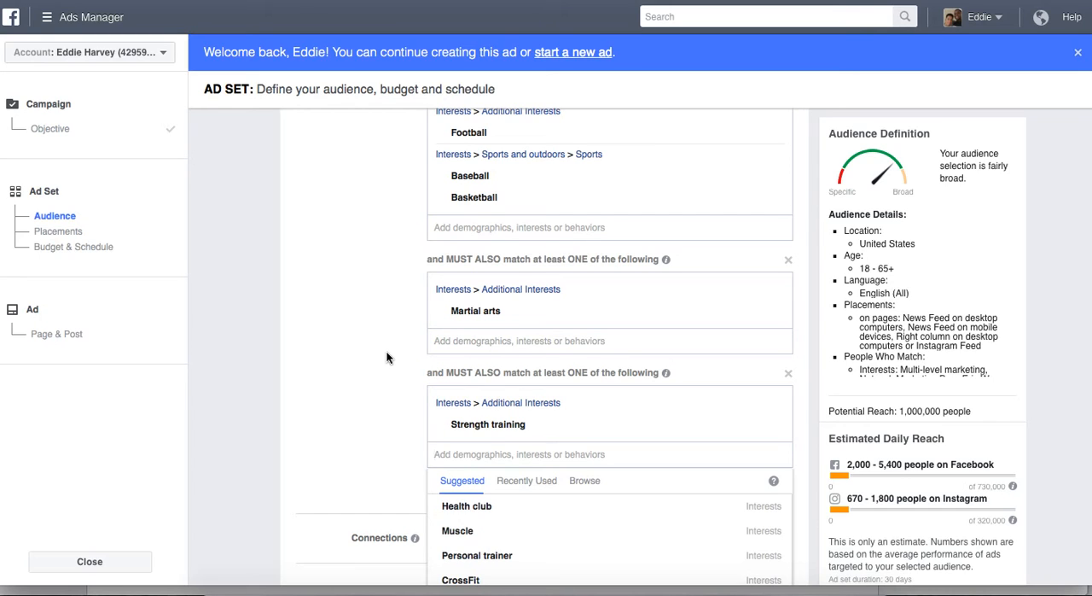
type("The")
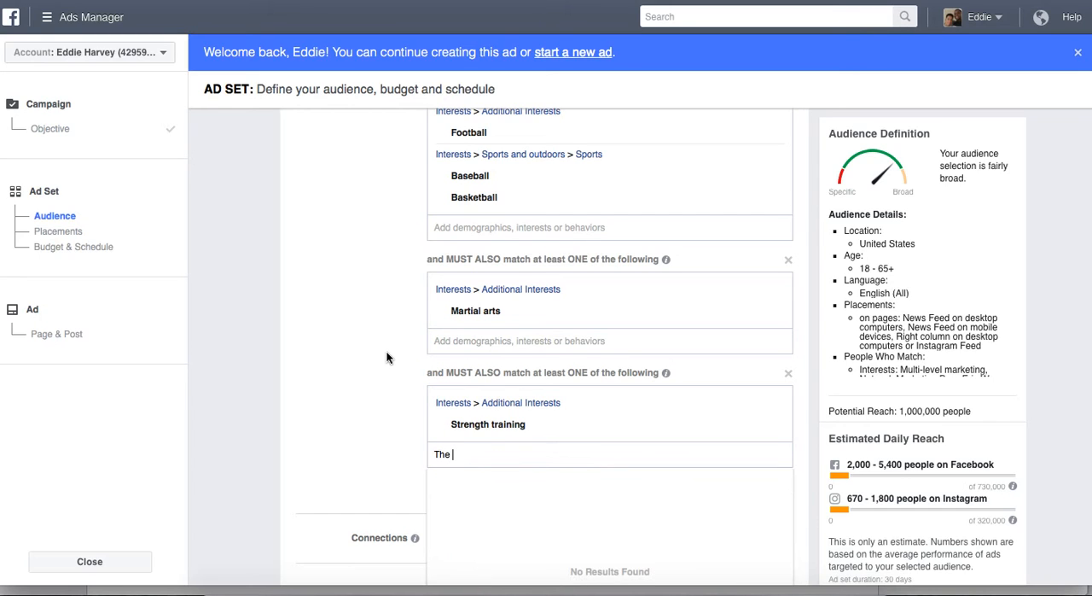
type("Walking")
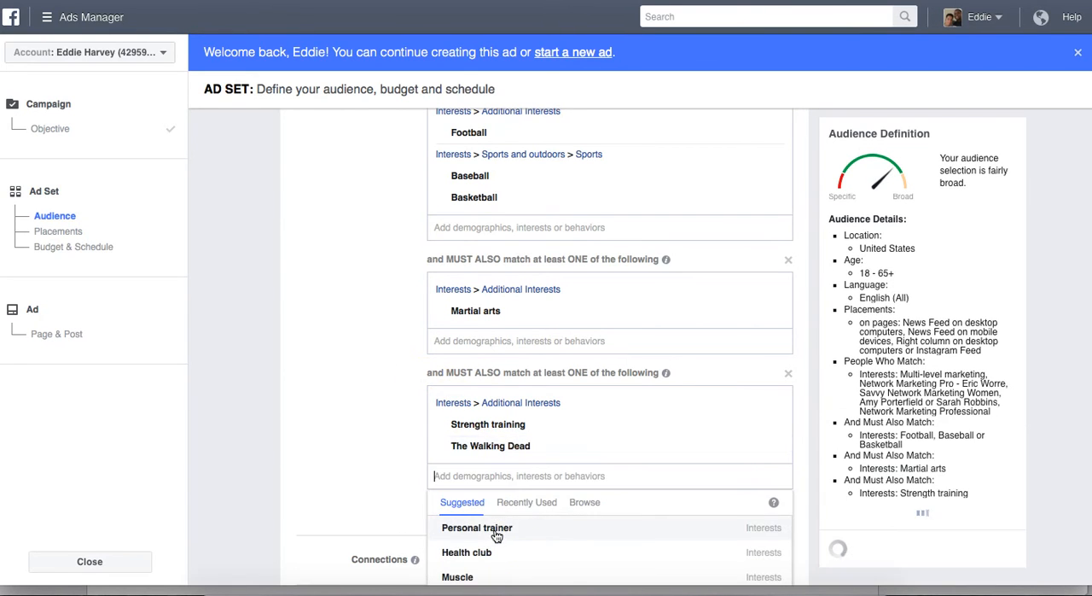
mouse_move(490, 445)
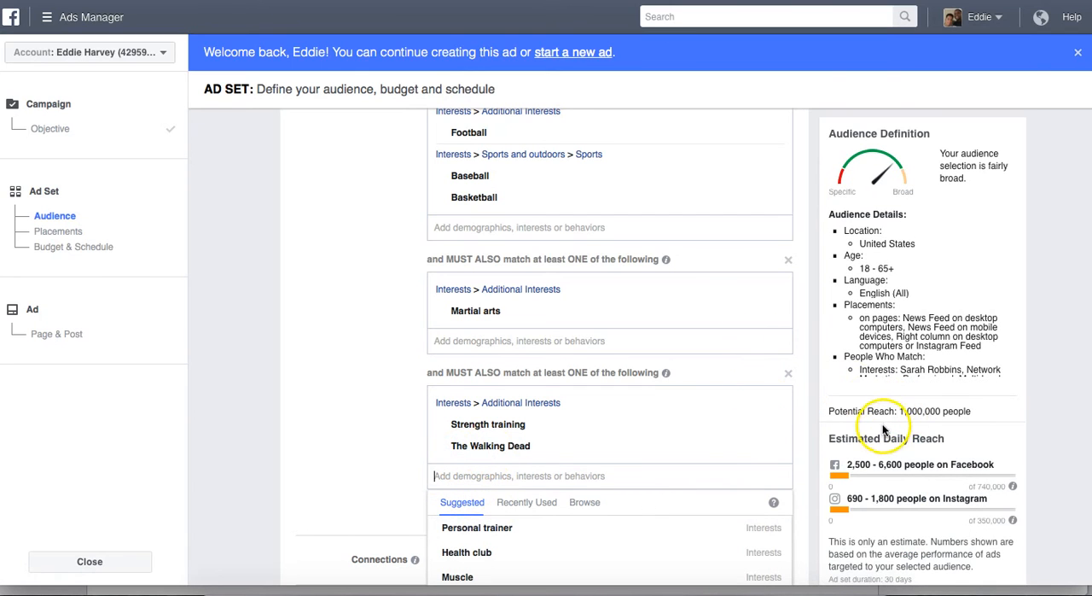
mouse_move(405, 486)
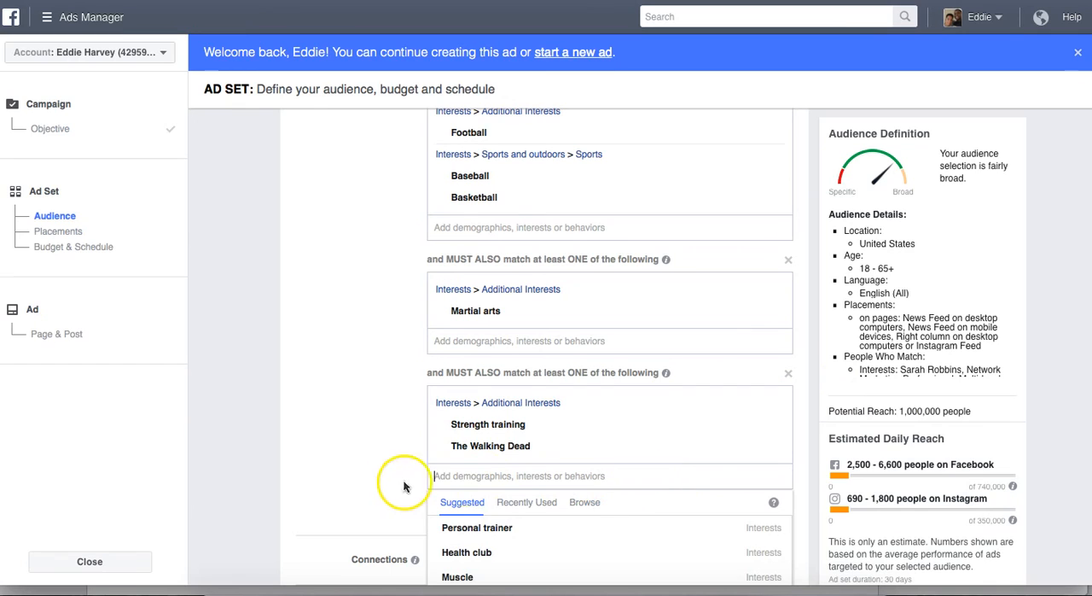
mouse_move(488, 424)
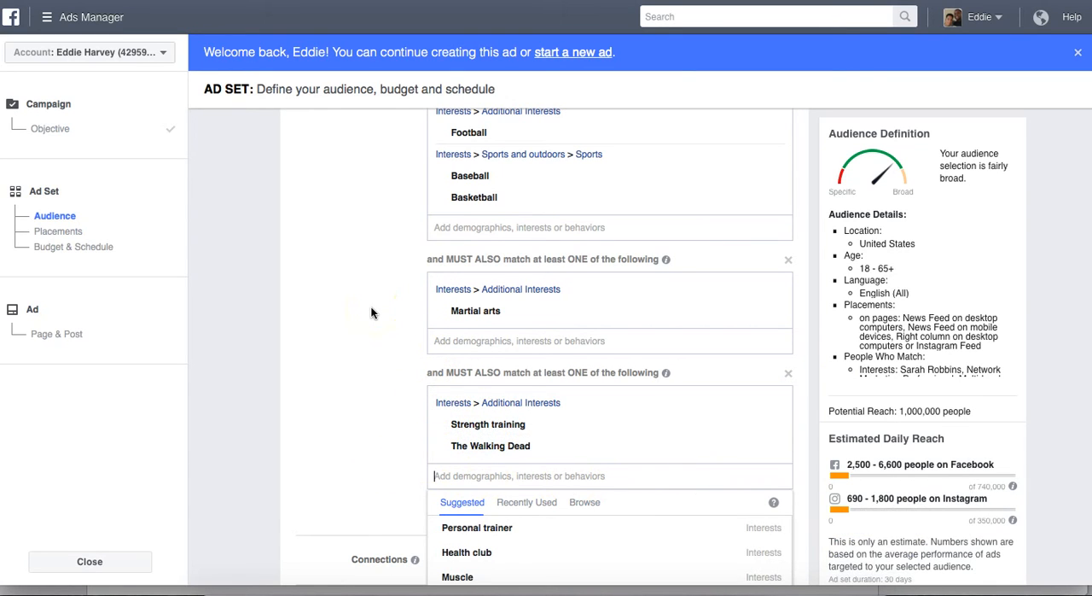
Delete the Football/Baseball/Basketball, Martial arts, and Strength training/The Walking Dead groups
scroll("up", 3)
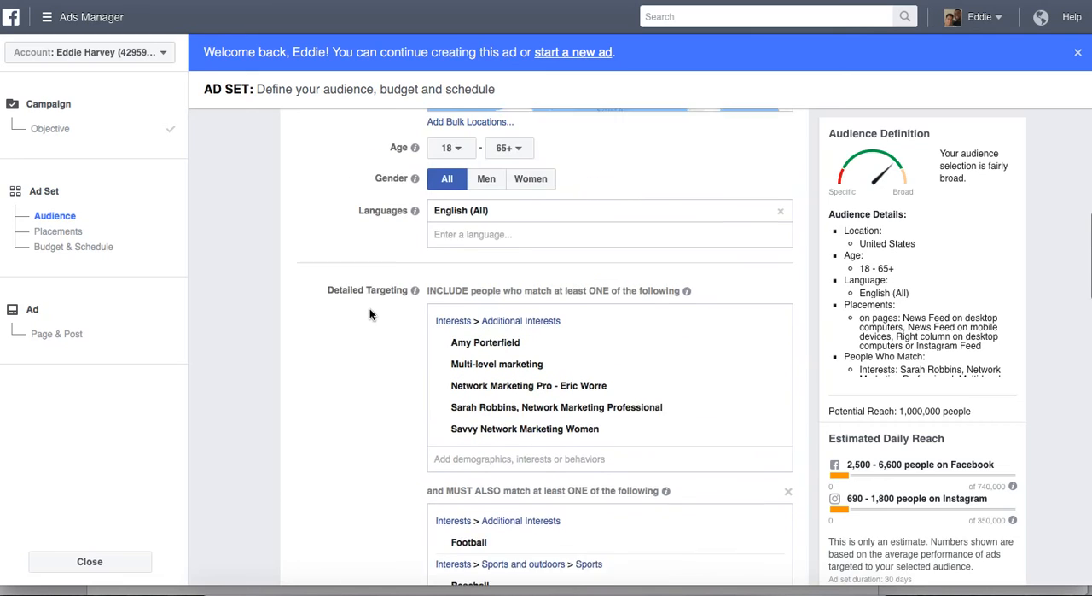
scroll("up", 3)
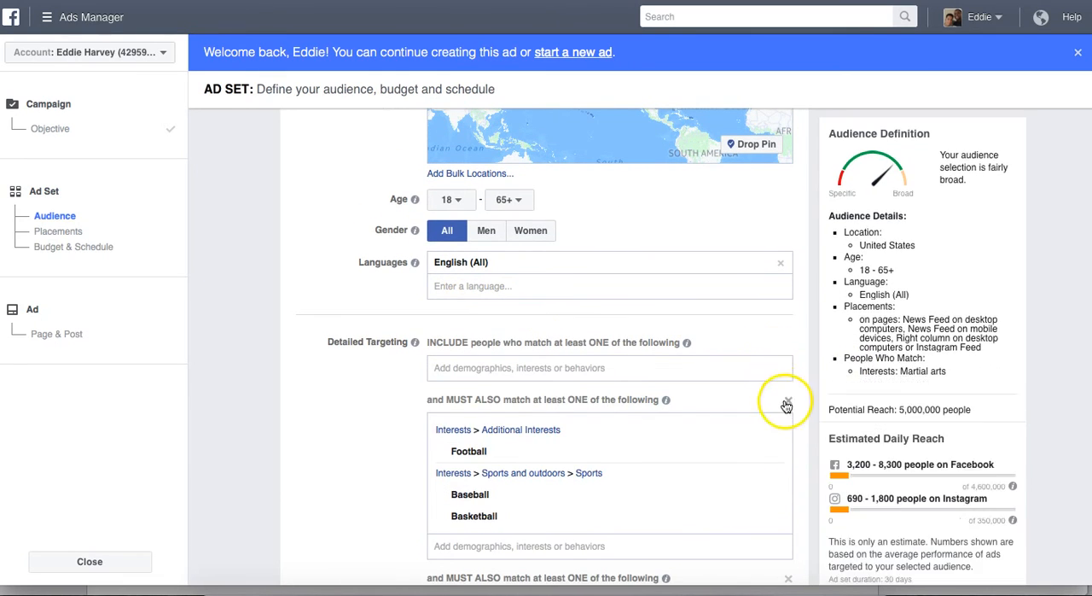
left_click(785, 401)
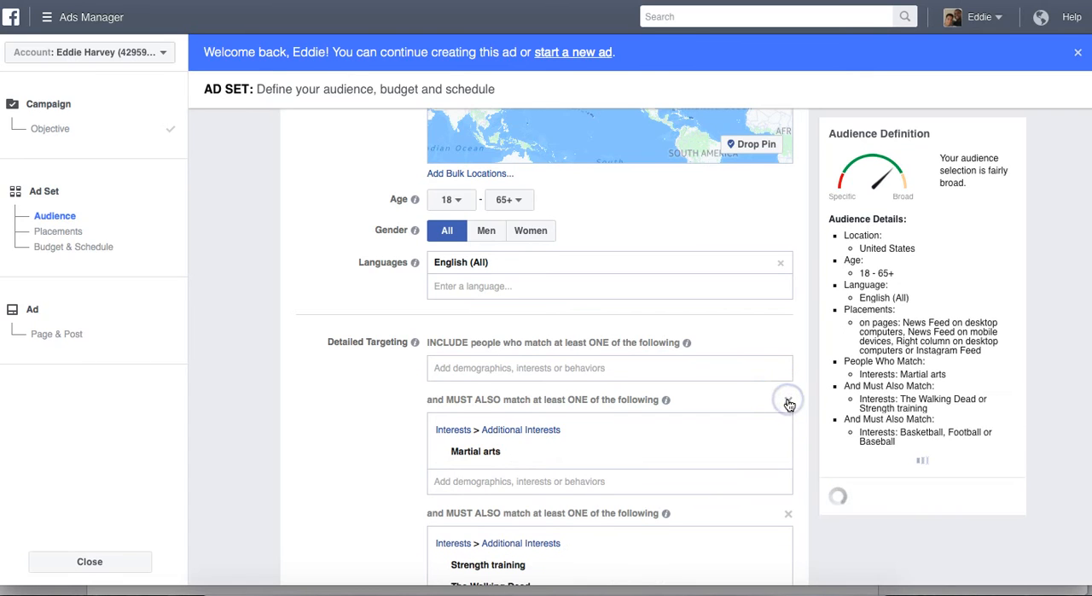
left_click(787, 400)
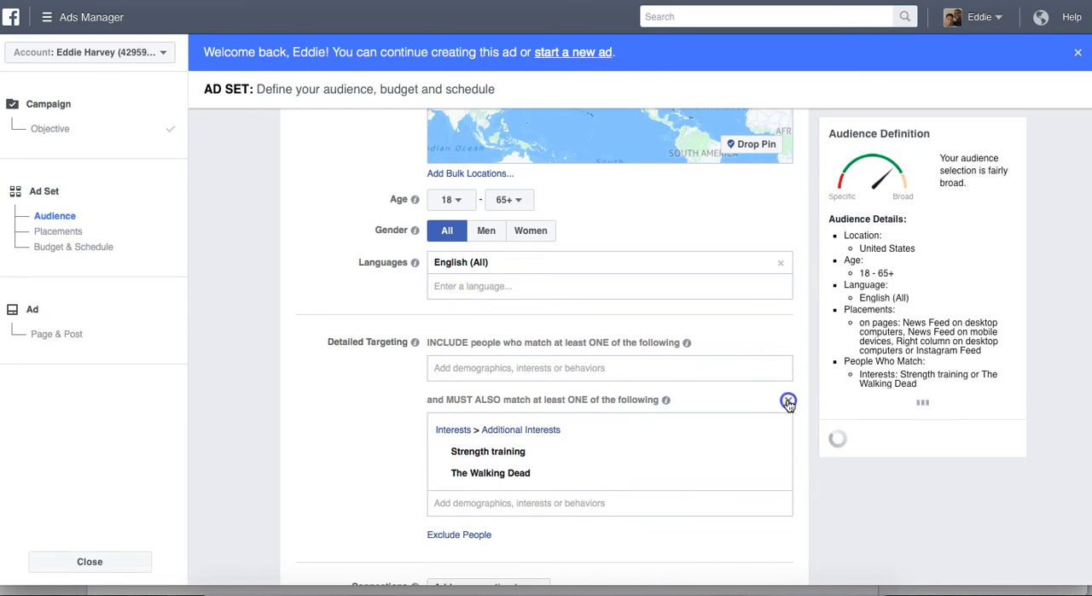
left_click(788, 401)
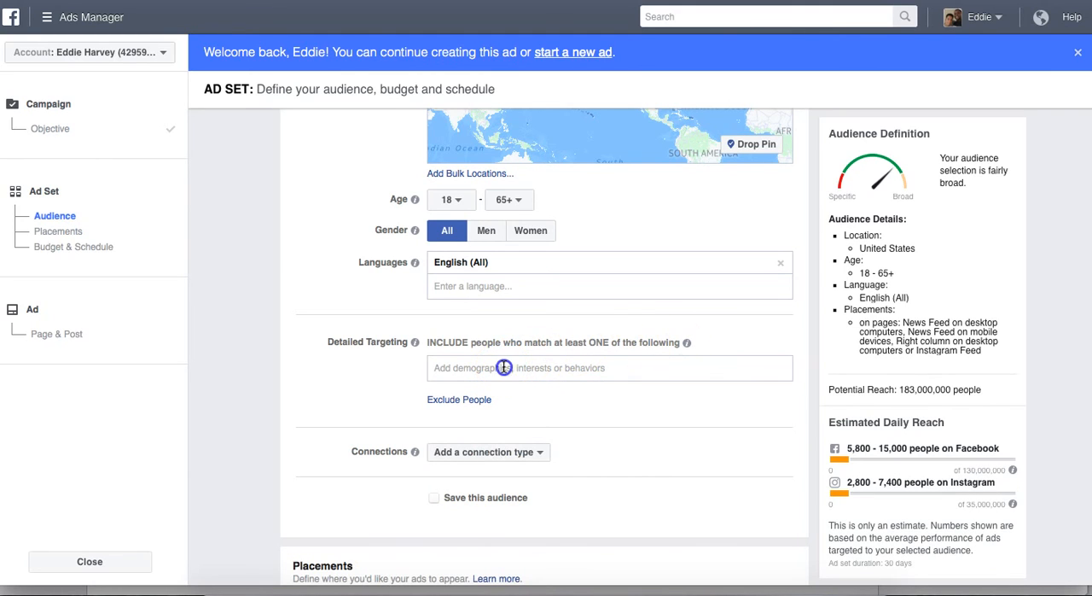
Search for and add the Social media marketing and Digital marketing interests
left_click(608, 367)
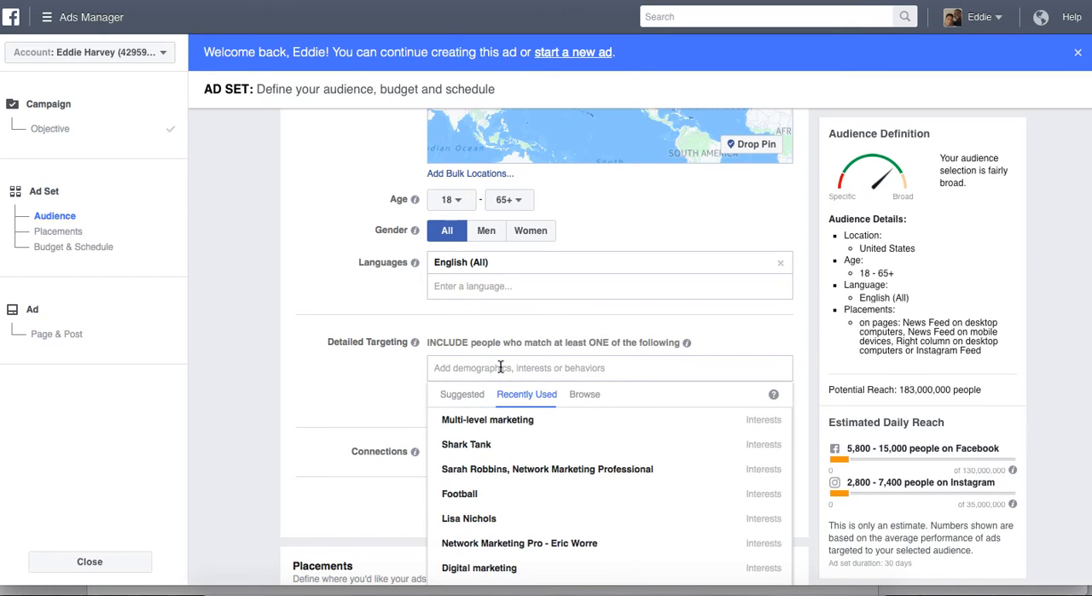
type("Soc")
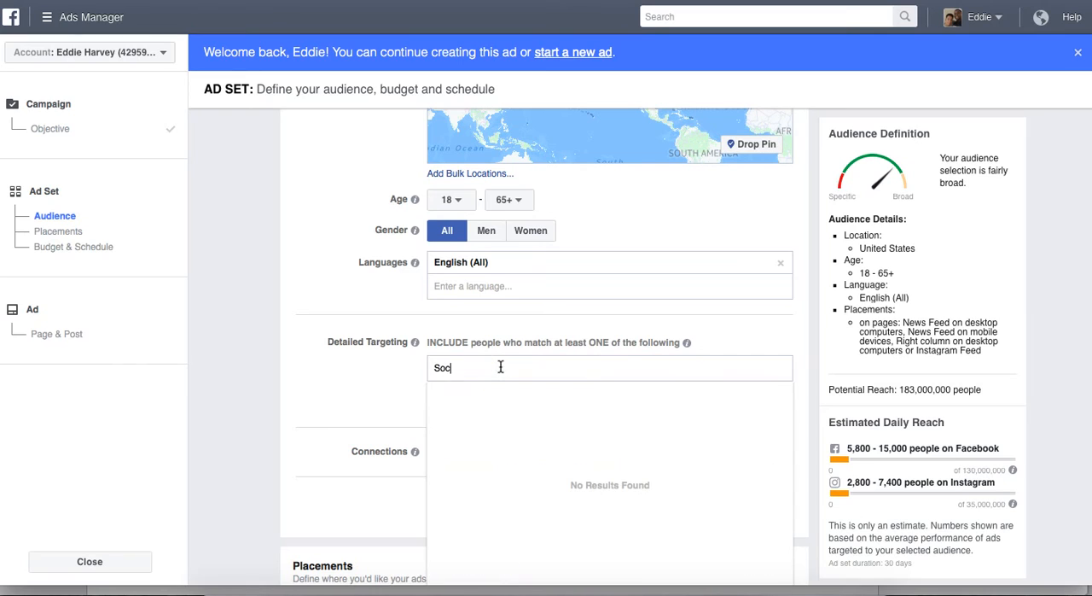
type("ial")
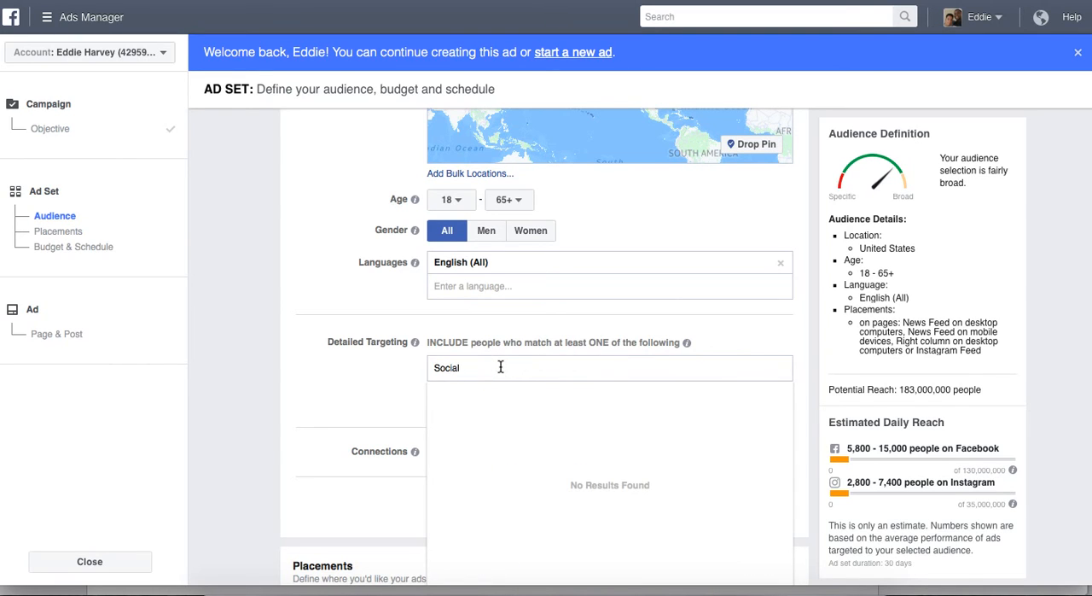
type("Media")
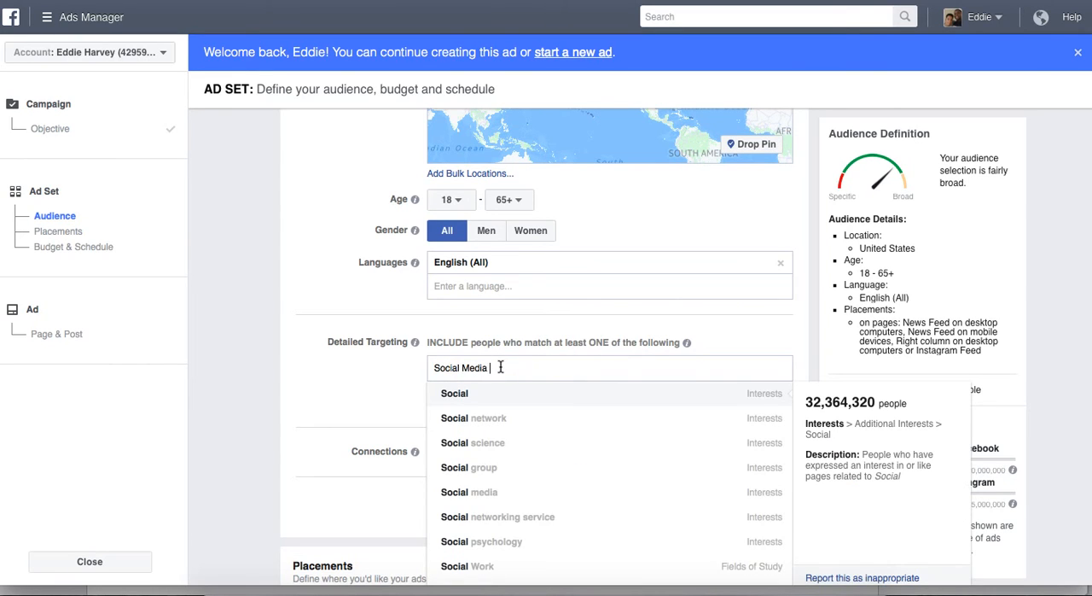
type("Mar")
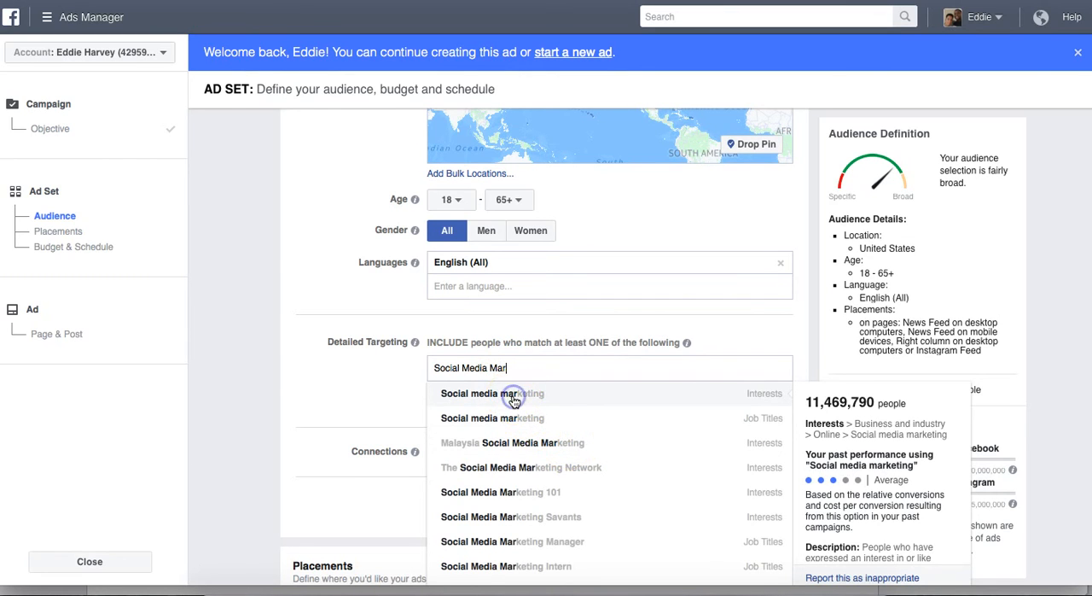
left_click(493, 393)
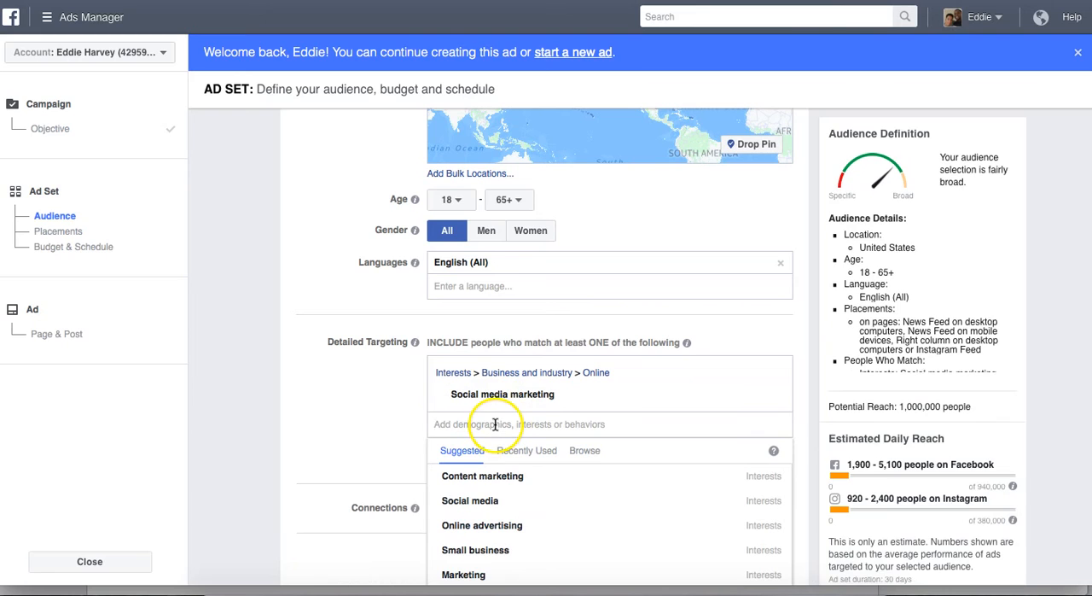
type("Dig")
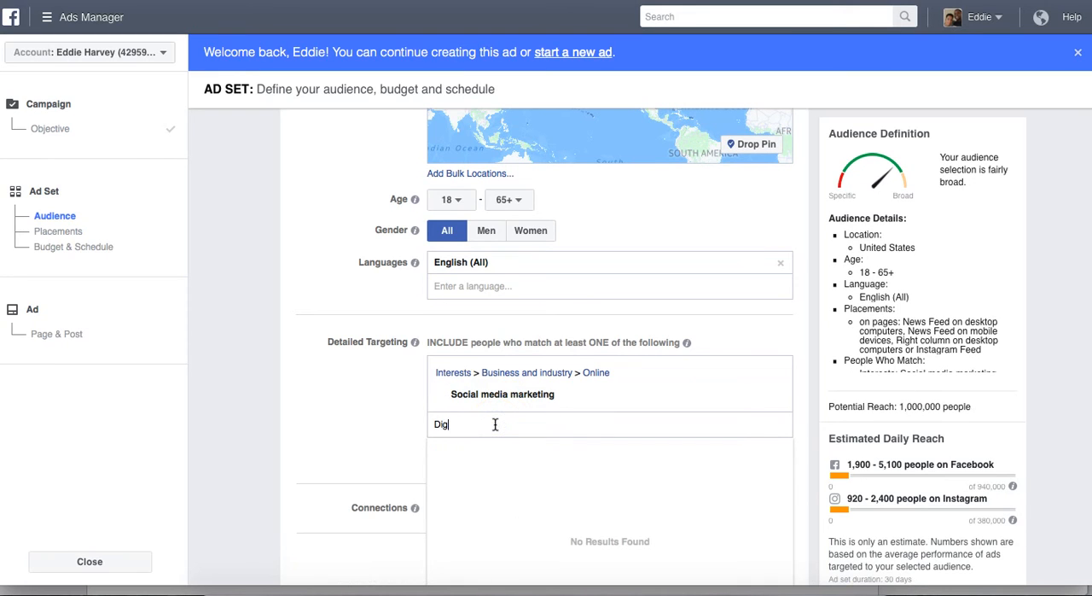
type("ital")
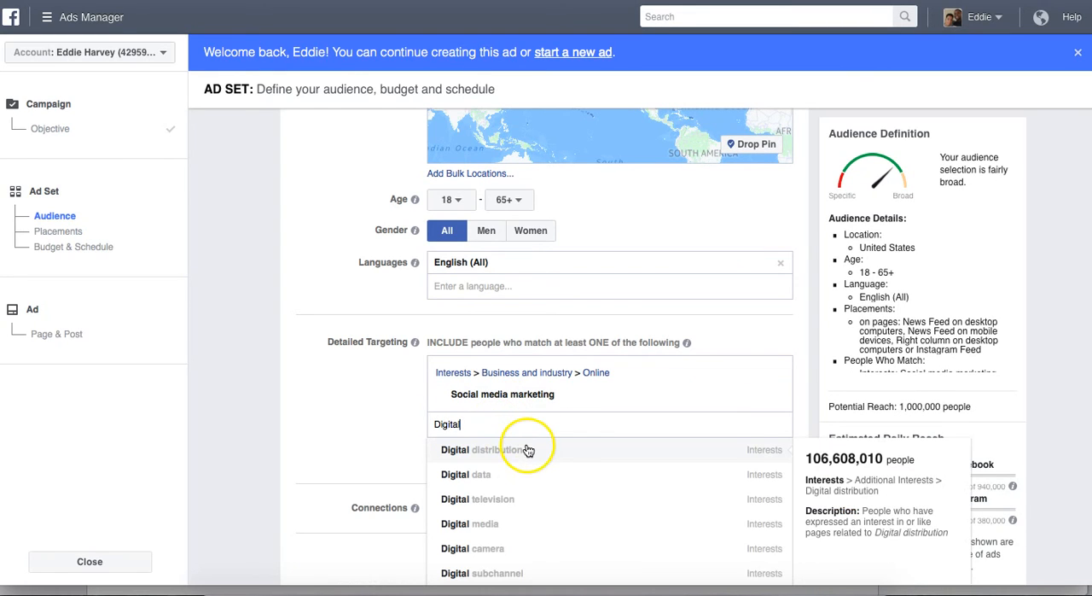
mouse_move(518, 498)
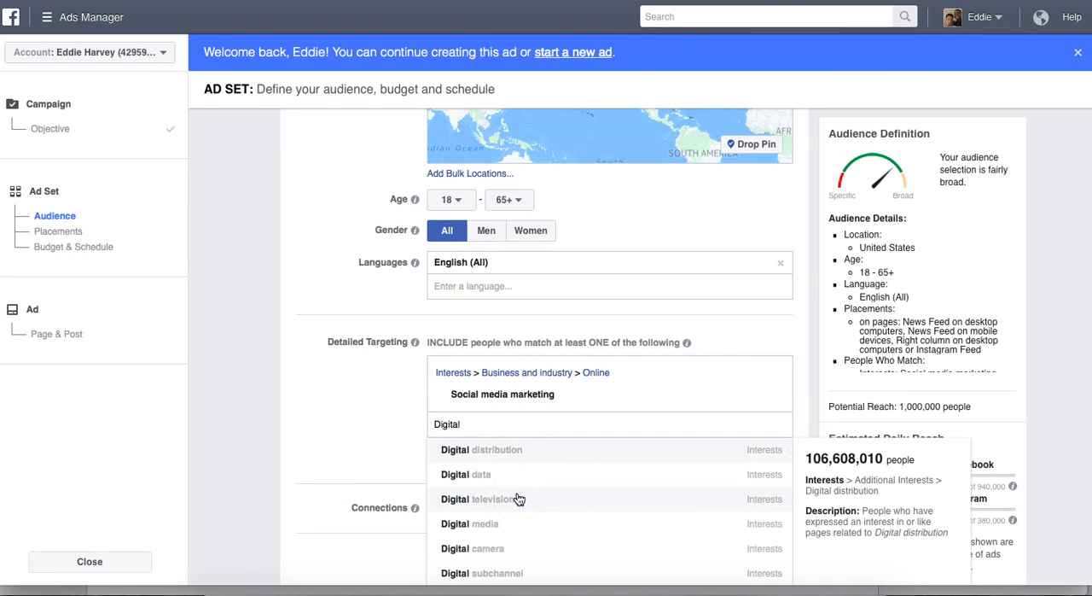
type("Marketing")
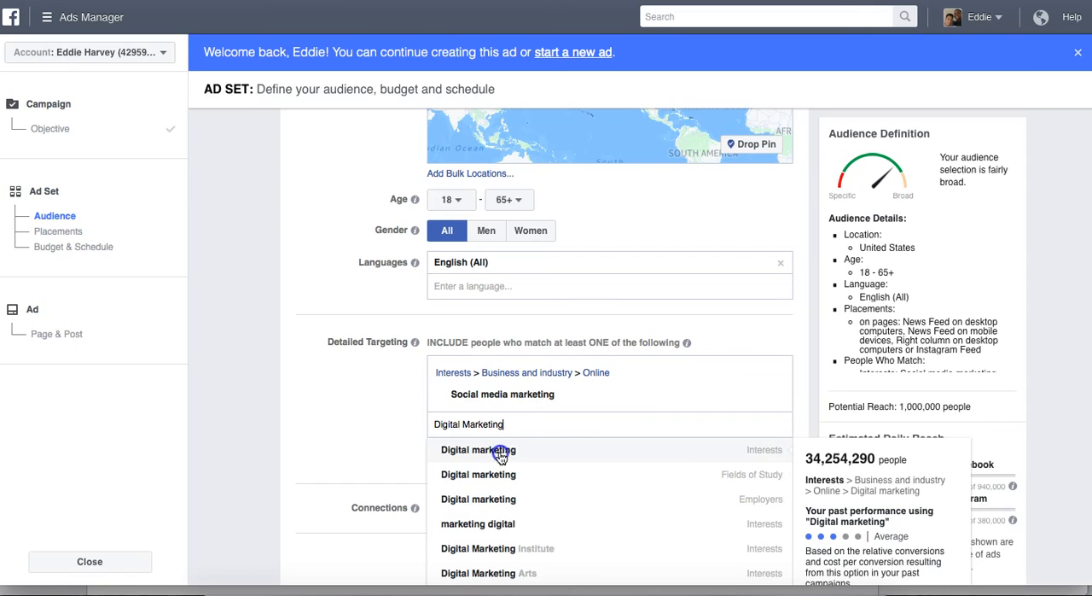
left_click(477, 449)
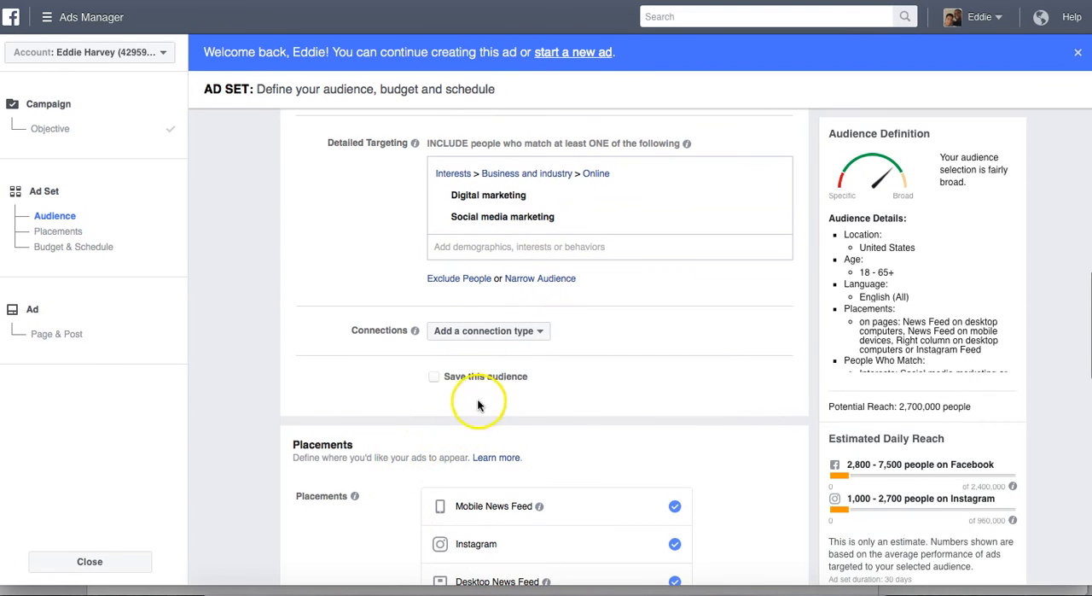
Add a must-also-match group requiring the facebook advertising interest, searched as 'Facebook Adver'
left_click(540, 278)
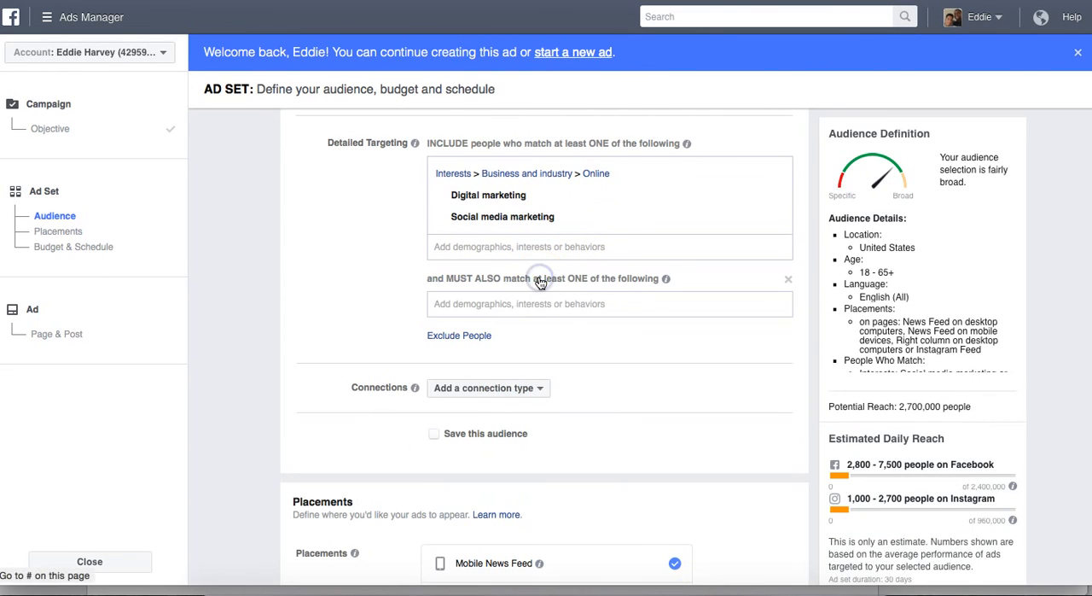
type("Fac")
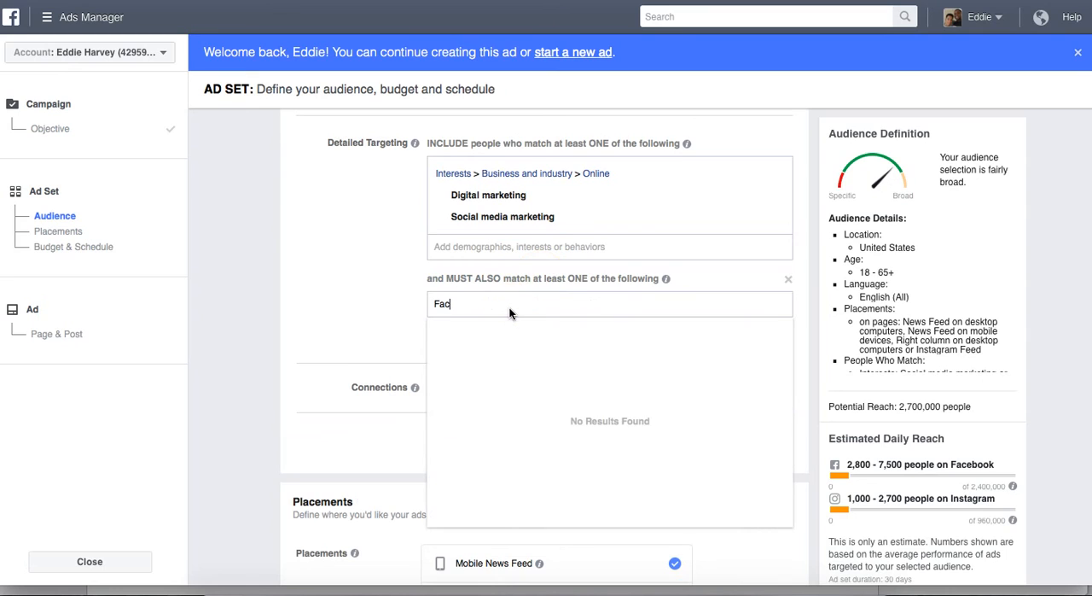
type("ebook")
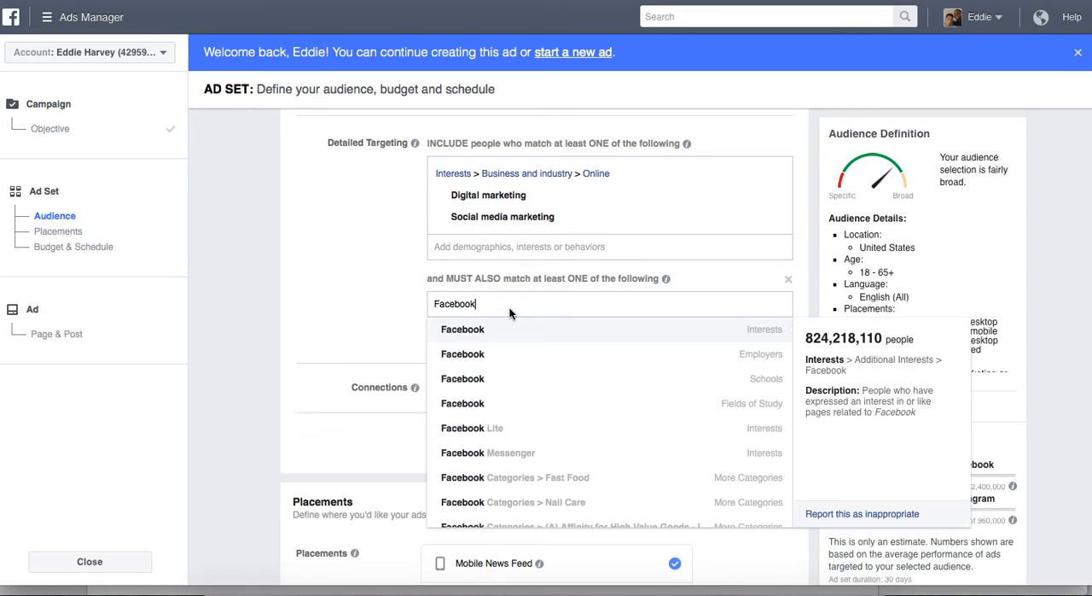
mouse_move(507, 343)
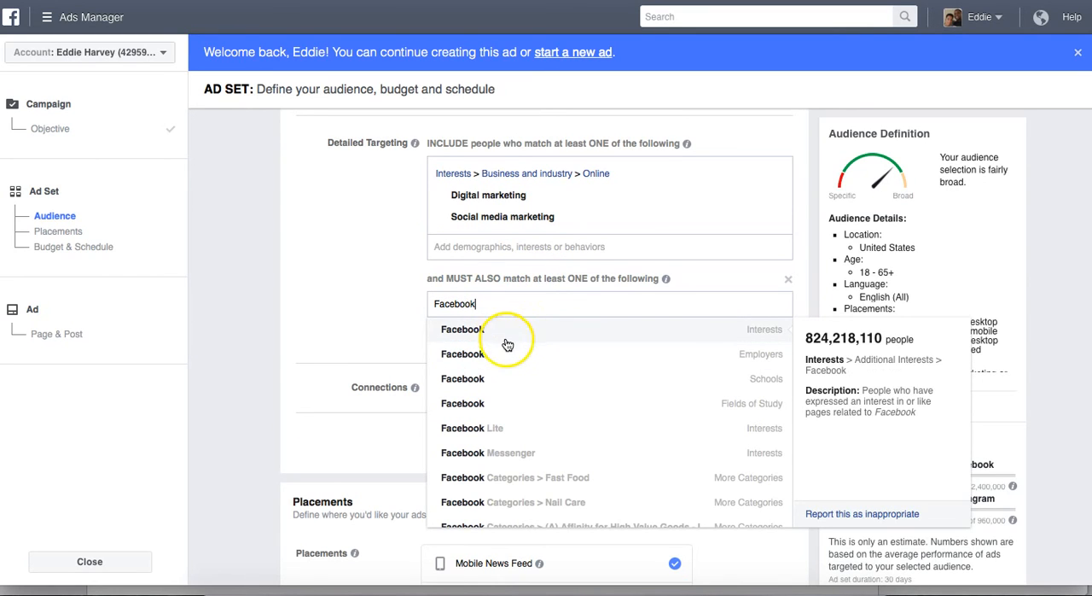
type("A")
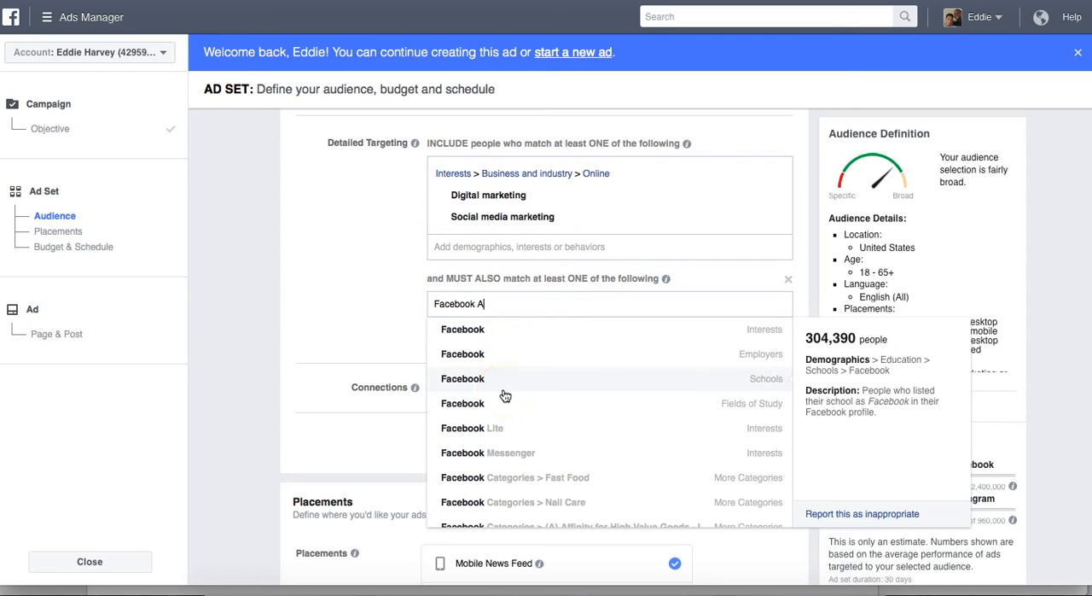
type("dver")
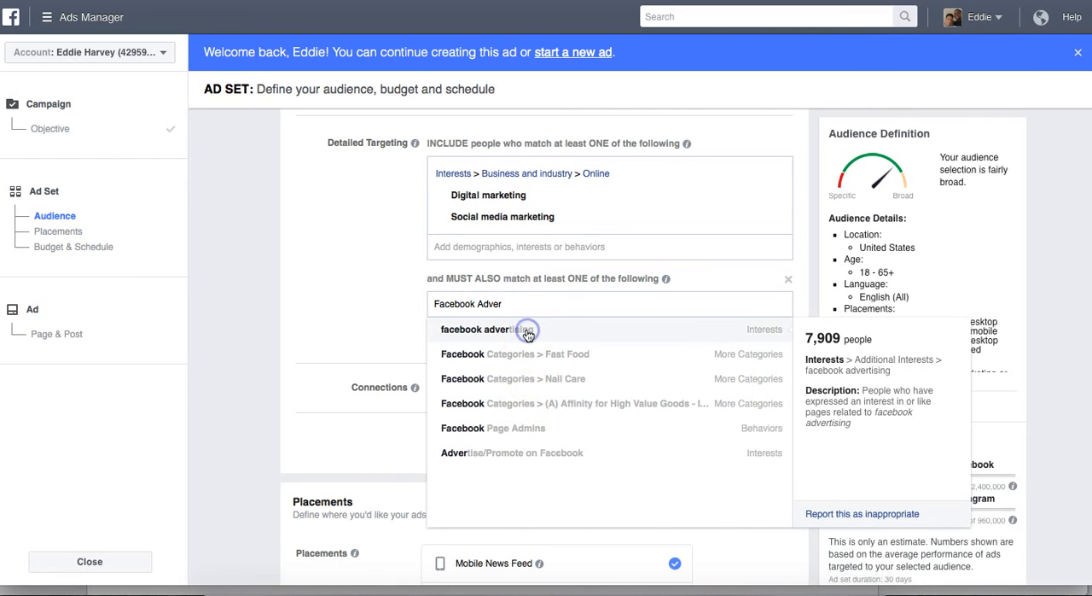
left_click(485, 329)
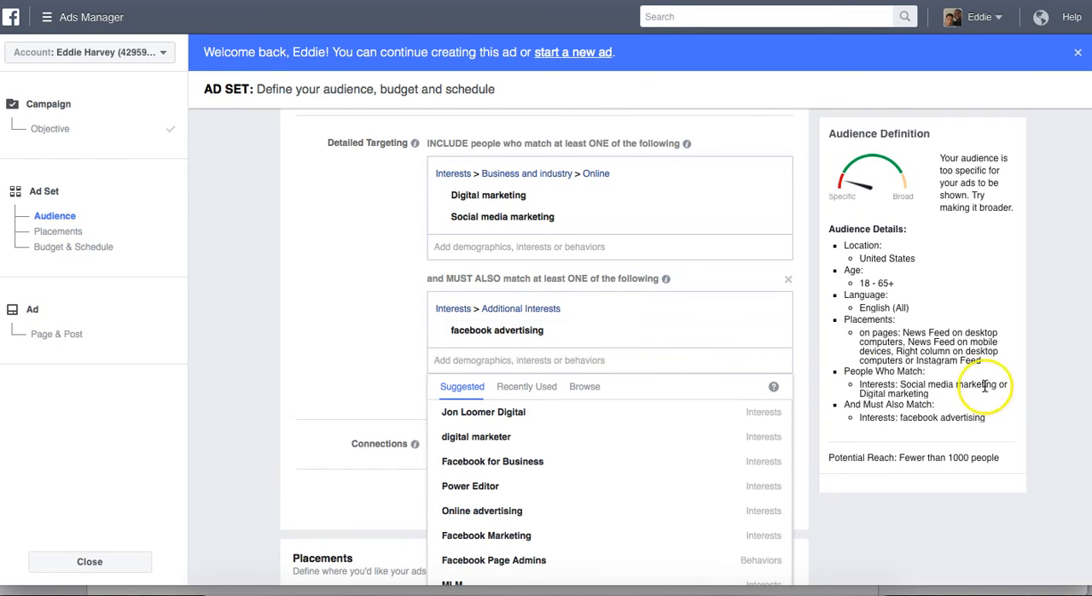
mouse_move(987, 470)
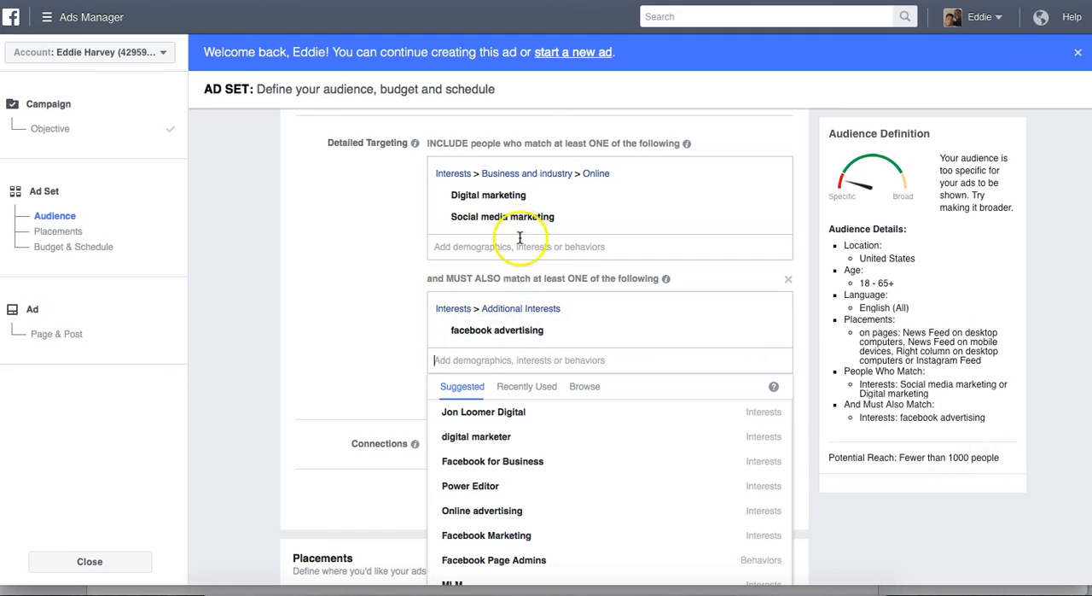
mouse_move(503, 217)
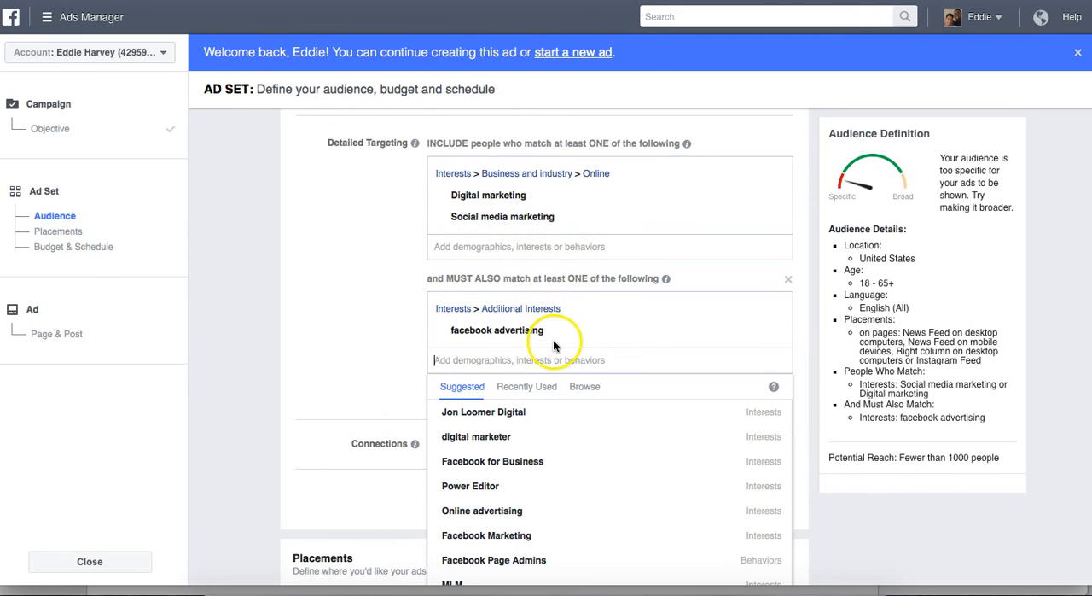
mouse_move(431, 338)
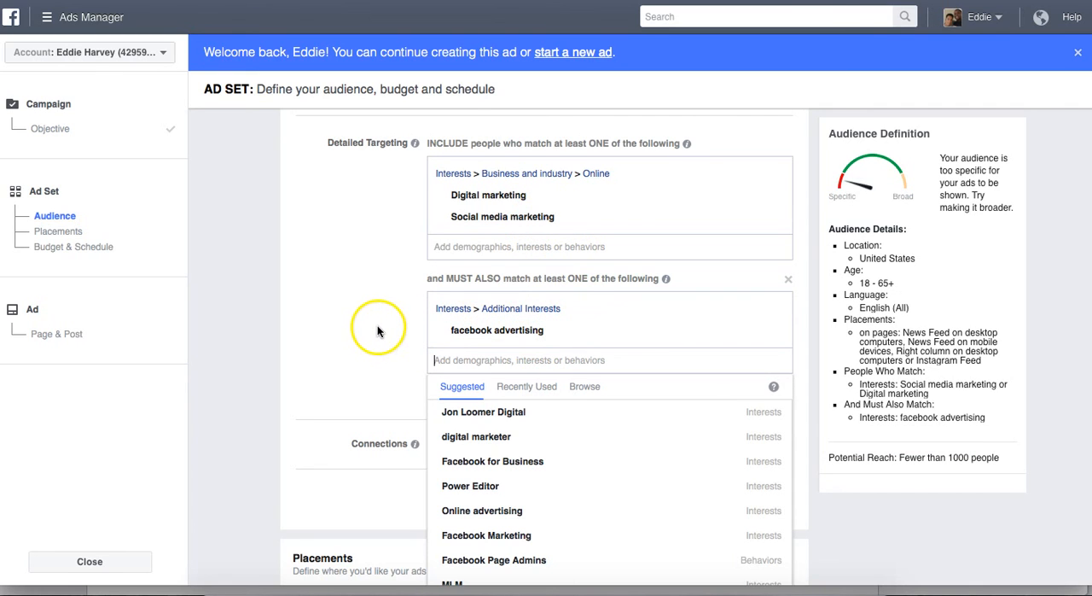
left_click(414, 316)
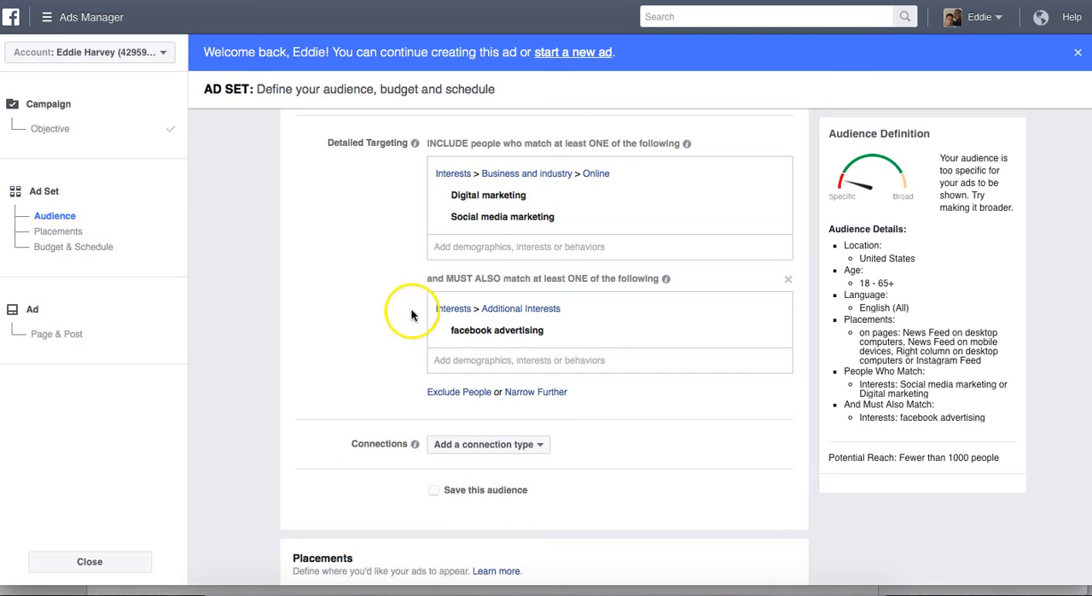
scroll("down", 3)
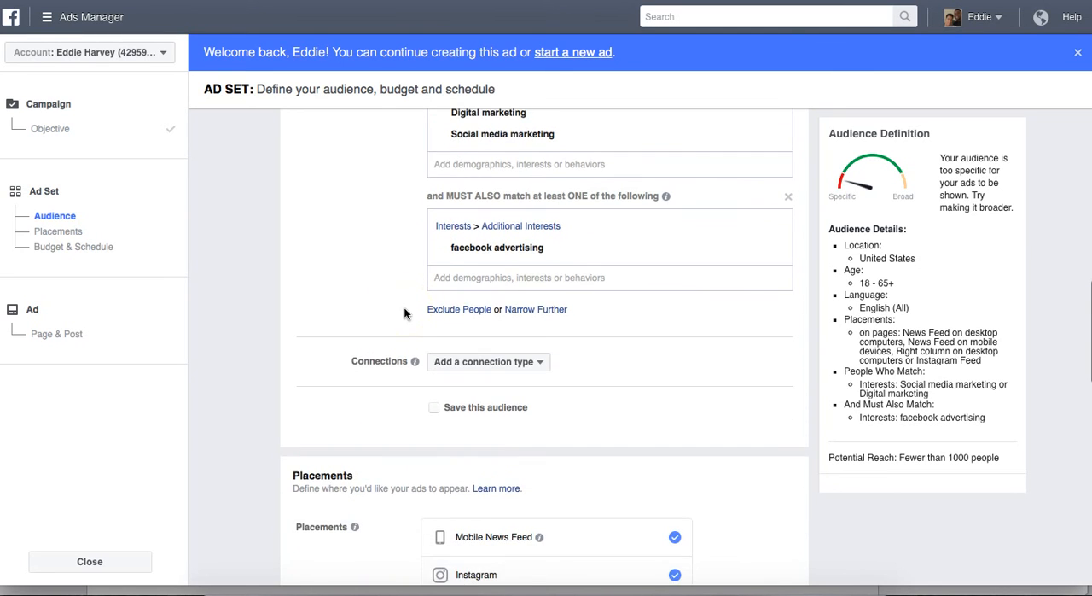
scroll("up", 3)
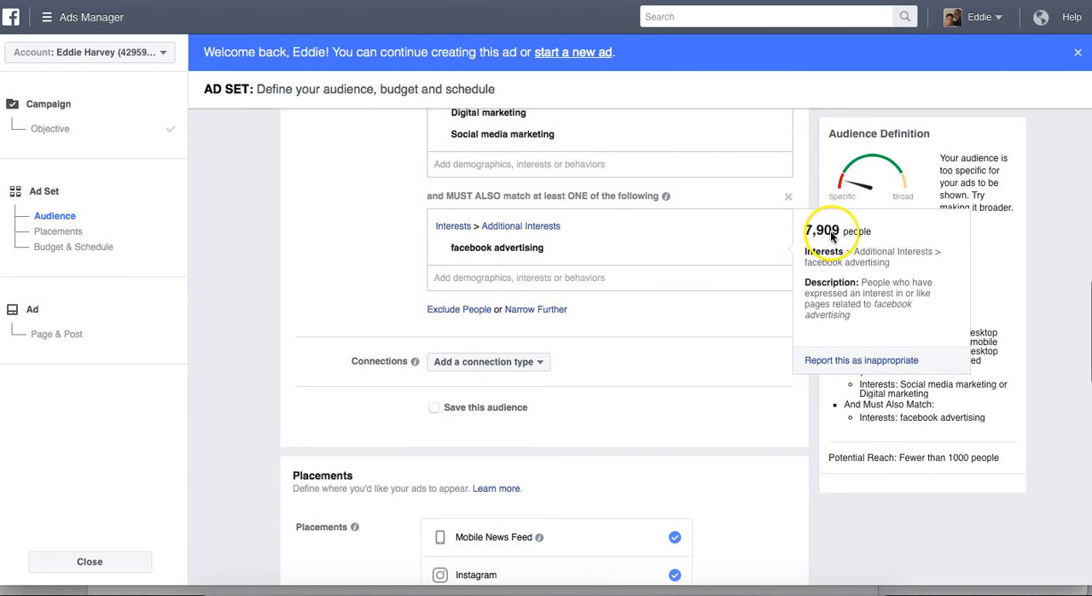
mouse_move(673, 189)
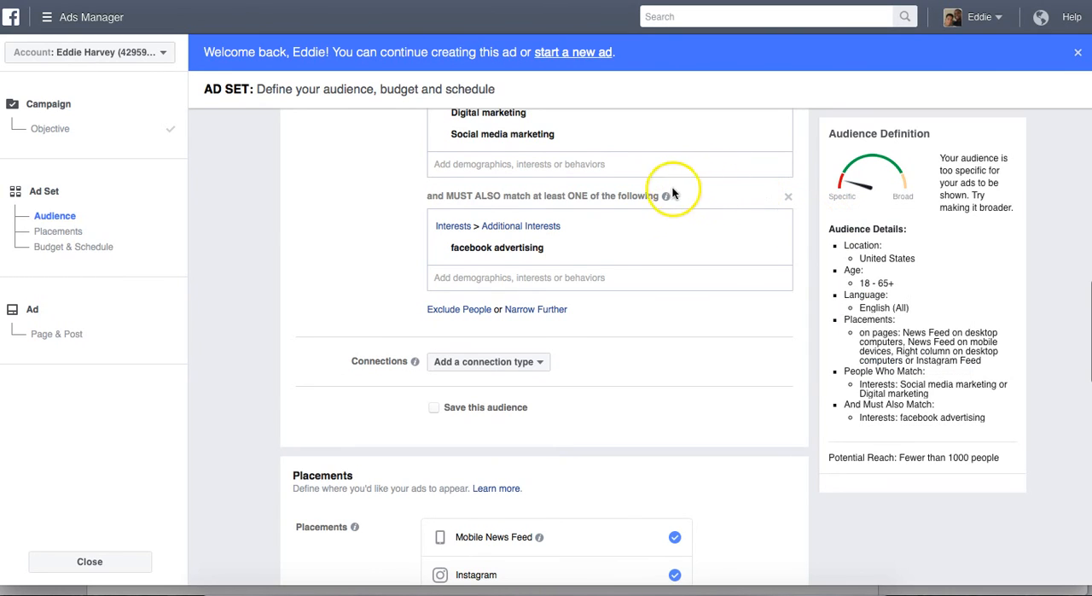
mouse_move(374, 209)
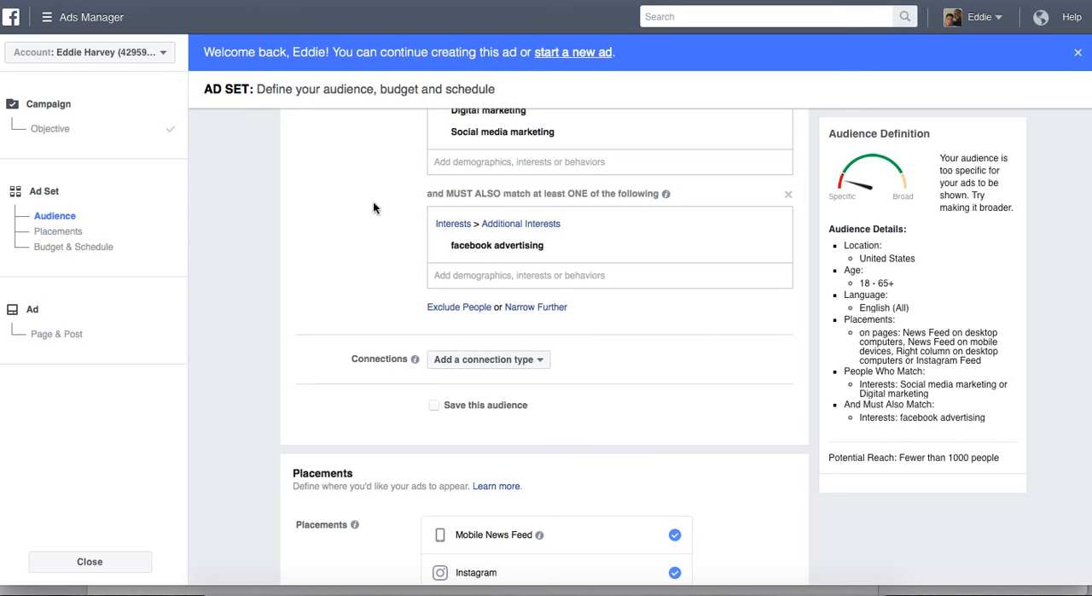
mouse_move(385, 203)
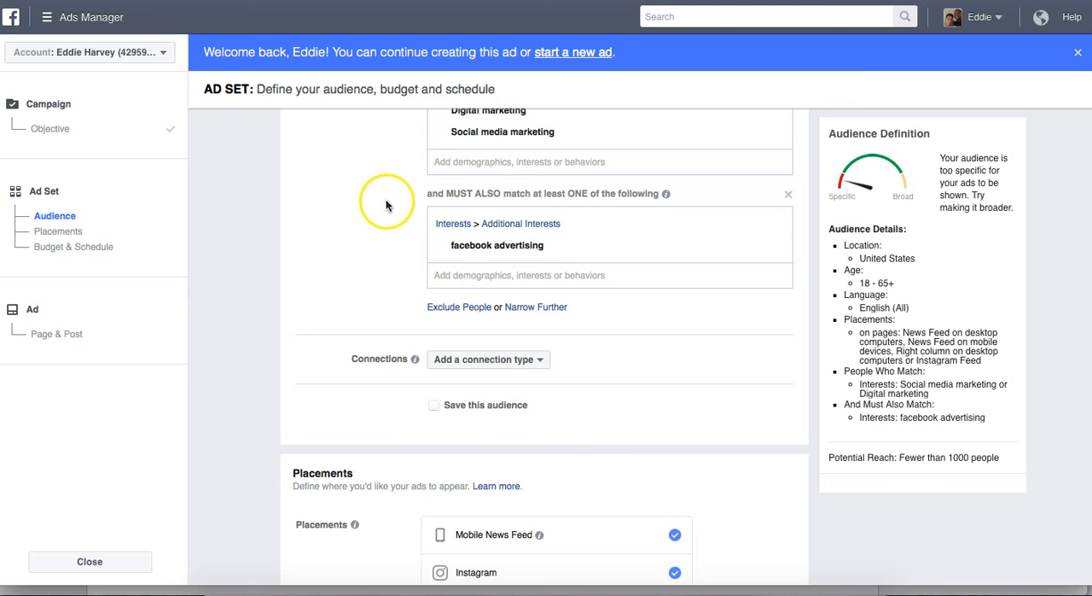
mouse_move(380, 203)
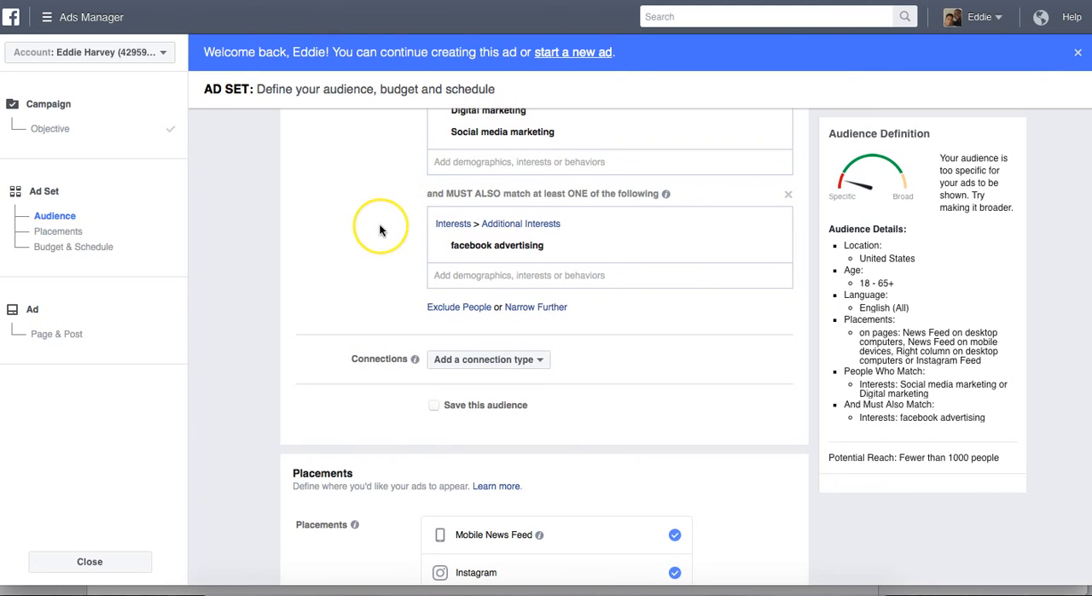
scroll("down", 3)
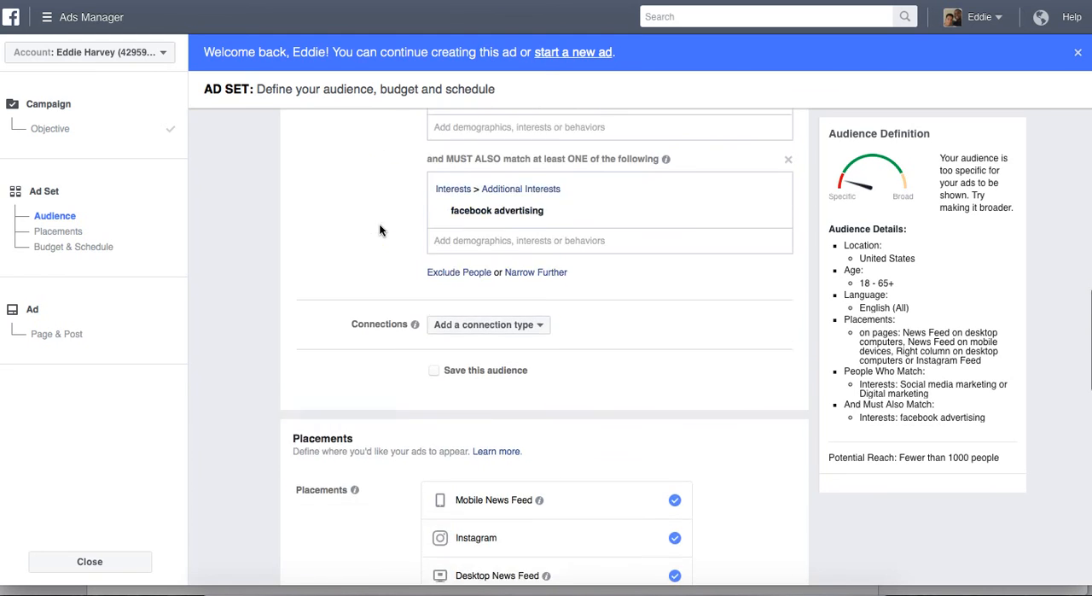
scroll("down", 3)
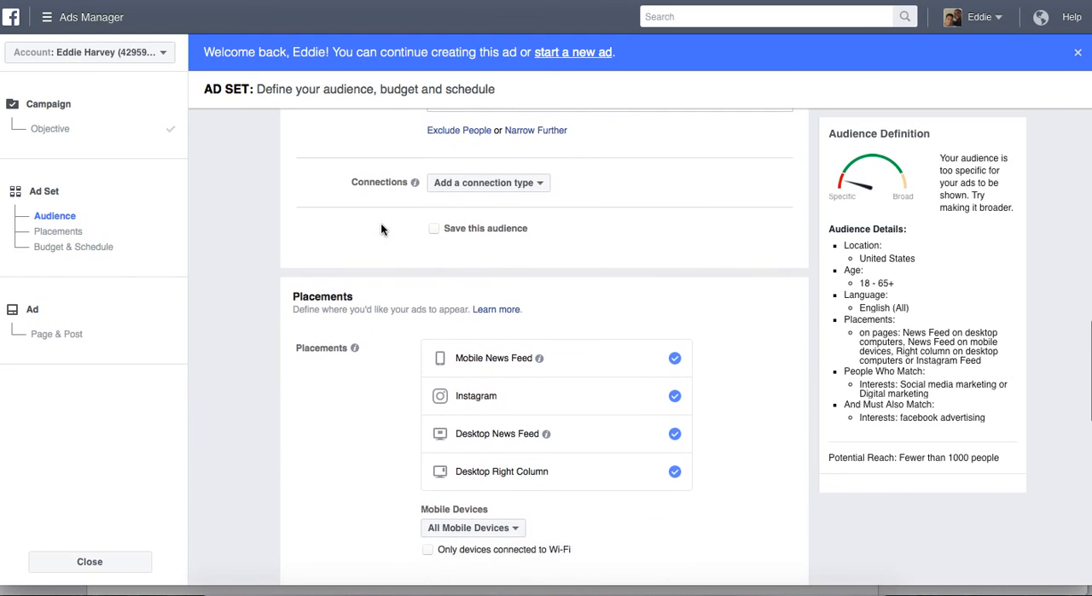
scroll("down", 3)
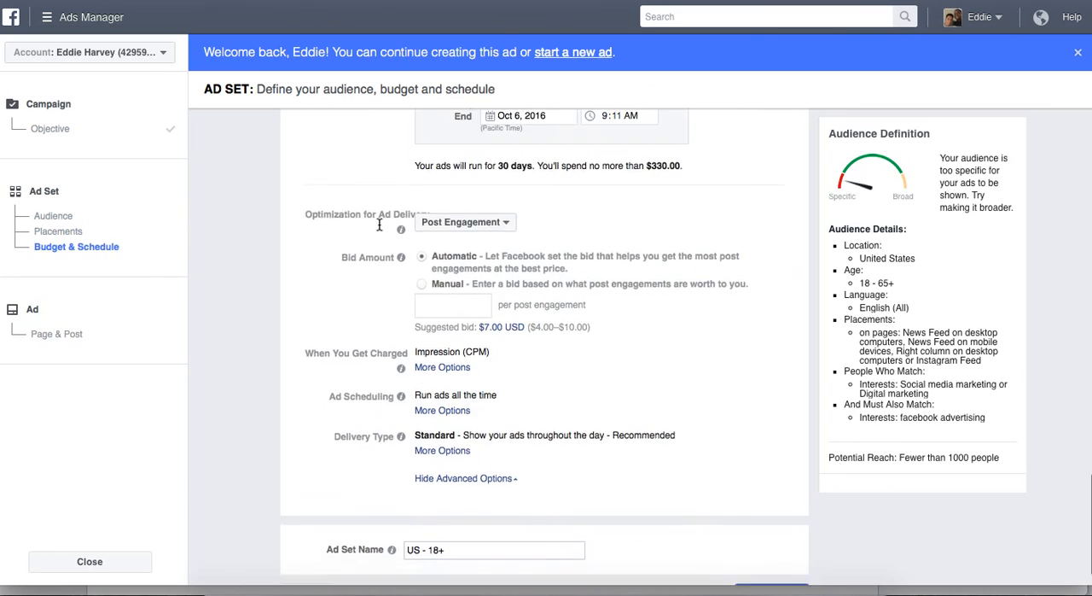
scroll("up", 3)
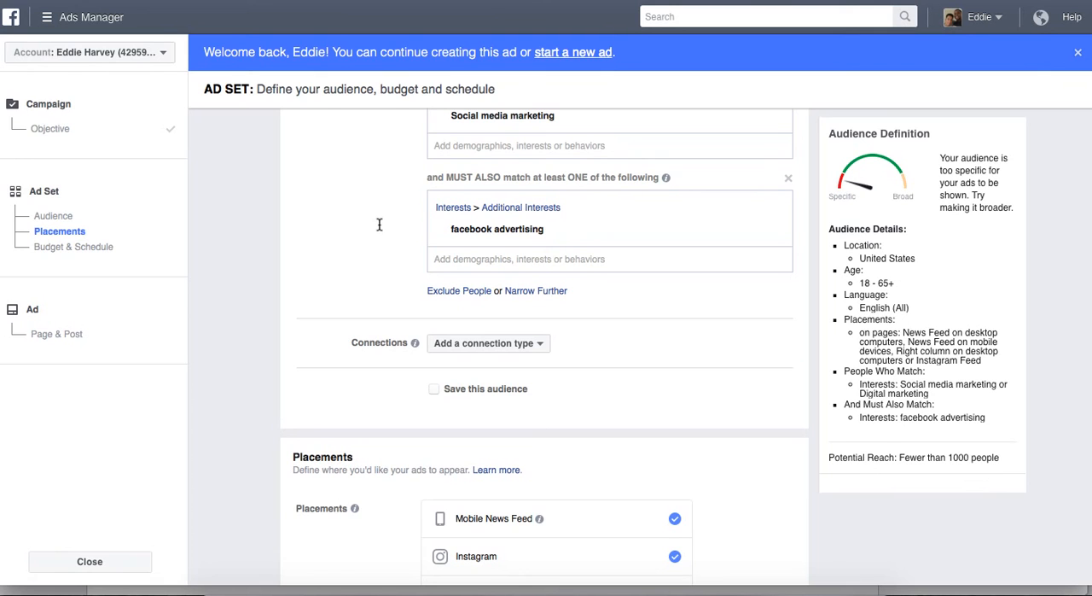
scroll("down", 3)
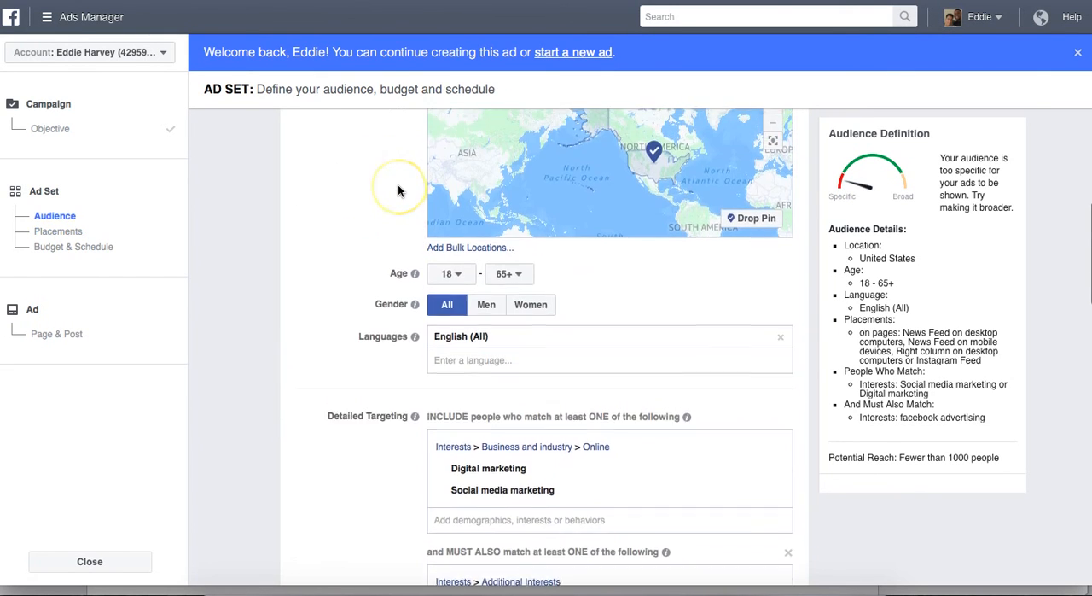
scroll("up", 3)
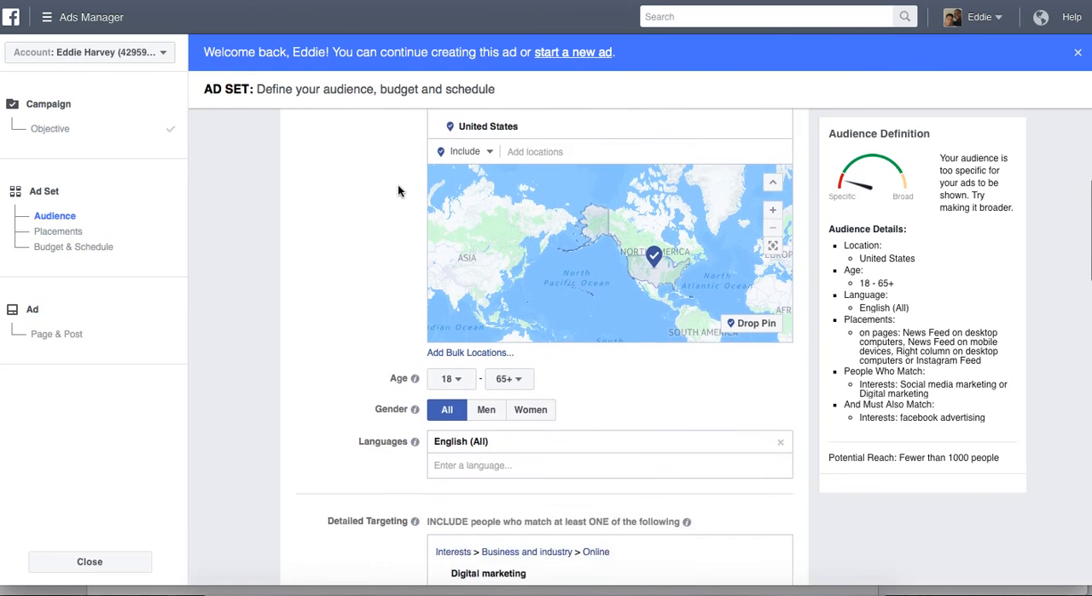
scroll("down", 3)
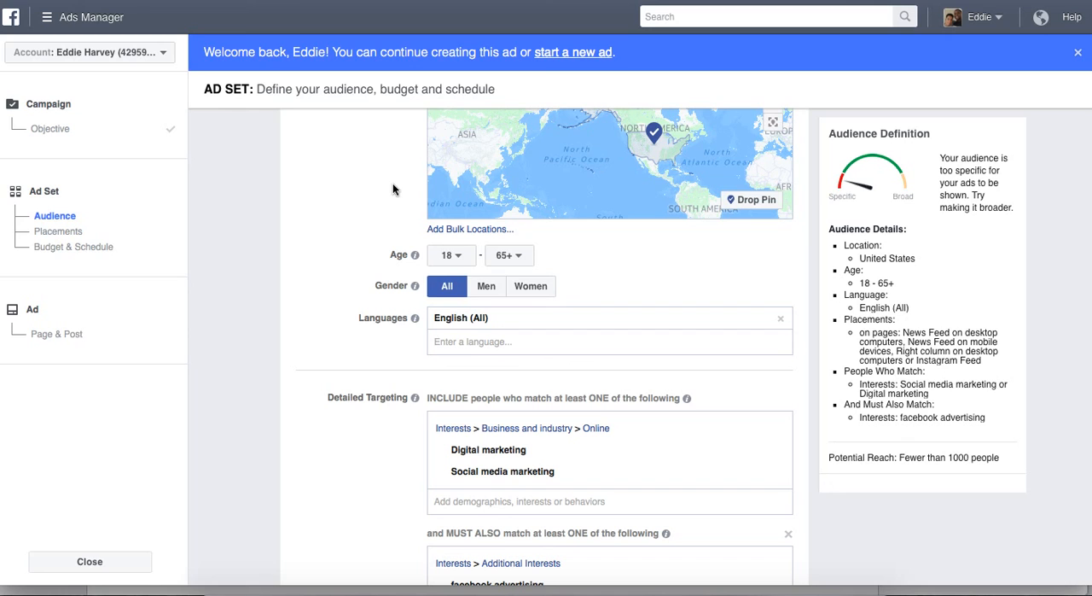
mouse_move(387, 137)
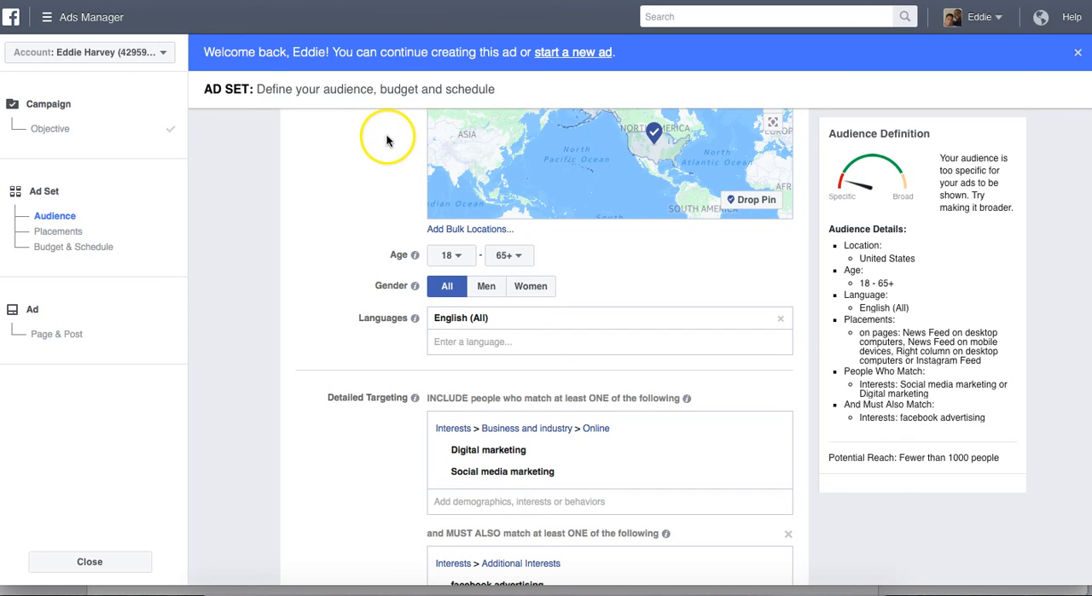